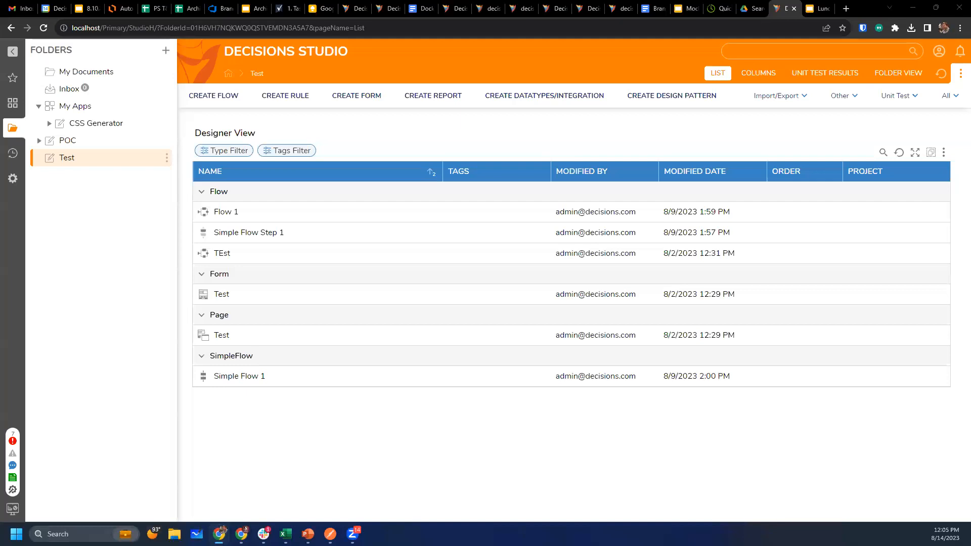
pyautogui.moveTo(571, 139)
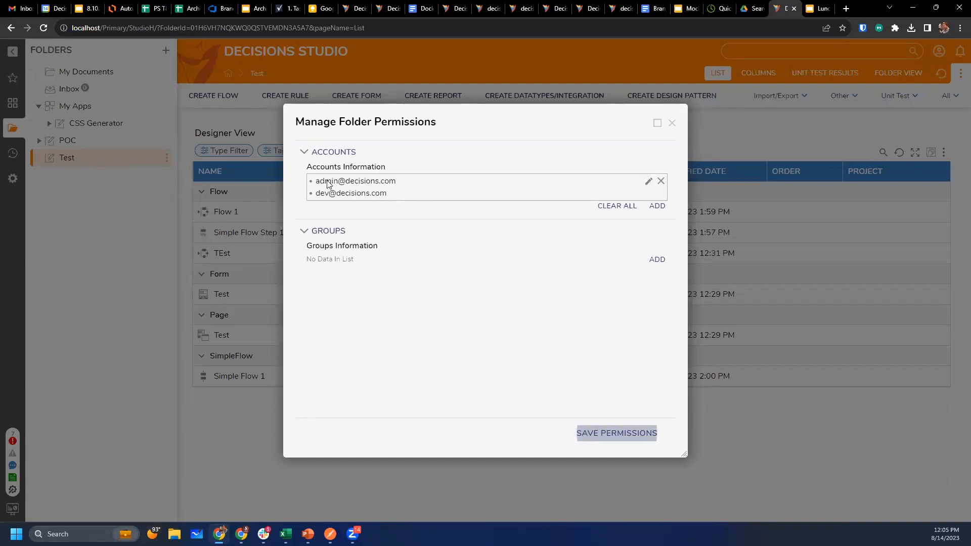
pyautogui.moveTo(335, 182)
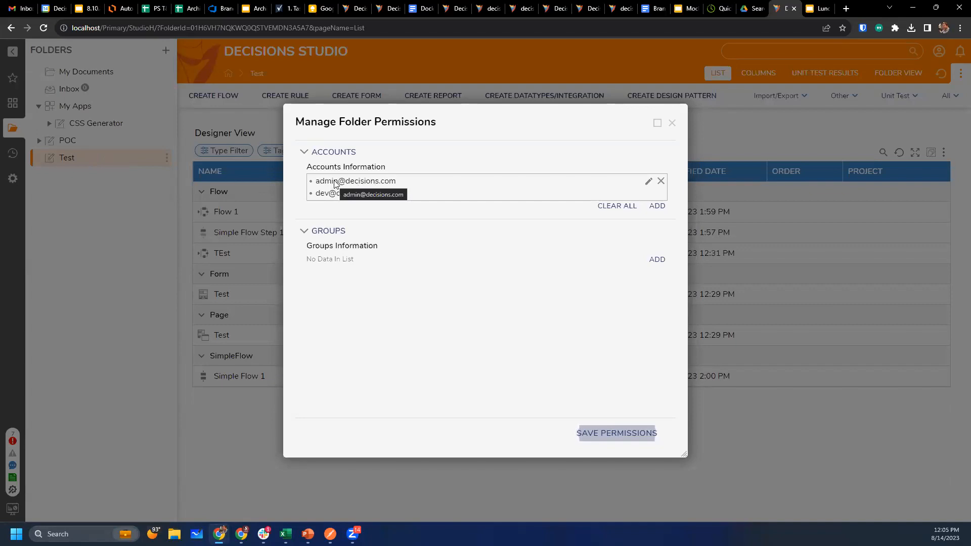
pyautogui.moveTo(340, 198)
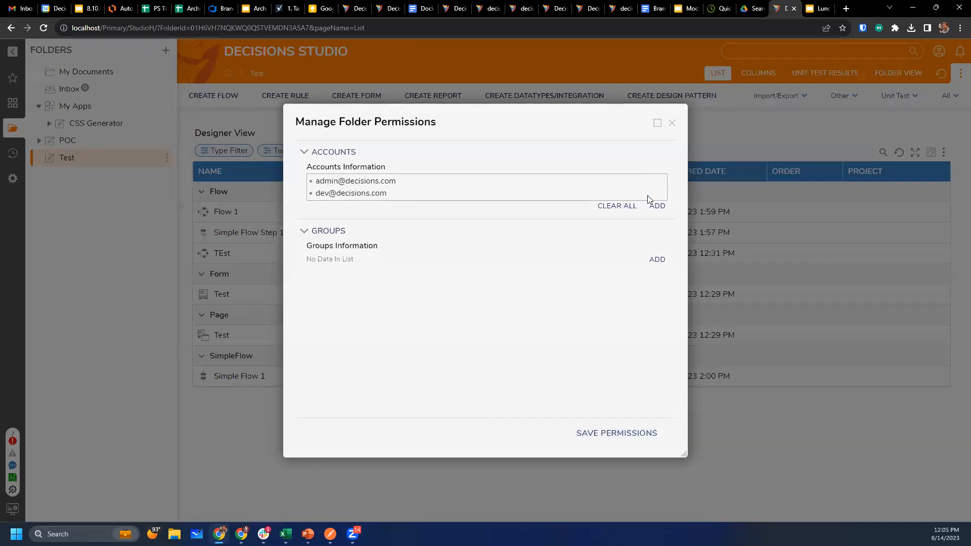
# Edit the dev account's permission entry showing CanUse, CanOpen and CanView on the Test folder.
pyautogui.click(350, 193)
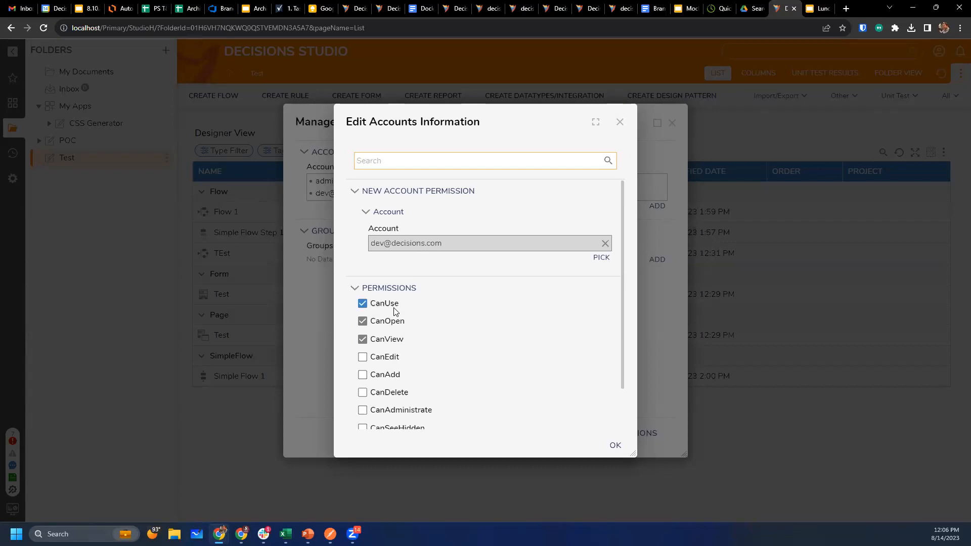
pyautogui.moveTo(394, 318)
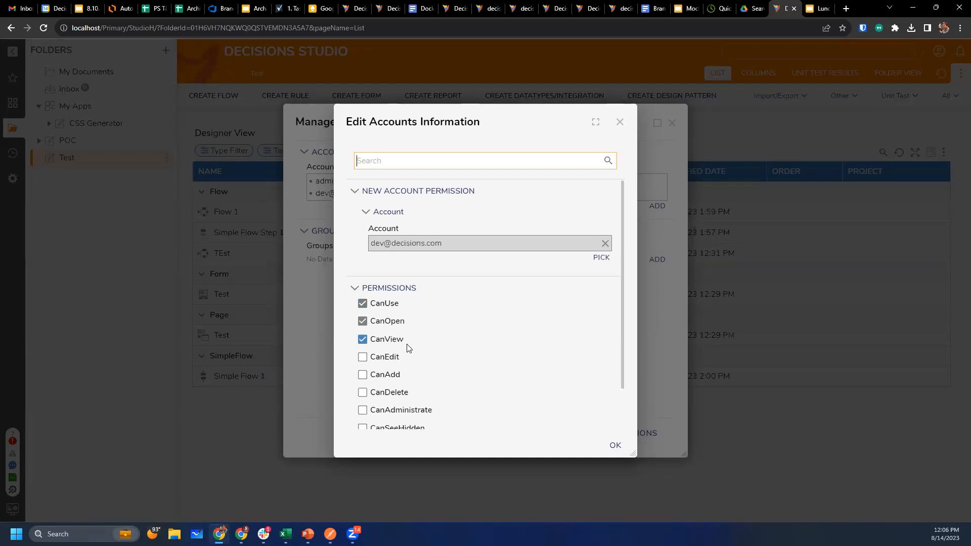
pyautogui.moveTo(391, 341)
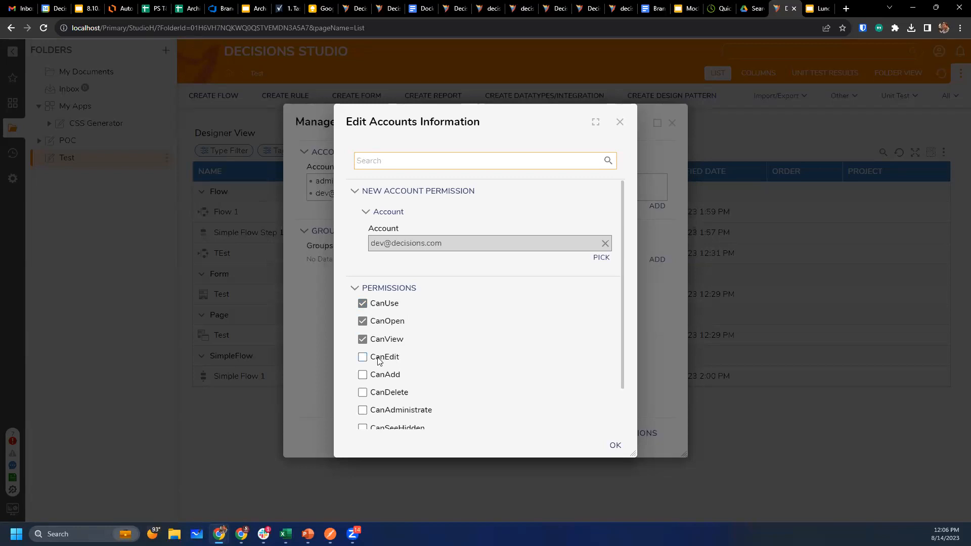
pyautogui.moveTo(387, 359)
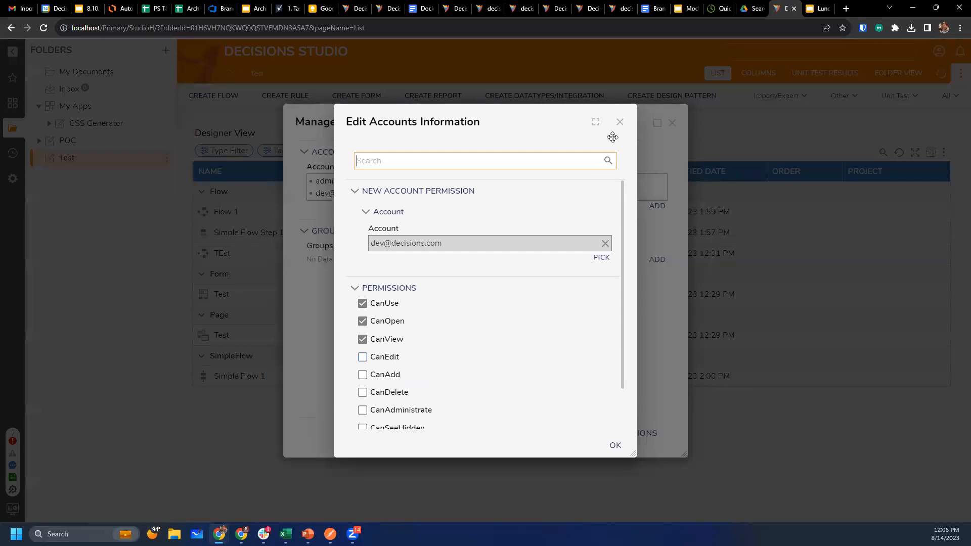
# Dismiss the Edit Accounts Information and Manage Folder Permissions dialogs without changes.
pyautogui.click(619, 122)
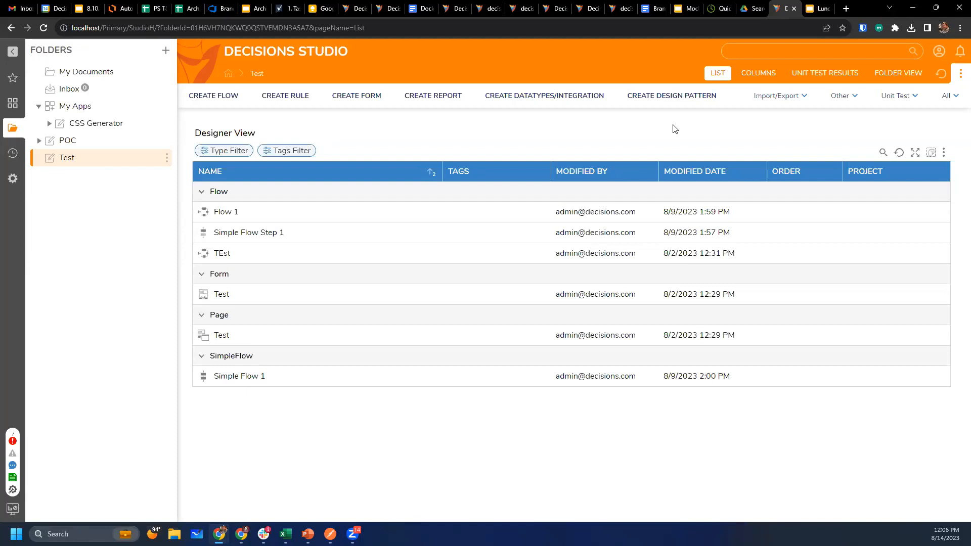
pyautogui.moveTo(565, 141)
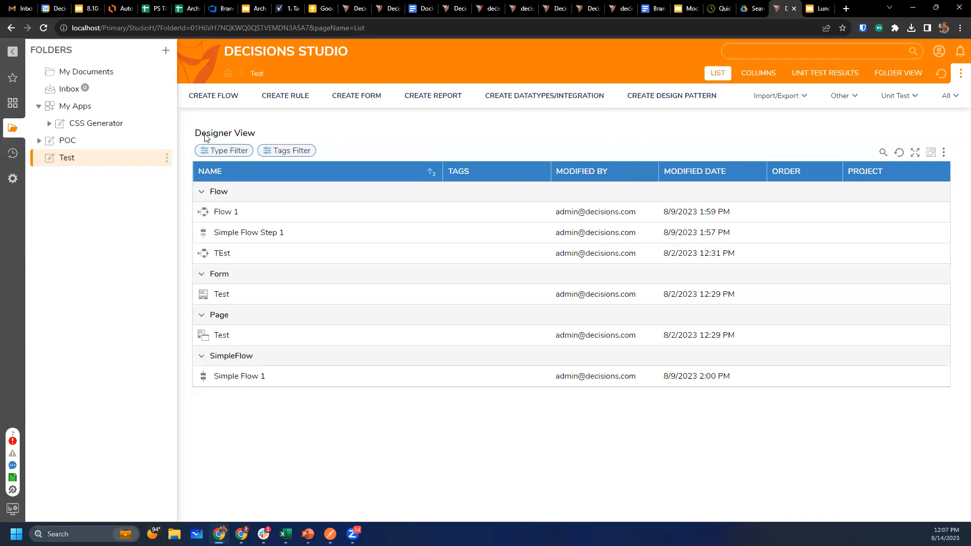
# Begin a new Flow in Test named 'Catch Exception' in the Create Flow dialog.
pyautogui.click(213, 95)
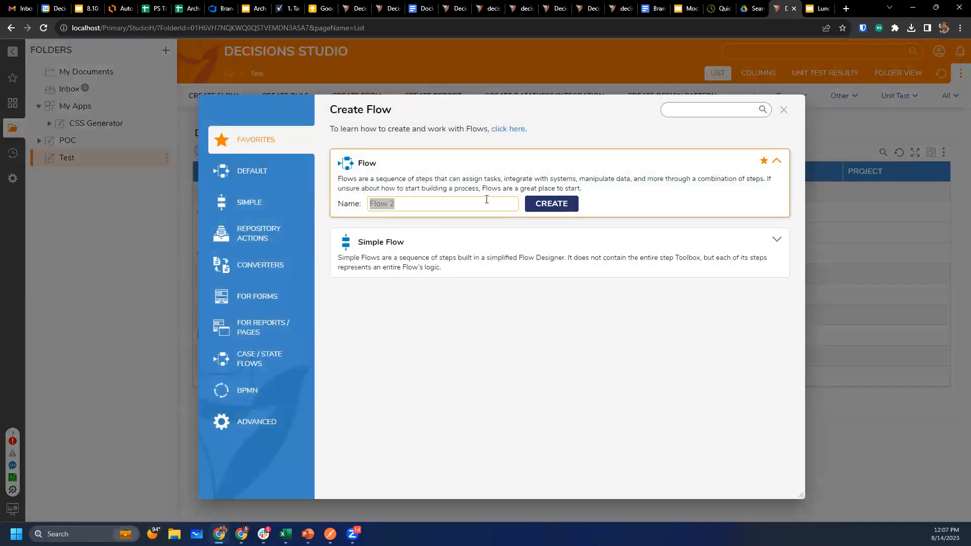
pyautogui.write('Catch')
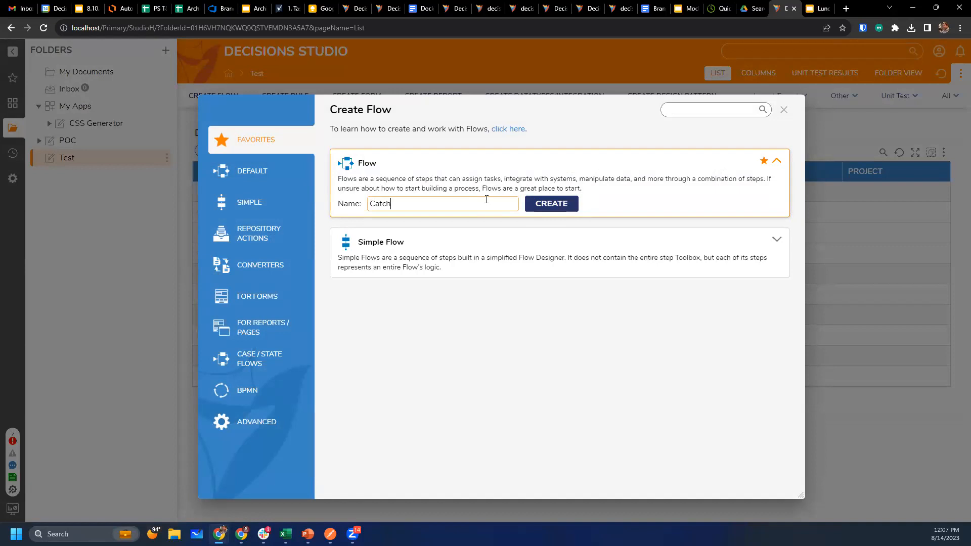
pyautogui.write('Exception')
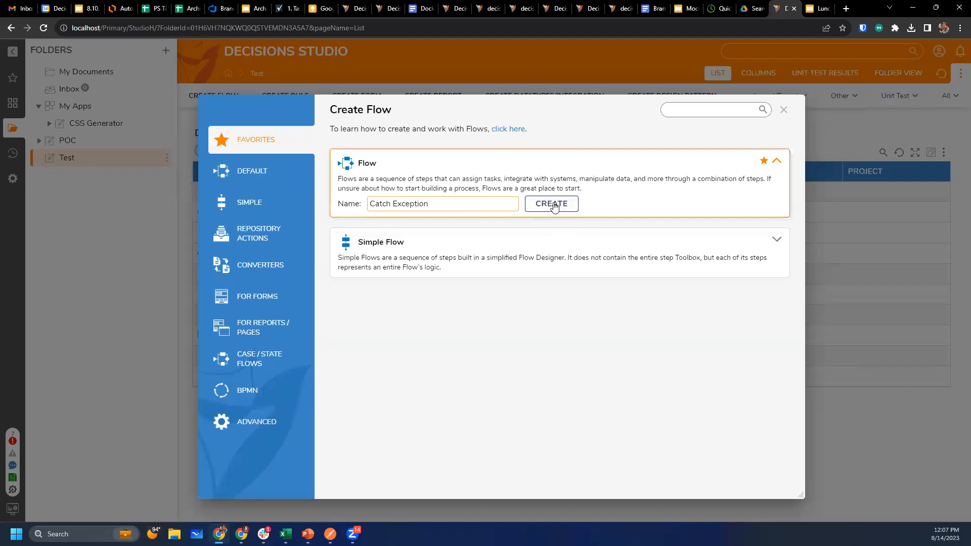
pyautogui.click(442, 203)
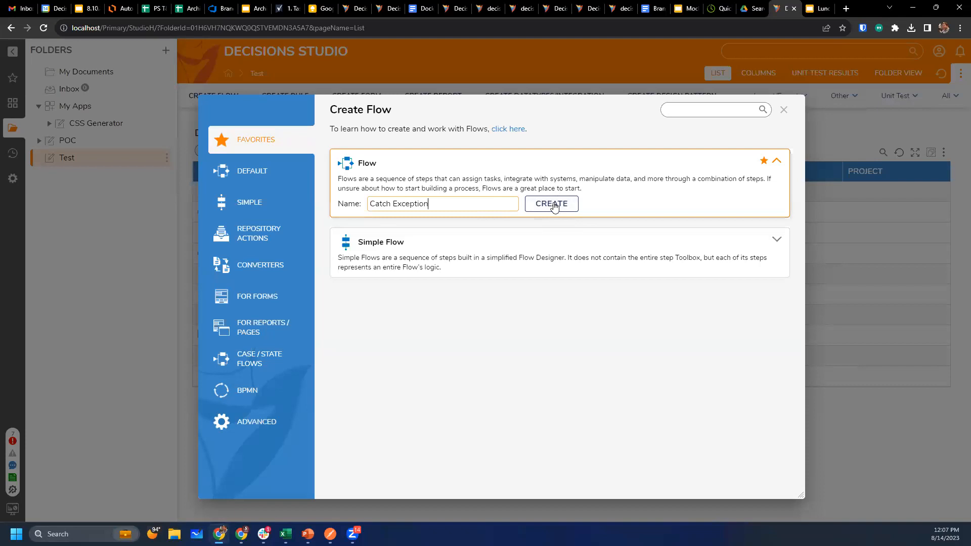
pyautogui.moveTo(553, 206)
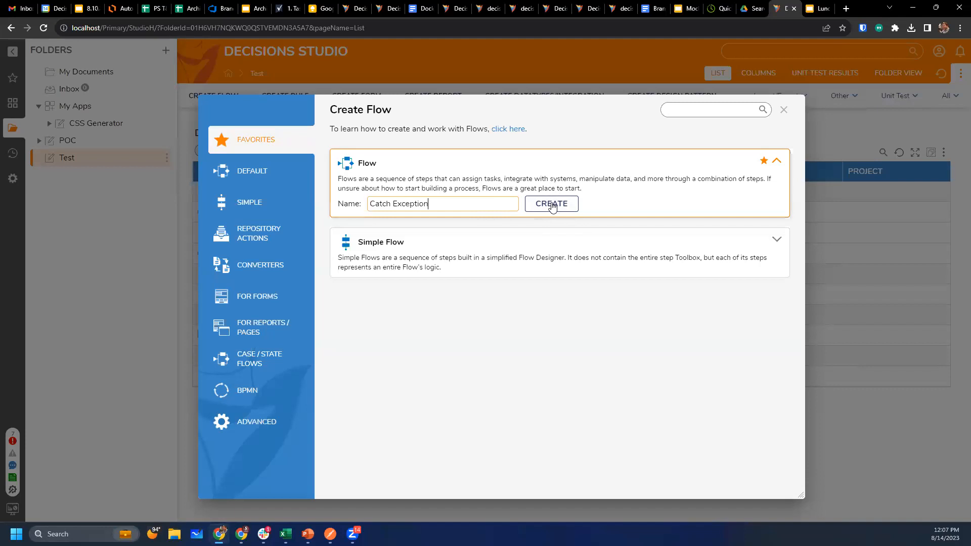
# Create the flow, place Throw Exception after Start and a Catch Exception step below it.
pyautogui.click(551, 205)
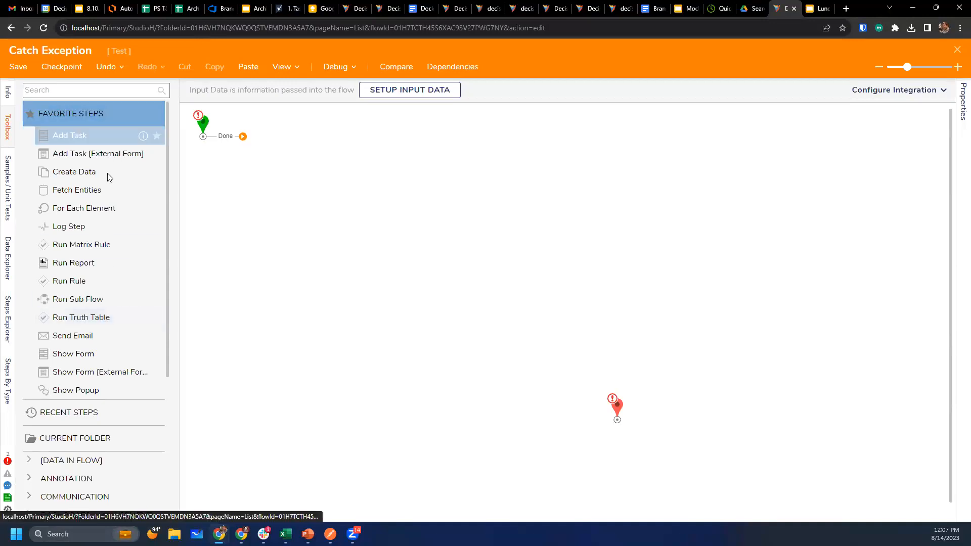
pyautogui.moveTo(443, 241)
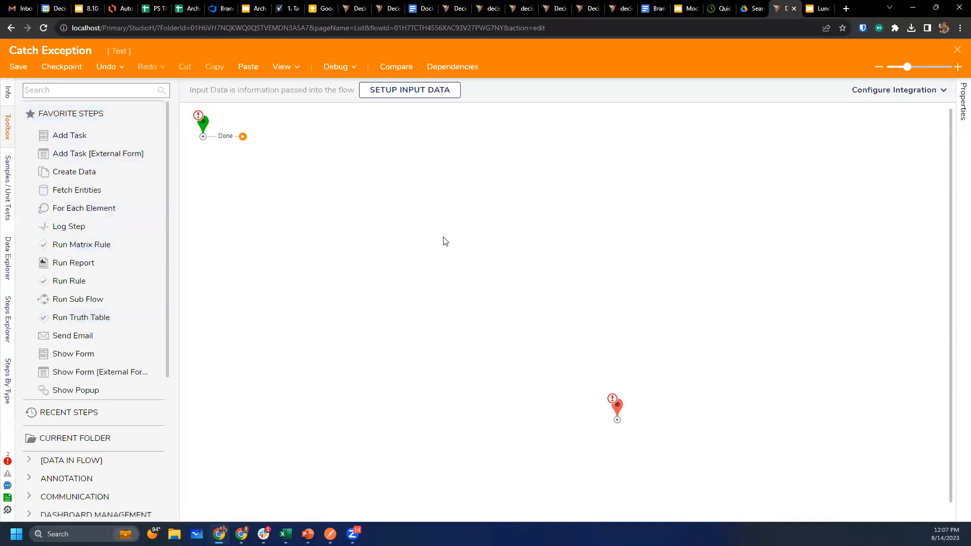
pyautogui.moveTo(116, 227)
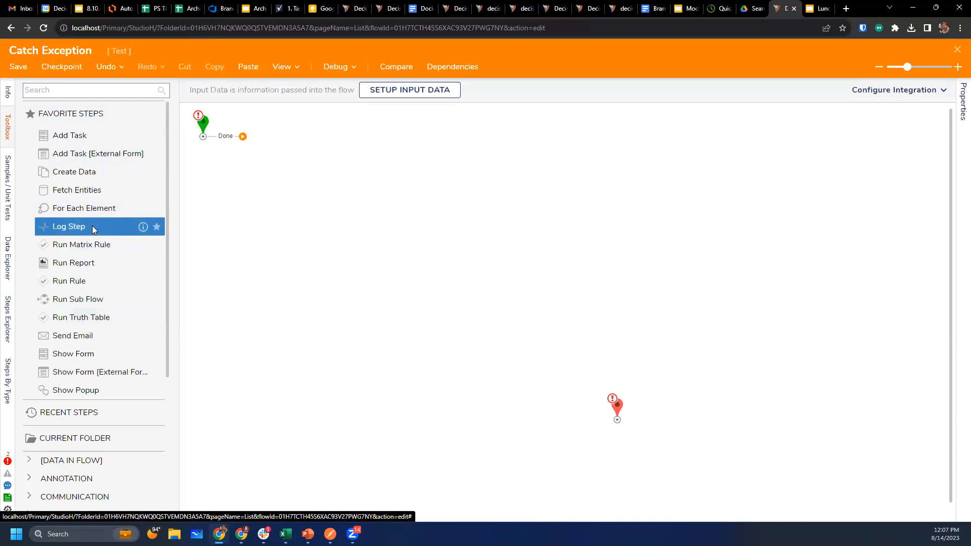
pyautogui.moveTo(140, 114)
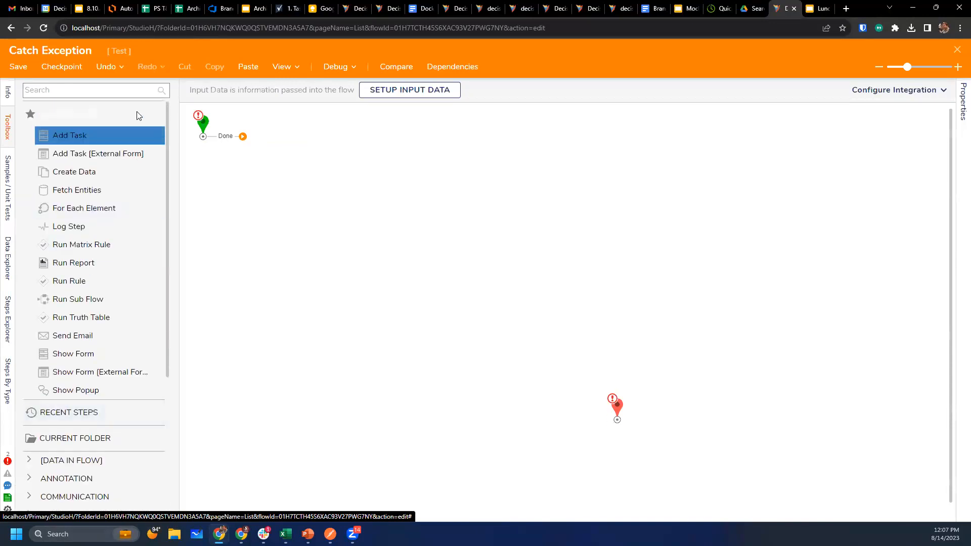
pyautogui.write('throw')
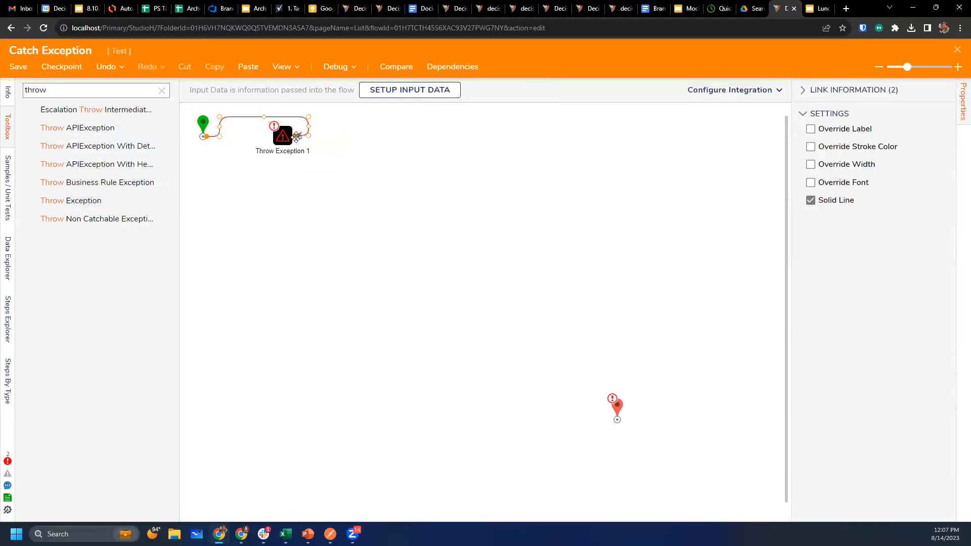
pyautogui.click(281, 135)
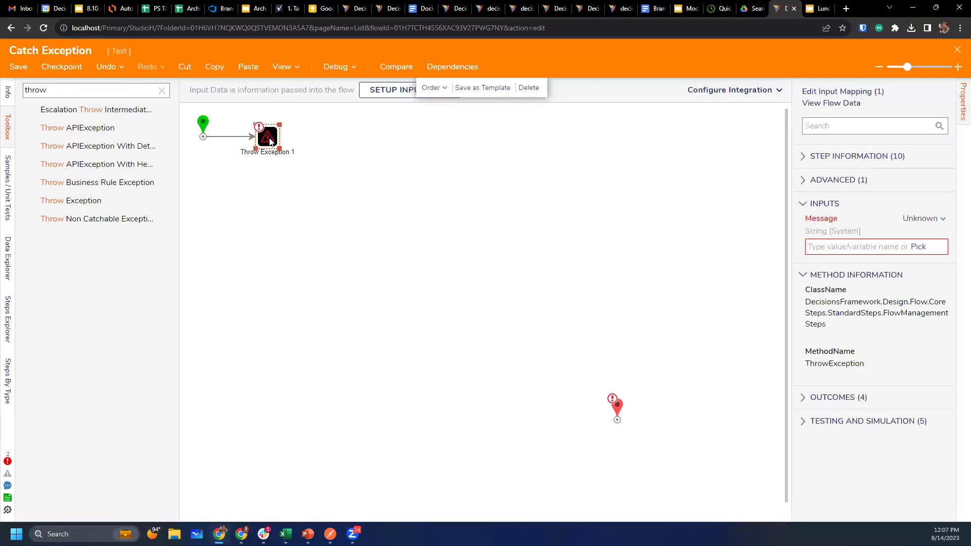
pyautogui.write('catch ex')
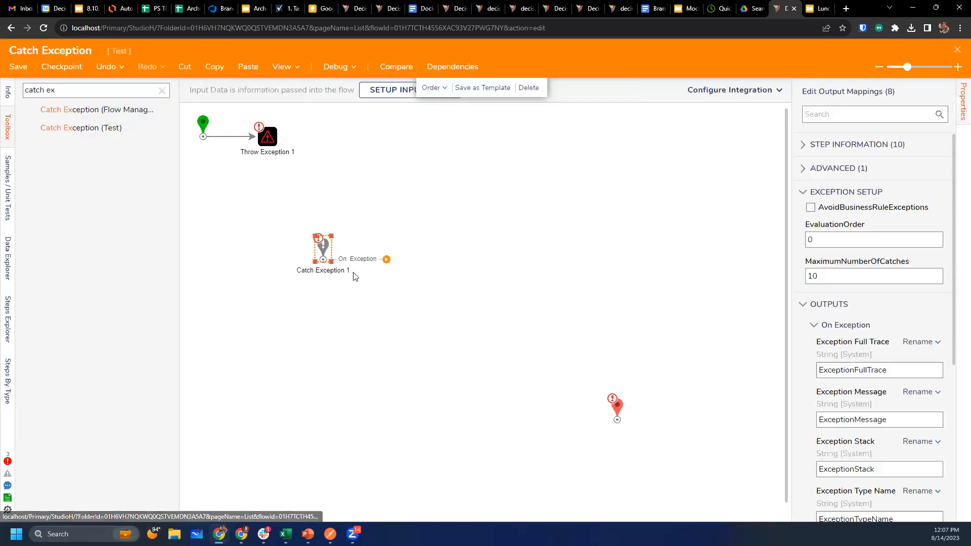
pyautogui.moveTo(322, 248); pyautogui.dragTo(277, 225)
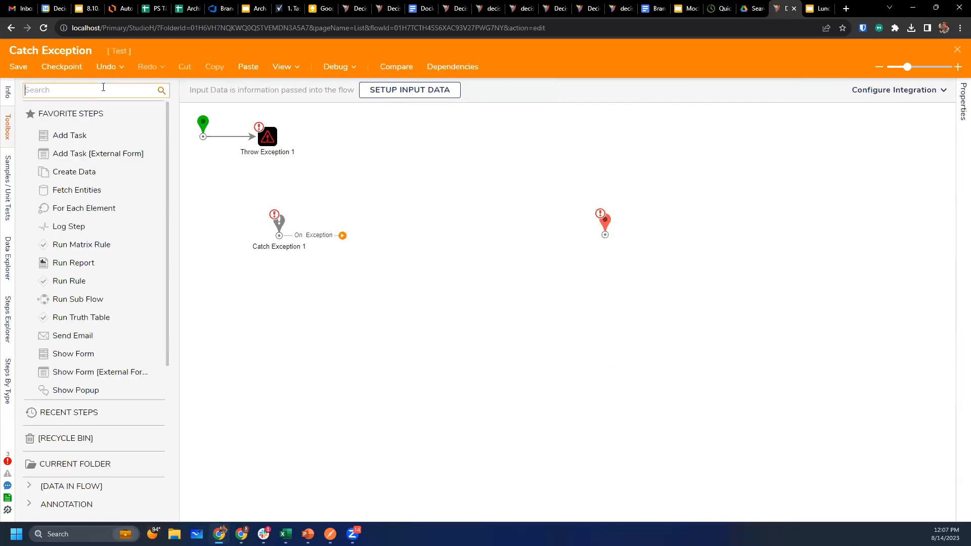
# Add an End Form Session step that displays the message 'Oops! You found a bug!' and navigates.
pyautogui.write('end form')
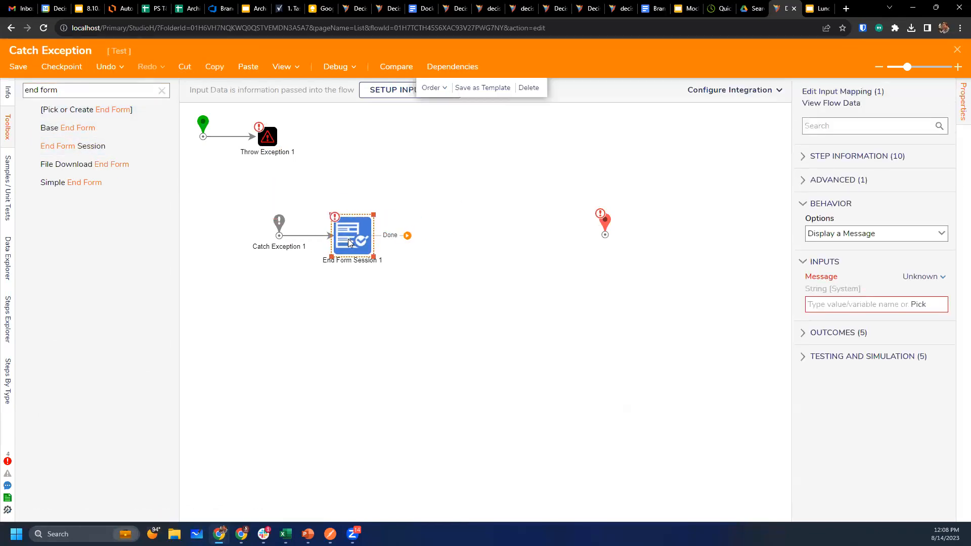
pyautogui.click(876, 234)
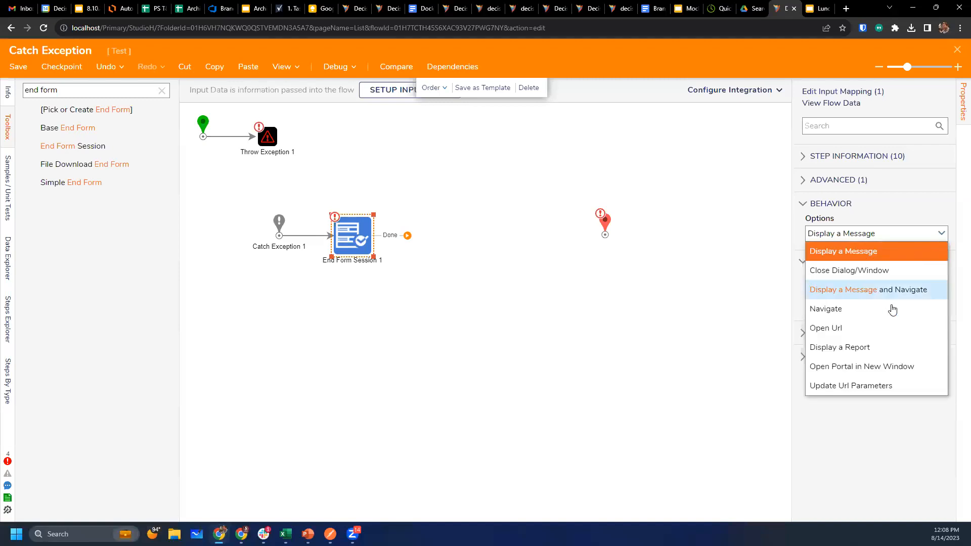
pyautogui.moveTo(891, 309)
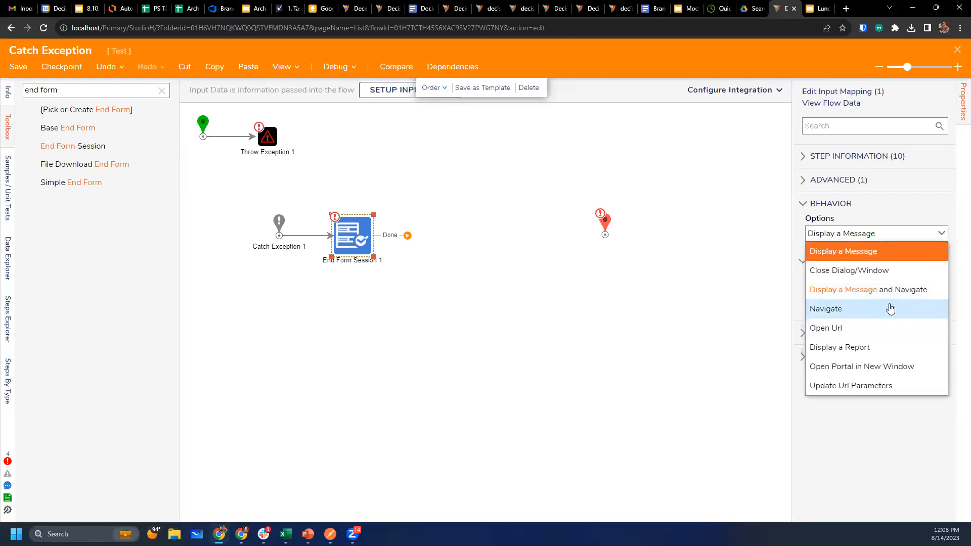
pyautogui.moveTo(909, 294)
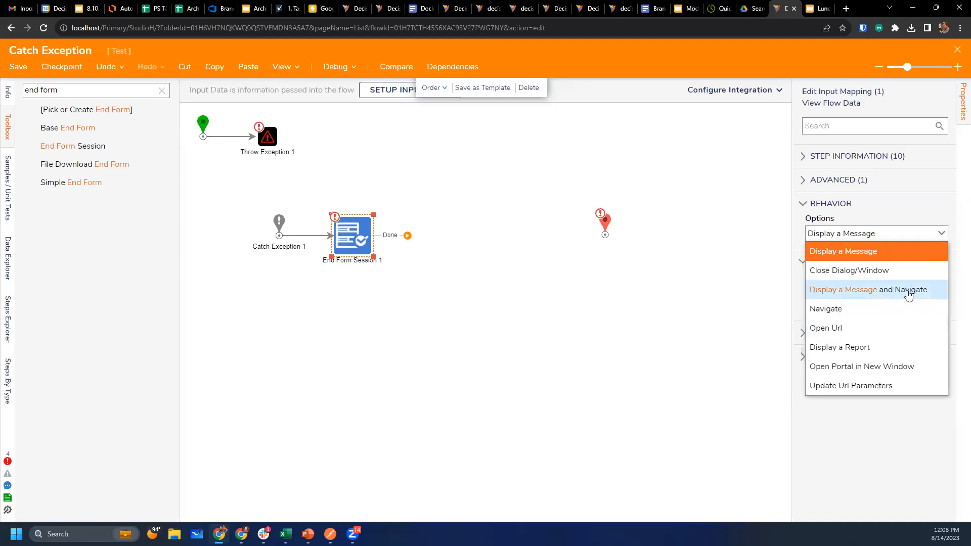
pyautogui.click(868, 290)
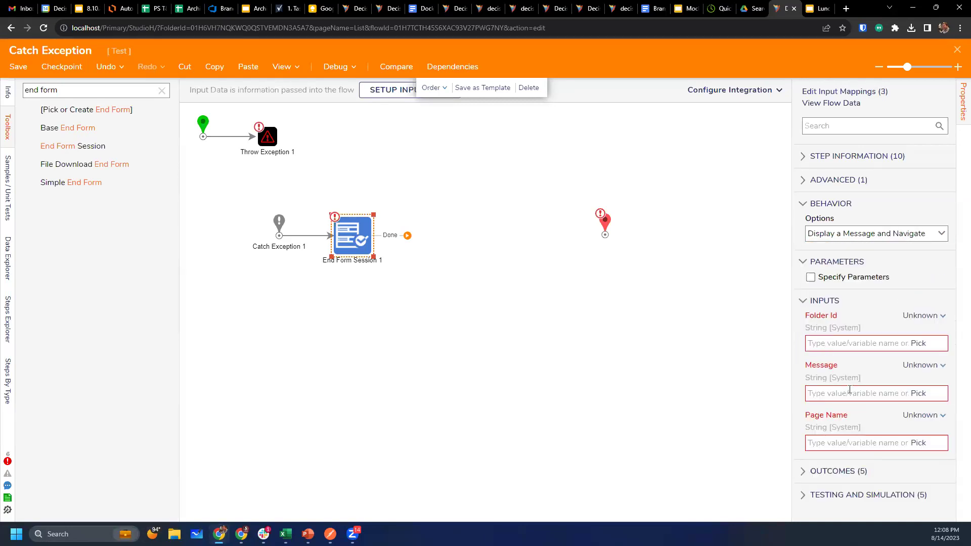
pyautogui.write('Oops!')
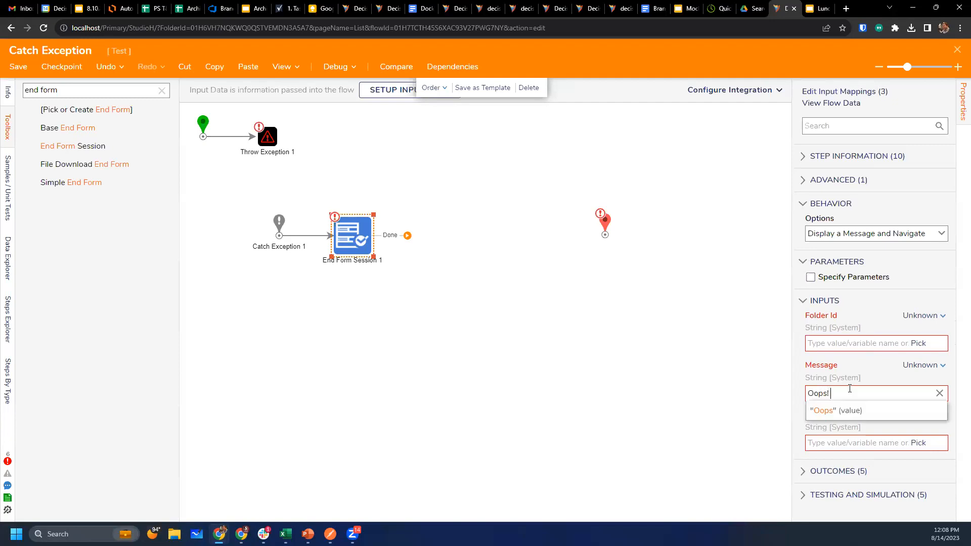
pyautogui.write('You found a b')
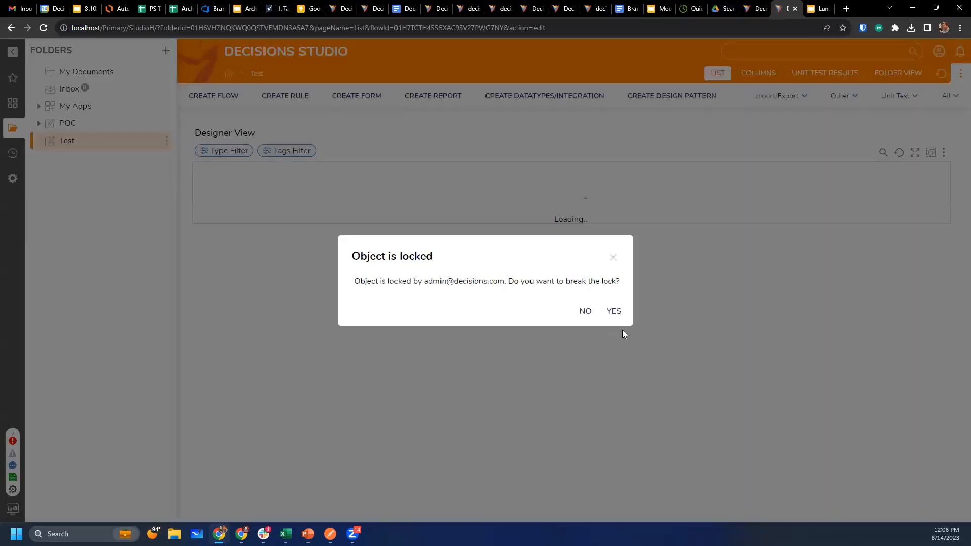
# Dismiss the lock prompt and create New Folder, confirming its move to the root.
pyautogui.click(585, 312)
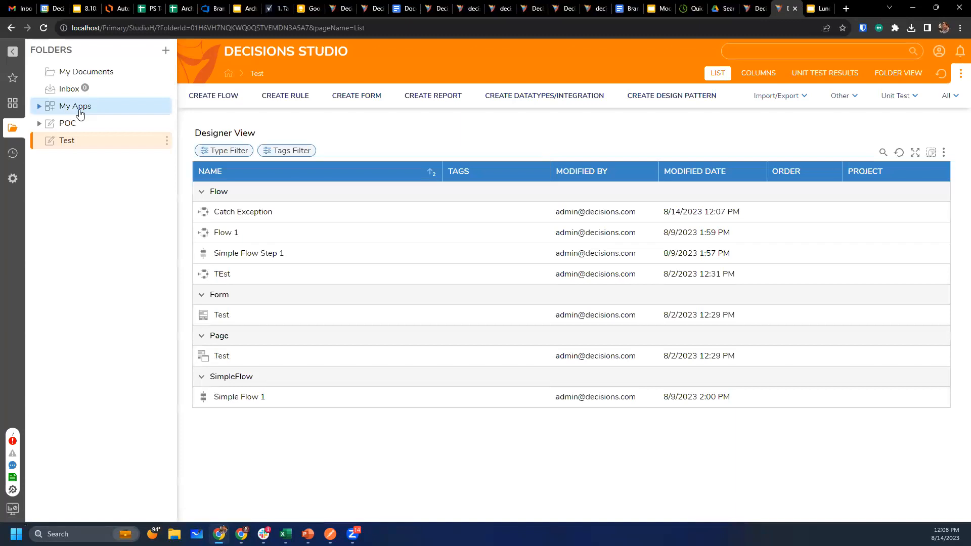
pyautogui.click(166, 50)
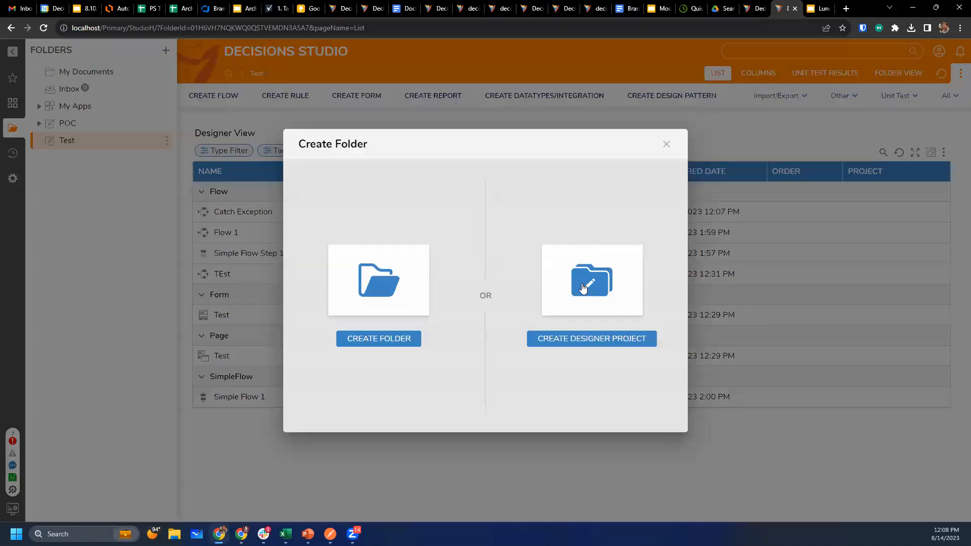
pyautogui.click(592, 338)
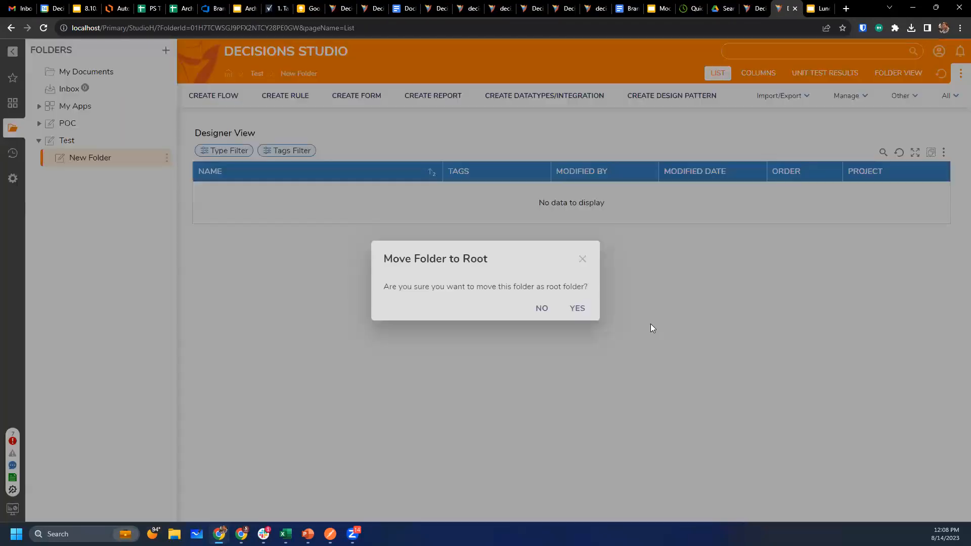
pyautogui.click(577, 308)
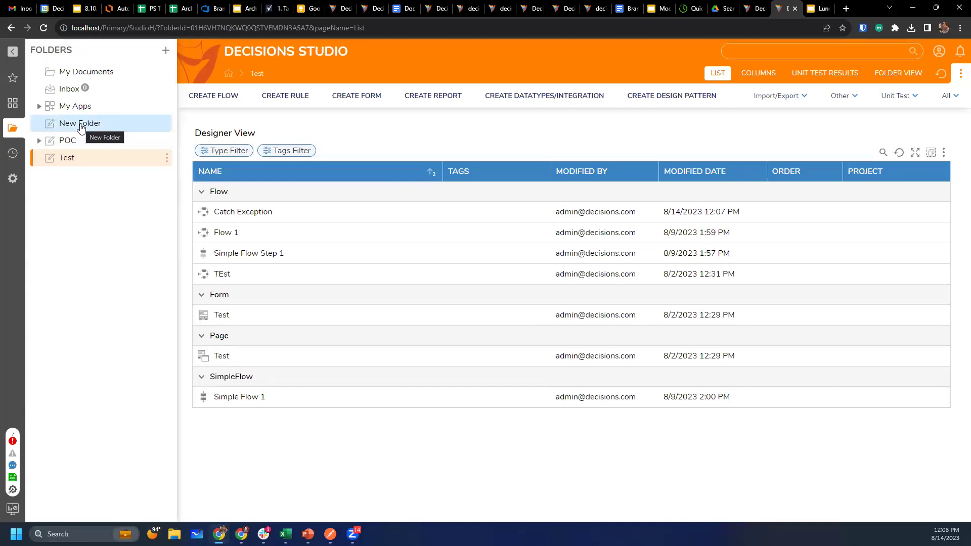
# Copy New Folder's designer folder ID via Manage > Get Designer Folder ID.
pyautogui.click(79, 122)
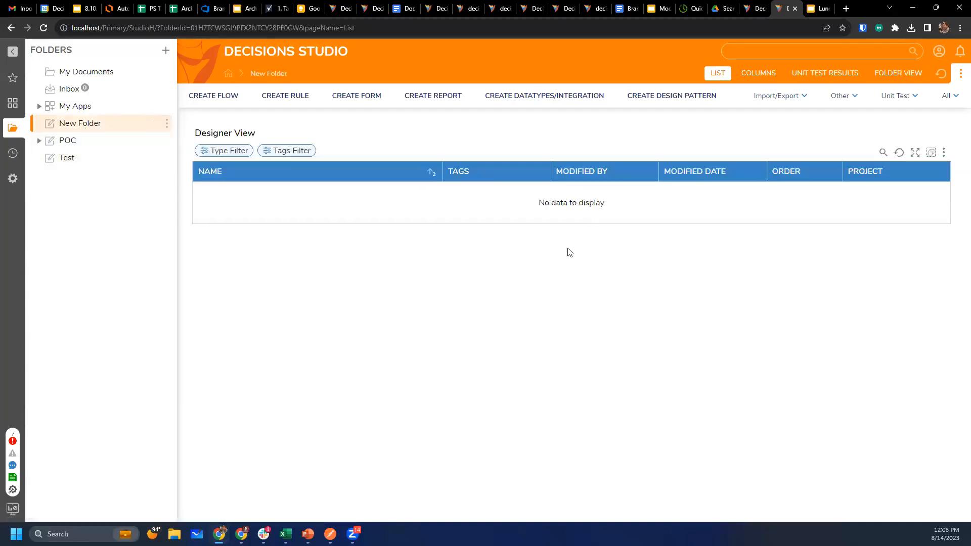
pyautogui.moveTo(579, 184)
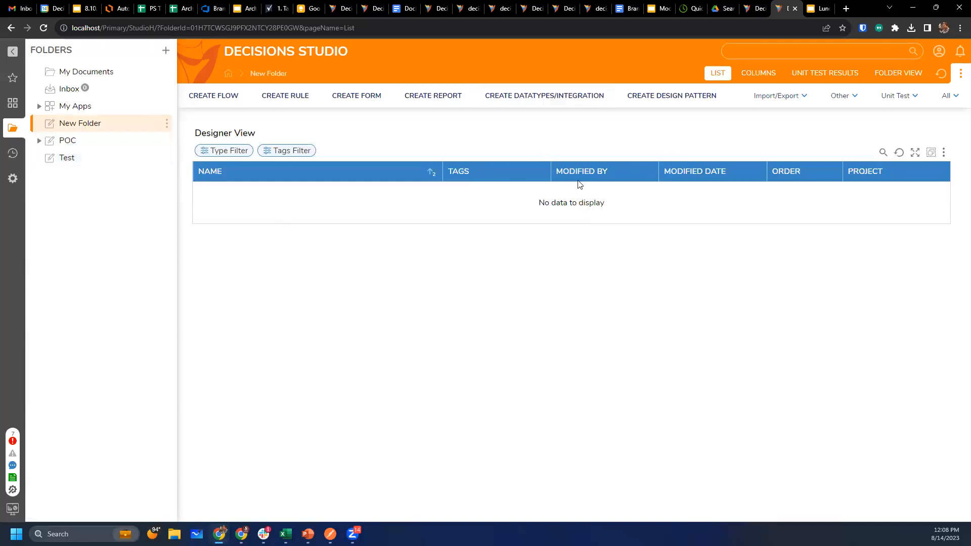
pyautogui.moveTo(101, 123)
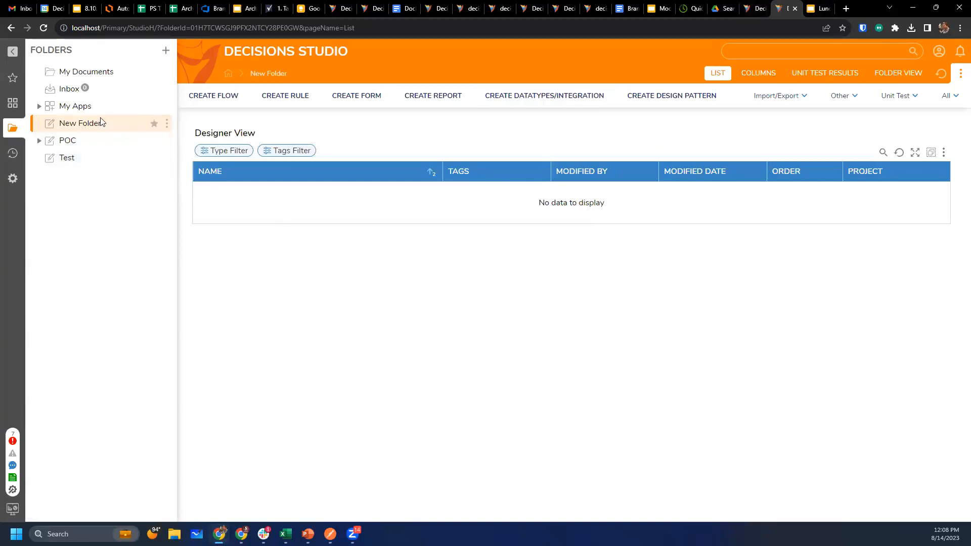
pyautogui.click(167, 124)
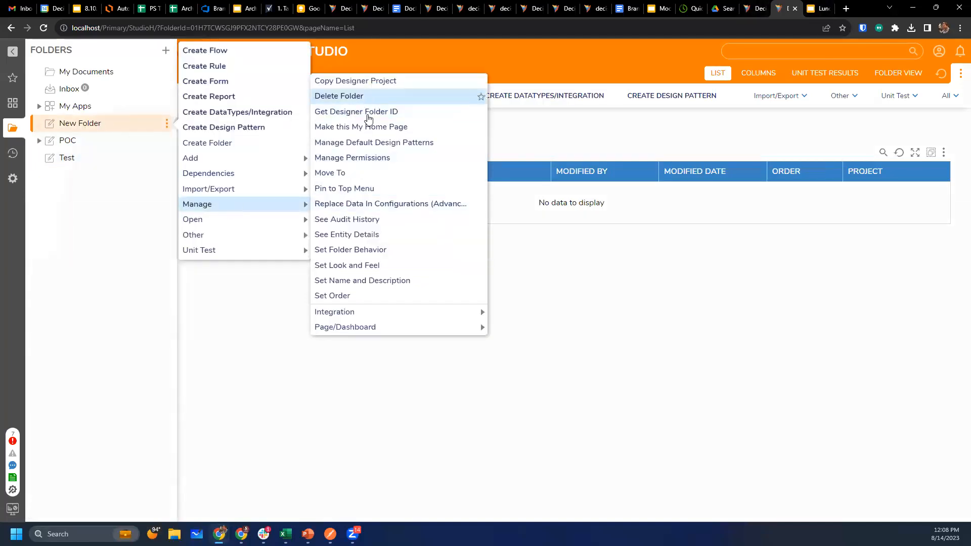
pyautogui.click(356, 111)
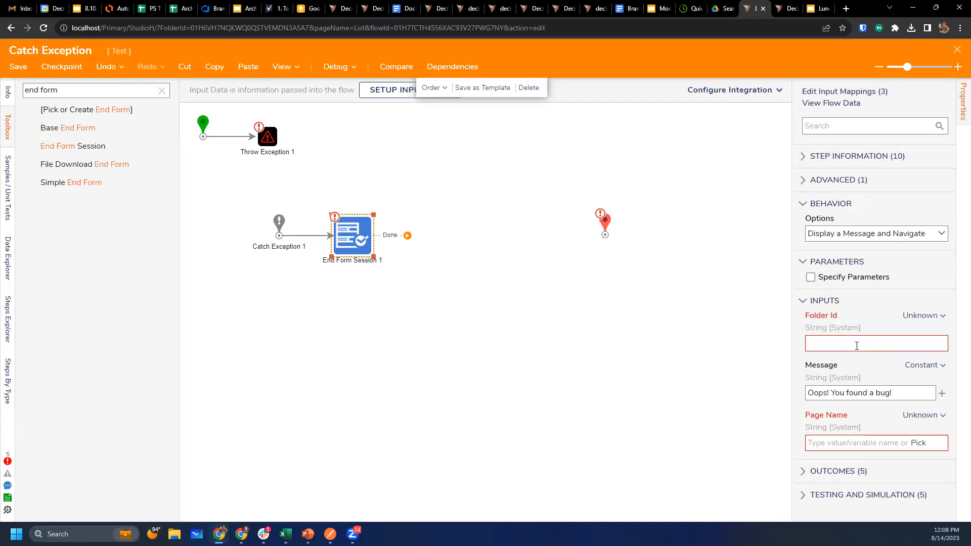
# Set Folder Id to 01H7TCWSGJ9PFX2NTCY28PE0C, link Done to an End step and save the flow.
pyautogui.write('01H7TCWSGJ9PFX2NTCY28PE0C')
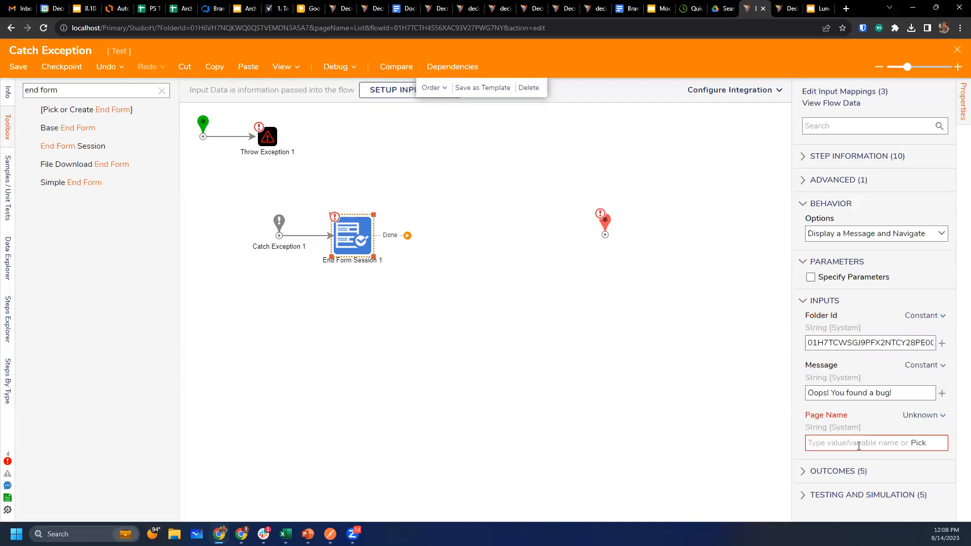
pyautogui.moveTo(945, 371)
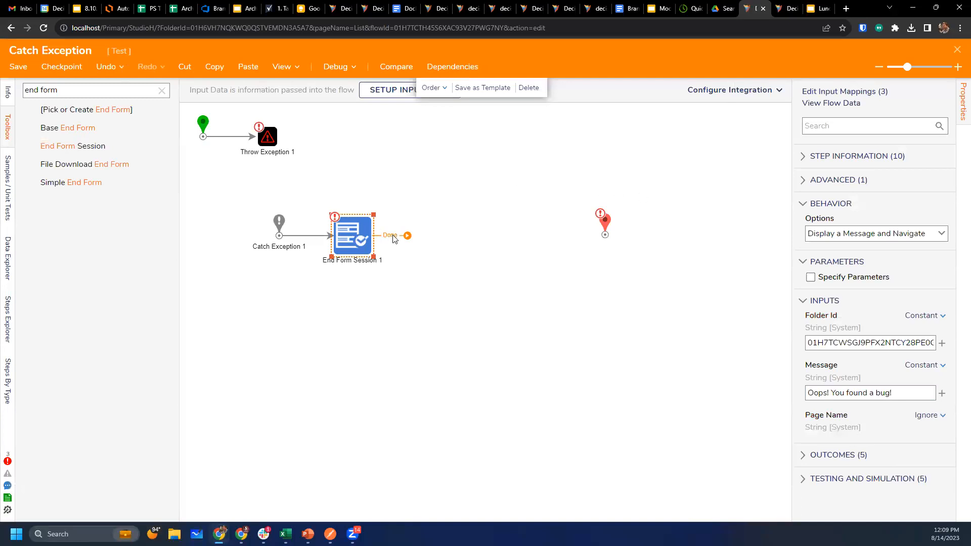
pyautogui.click(419, 223)
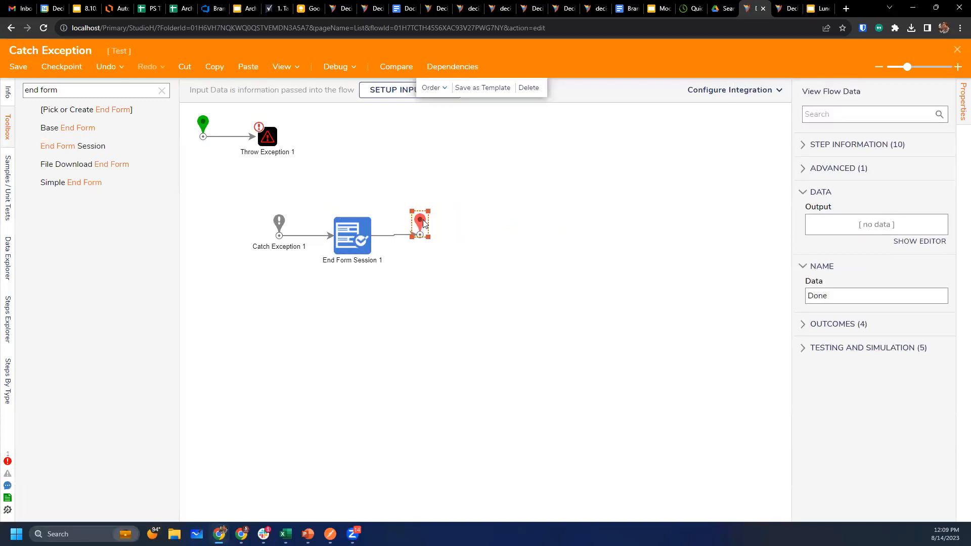
pyautogui.click(18, 67)
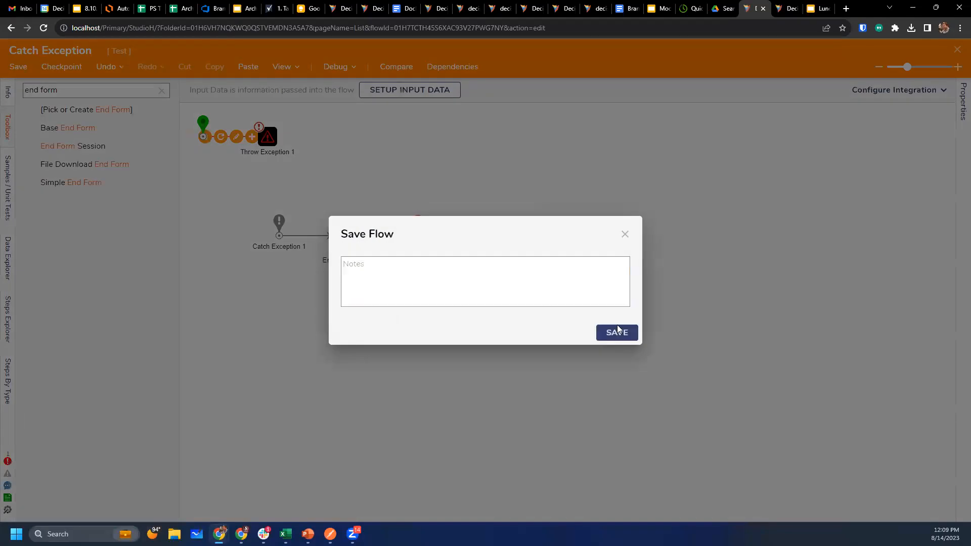
# Confirm the save, run Catch Exception and dismiss the 'Oops! You found a bug!' popup in New Folder.
pyautogui.click(617, 332)
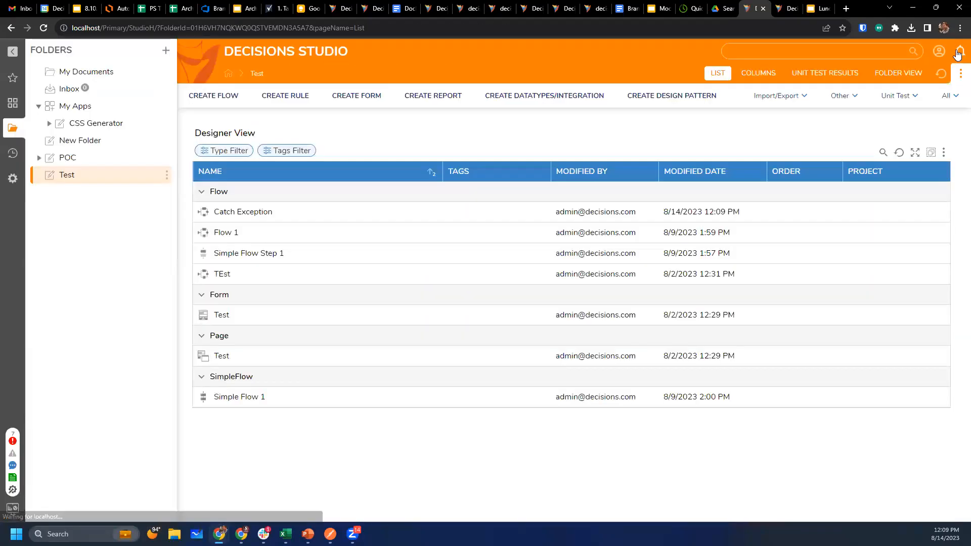
pyautogui.click(243, 212)
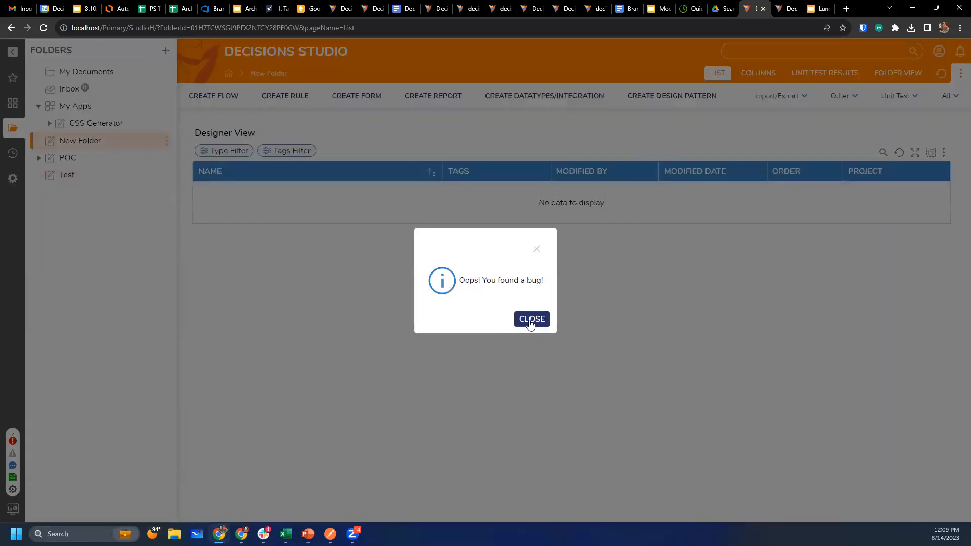
pyautogui.click(532, 319)
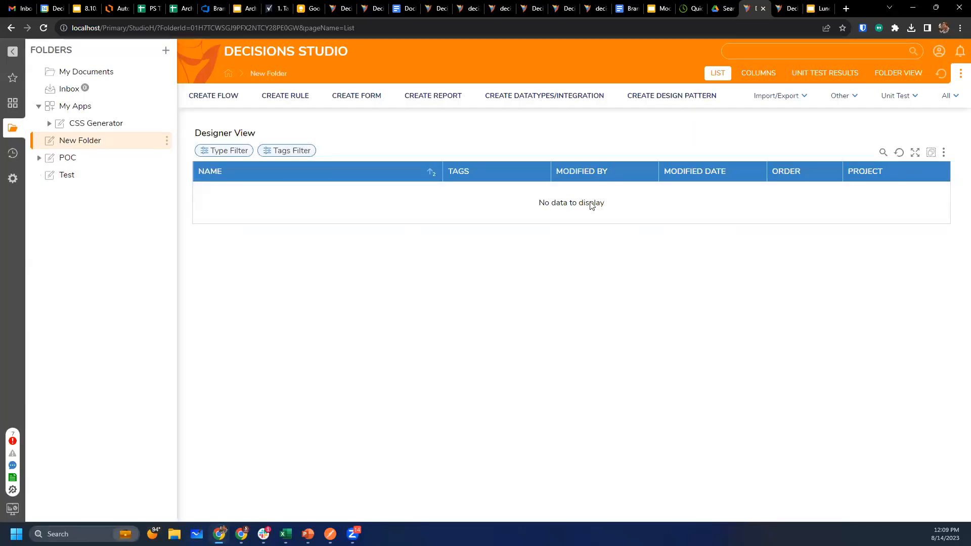
pyautogui.moveTo(635, 313)
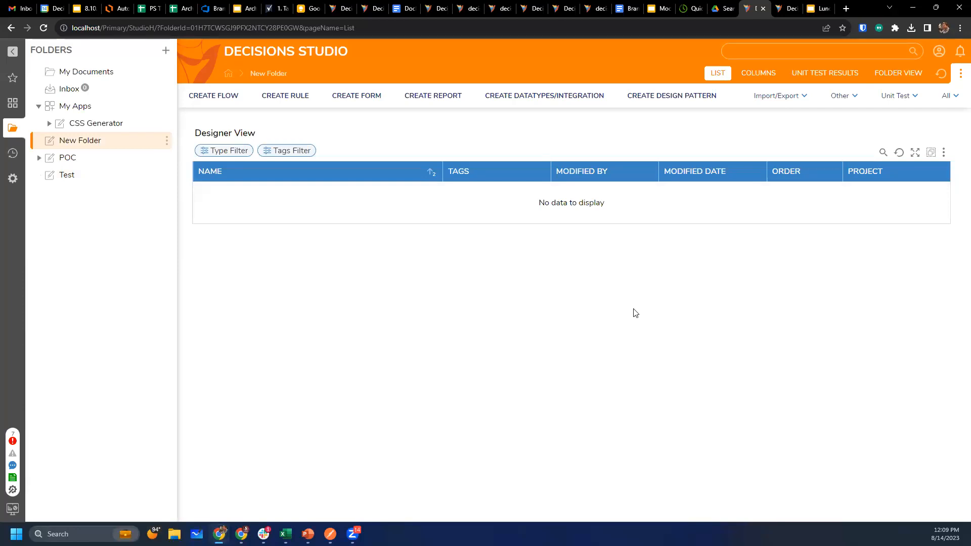
# Reopen Catch Exception from Test and inspect the End step and End Form Session 1's inputs.
pyautogui.click(67, 174)
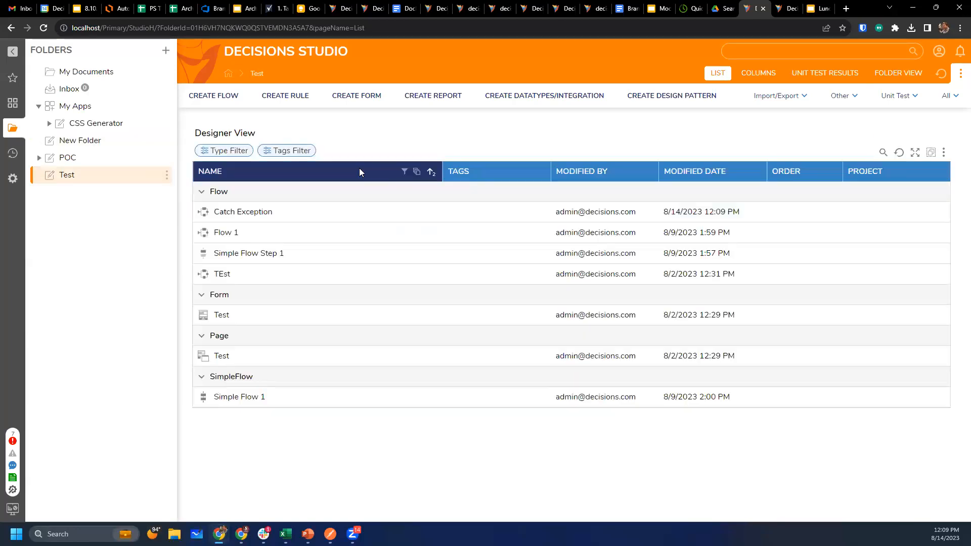
pyautogui.doubleClick(243, 211)
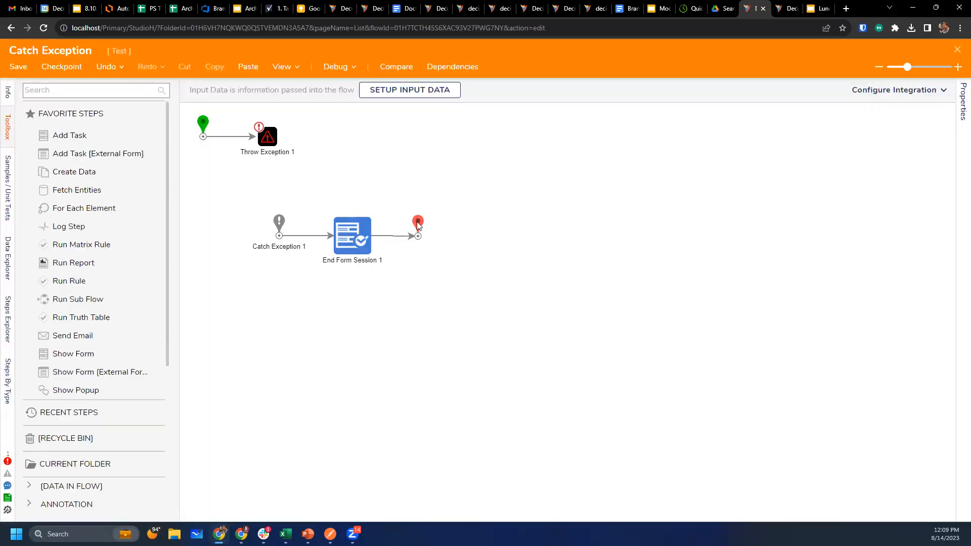
pyautogui.click(416, 224)
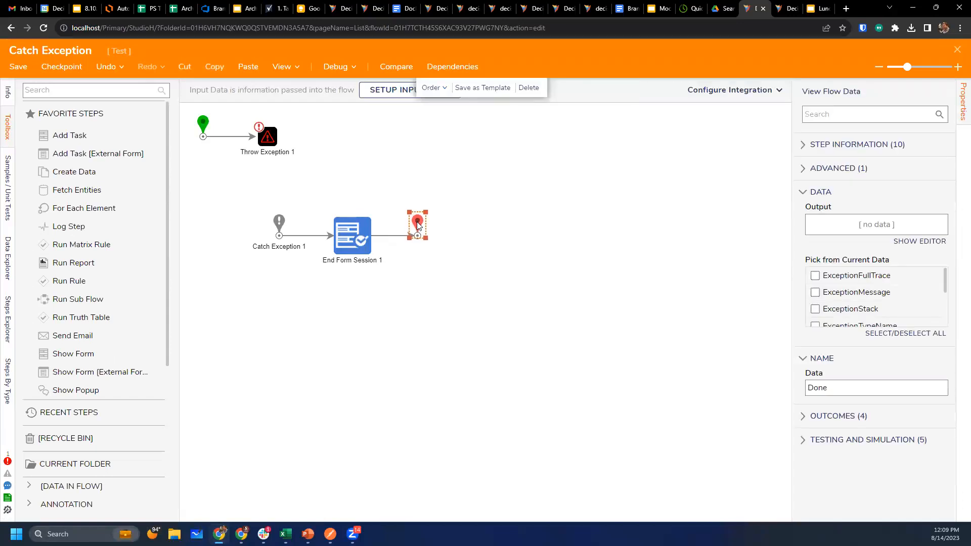
pyautogui.moveTo(514, 235)
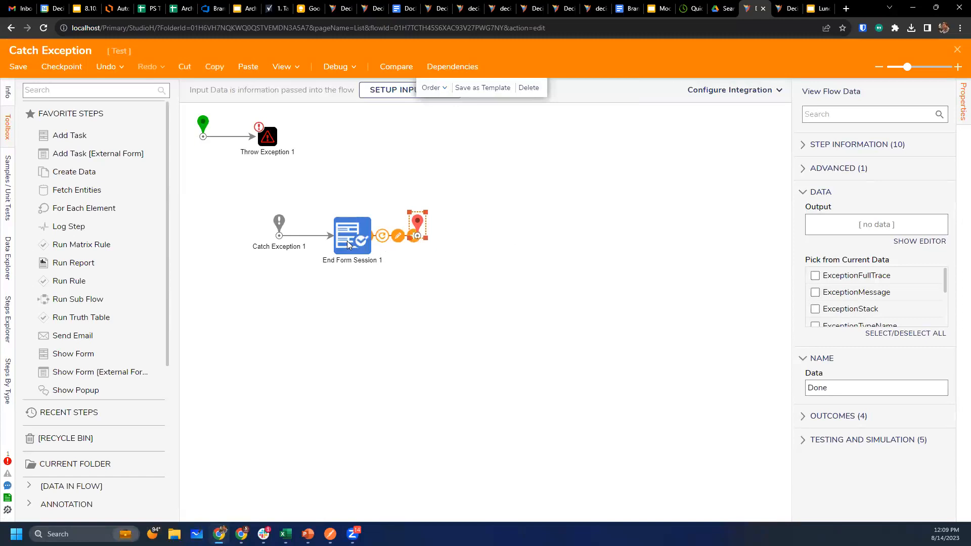
pyautogui.click(353, 235)
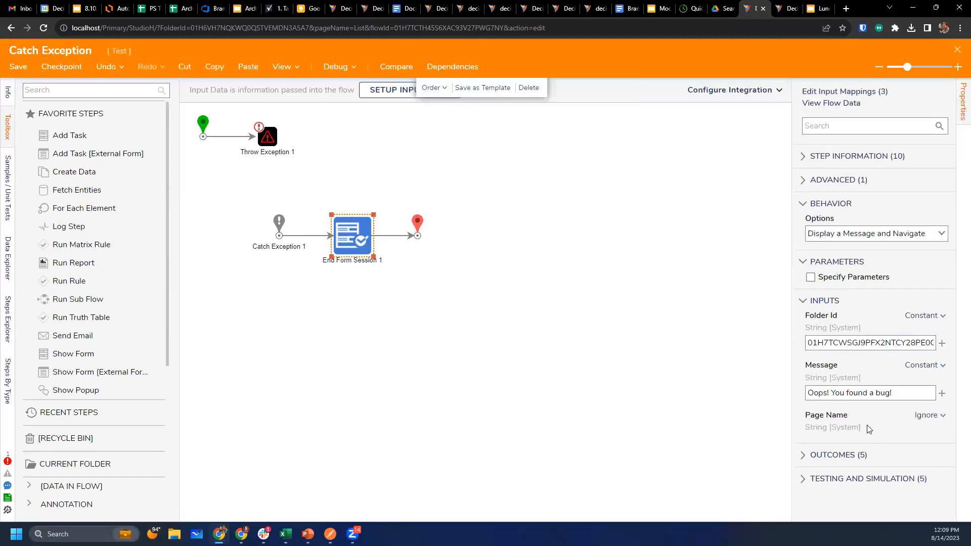
pyautogui.moveTo(890, 419)
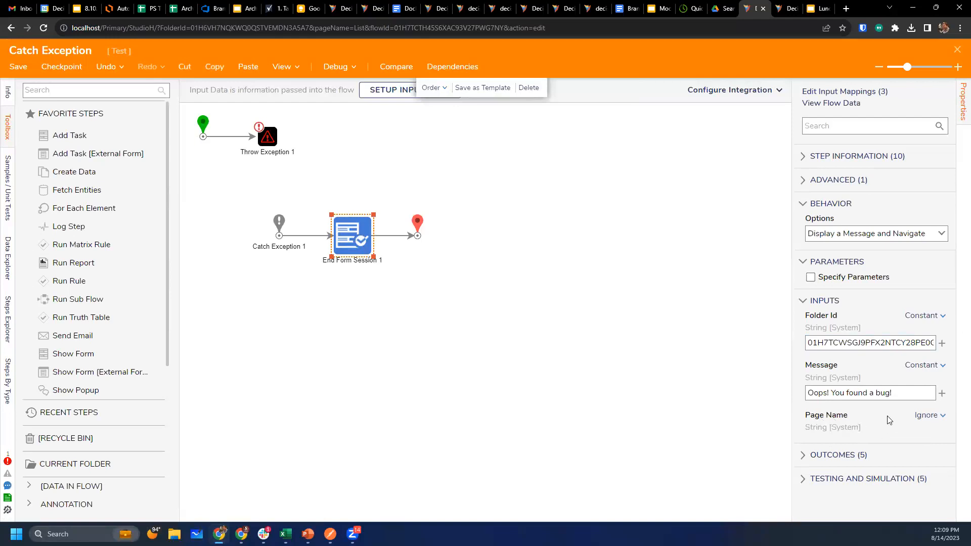
pyautogui.moveTo(730, 246)
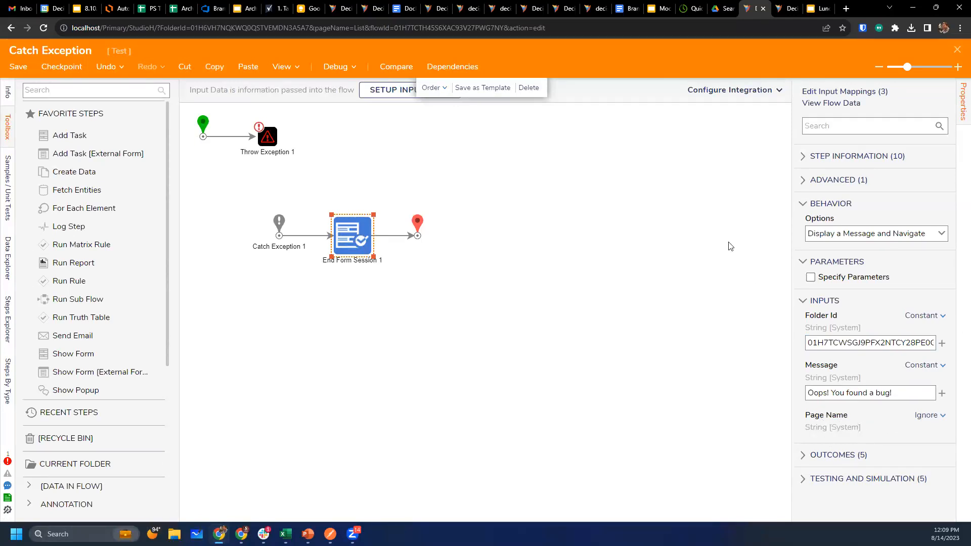
pyautogui.moveTo(724, 296)
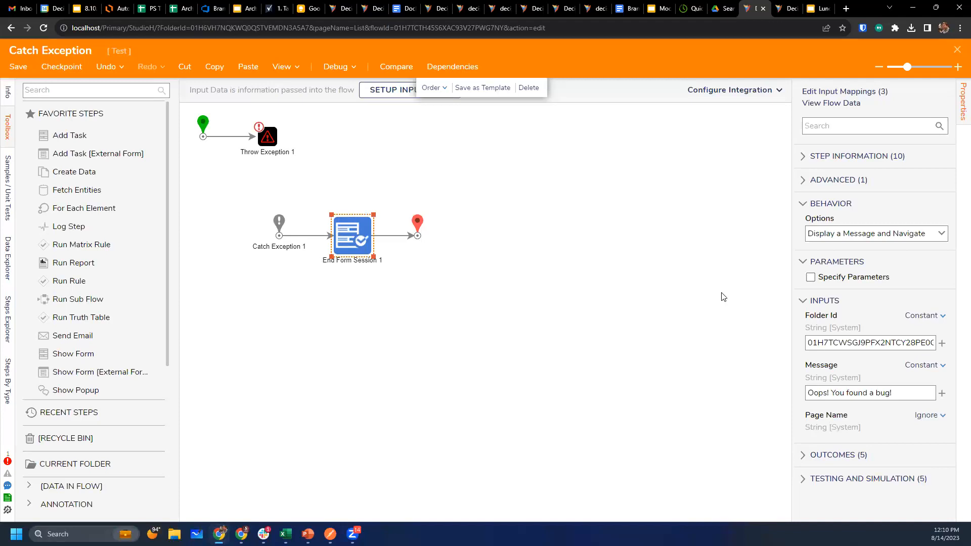
pyautogui.moveTo(767, 308)
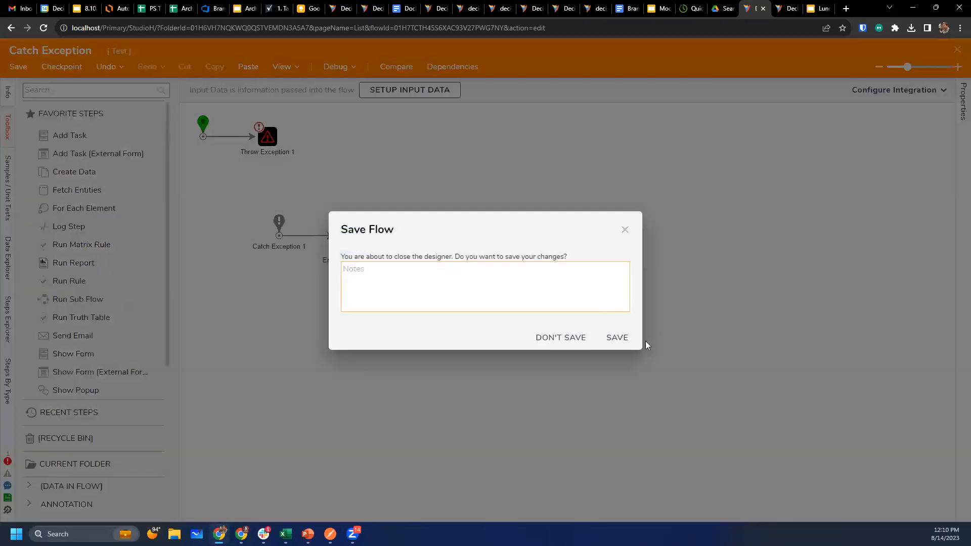
# Close the flow designer, edit the form and add a Horizontal Timeline fed from DefineStates.
pyautogui.click(560, 338)
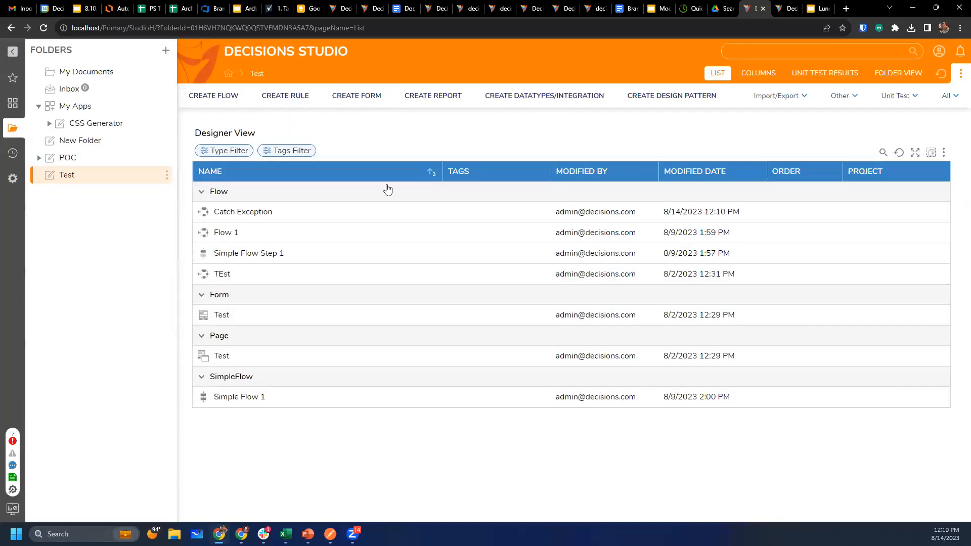
pyautogui.click(356, 96)
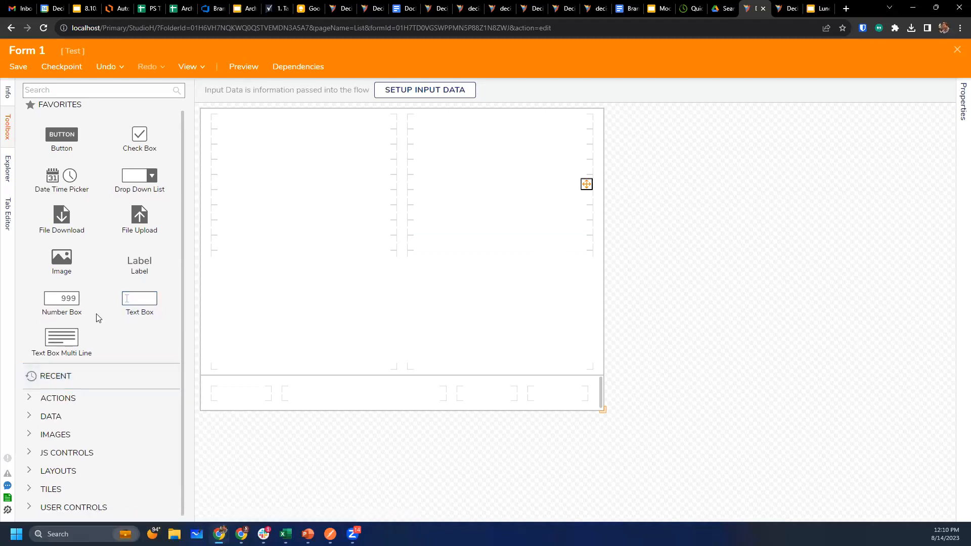
pyautogui.write('t')
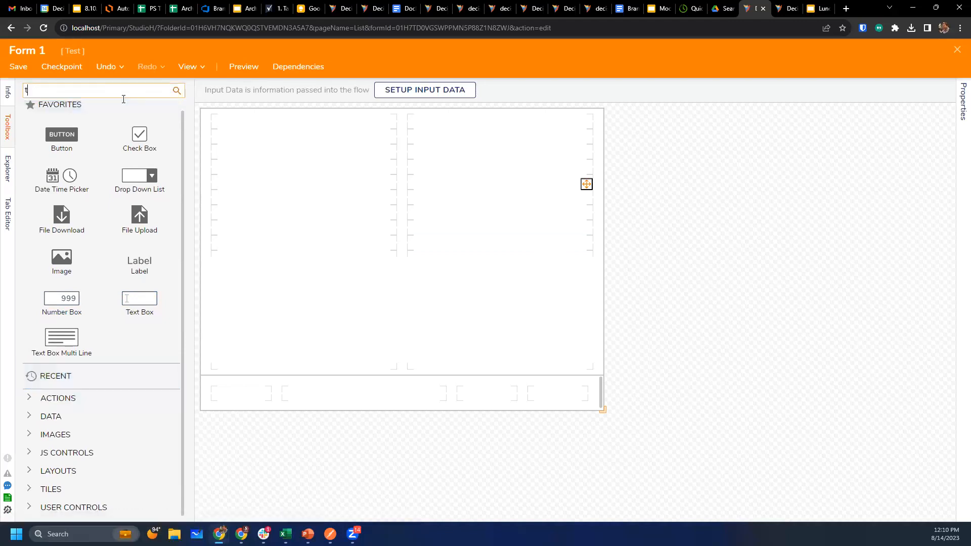
pyautogui.write('imeline')
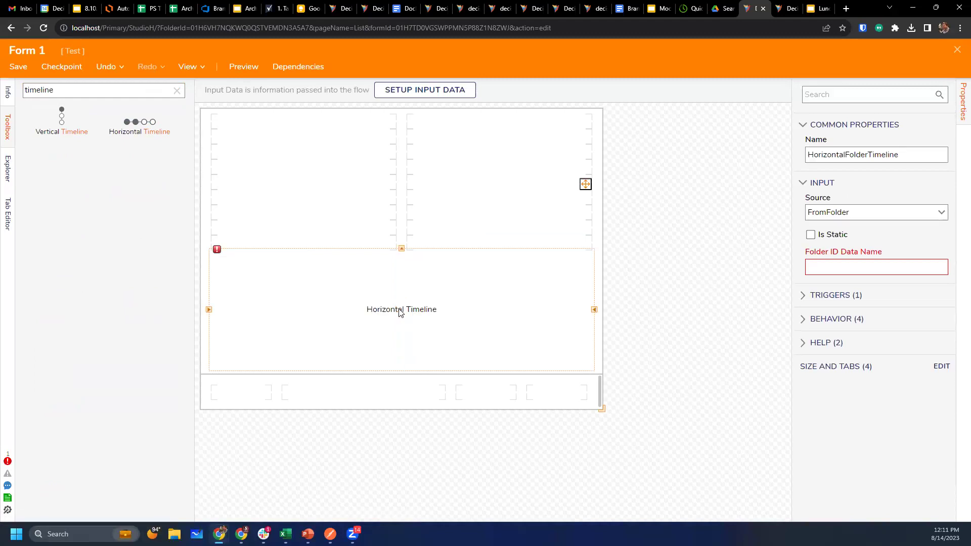
pyautogui.click(876, 213)
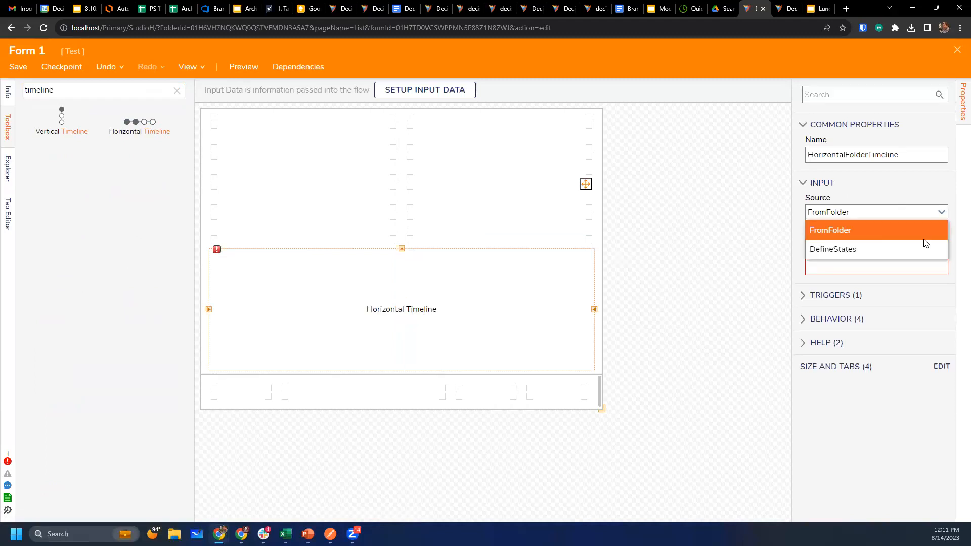
pyautogui.click(833, 249)
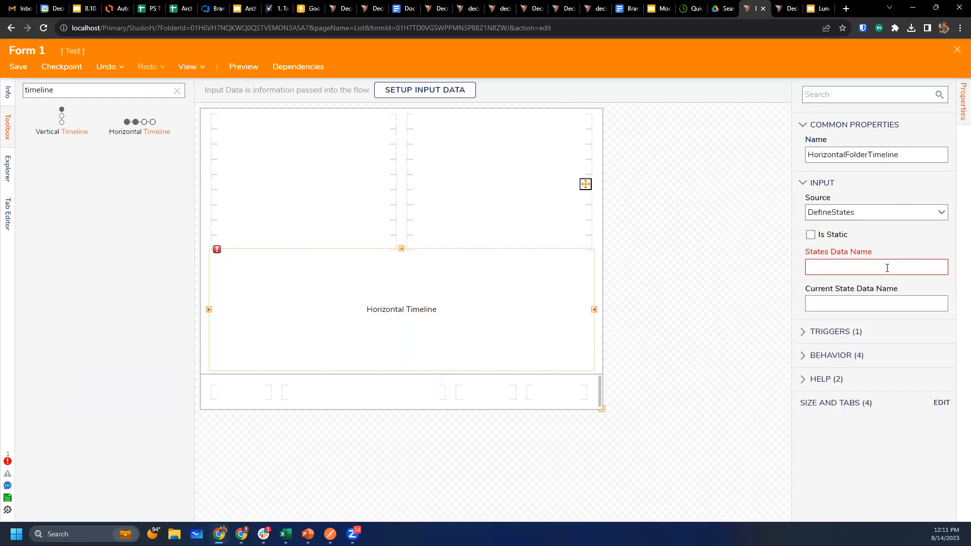
# Name the timeline's data States and Current State and add an Ok button to the footer.
pyautogui.click(876, 267)
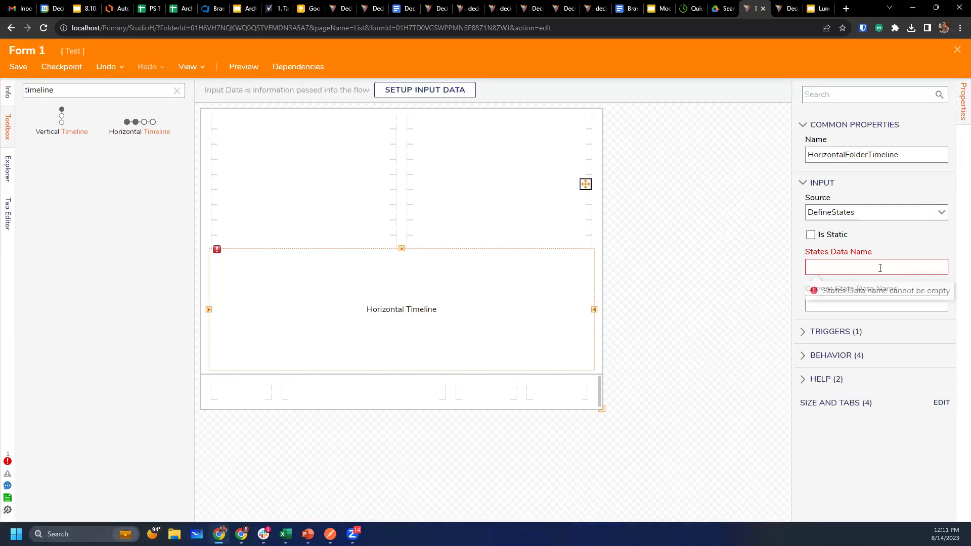
pyautogui.write('States')
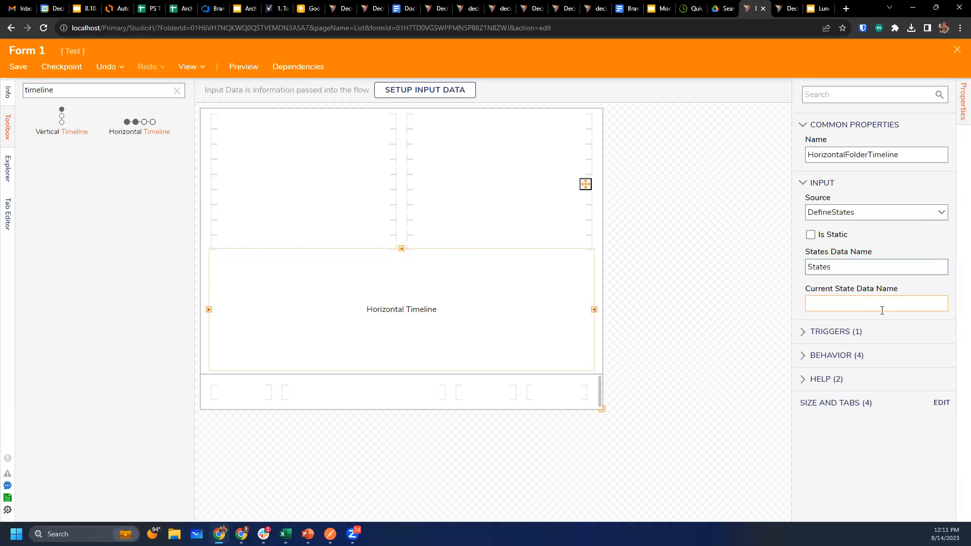
pyautogui.write('Current State')
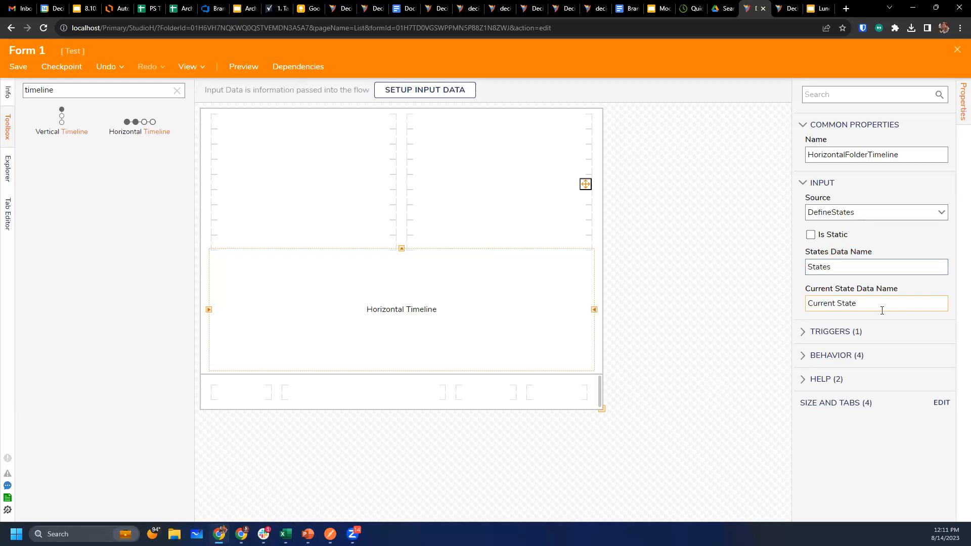
pyautogui.click(852, 267)
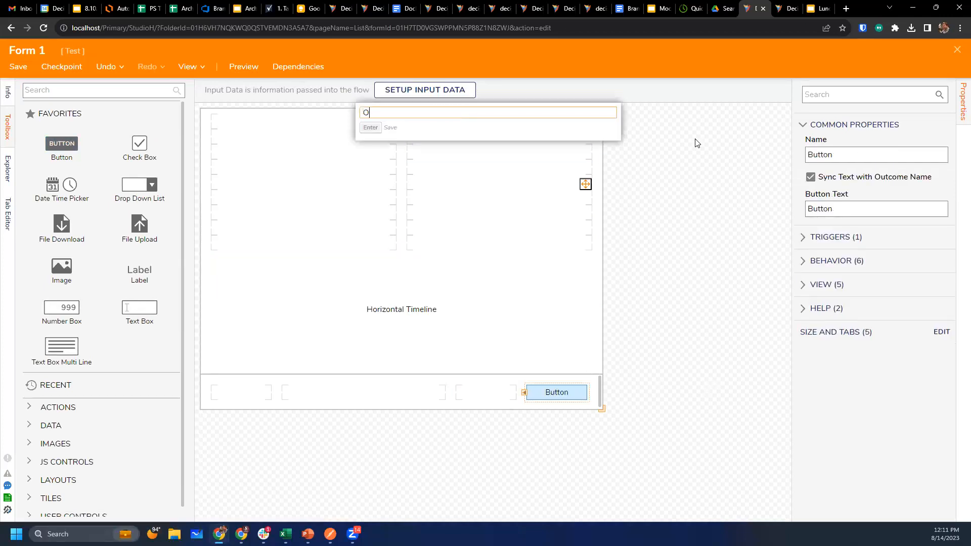
pyautogui.write('Ok')
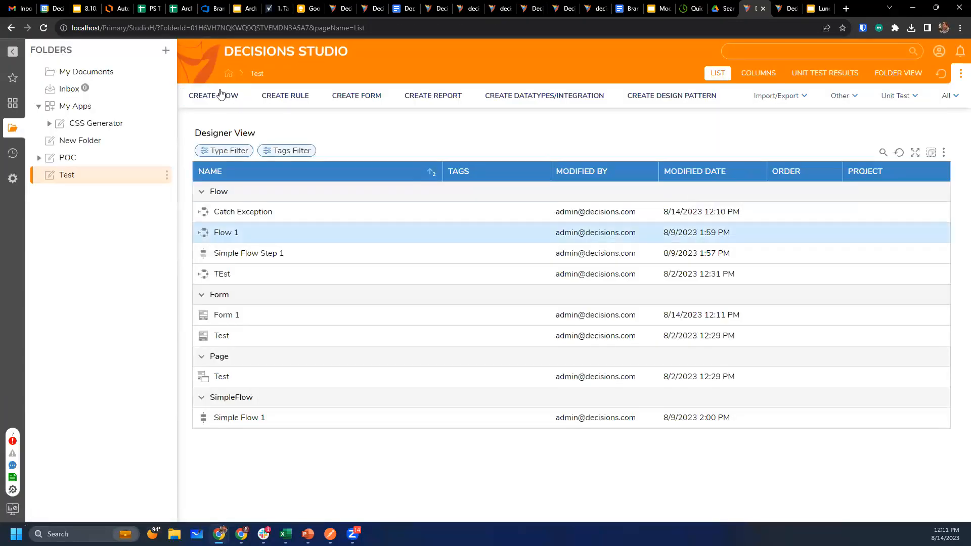
# Create the States flow and pick Form 1 as the form shown by its form step.
pyautogui.click(213, 96)
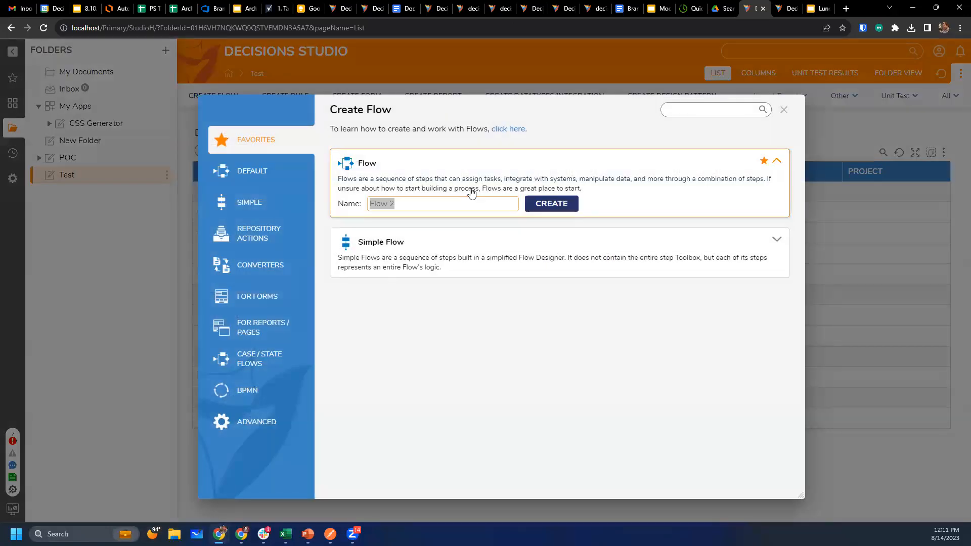
pyautogui.click(551, 203)
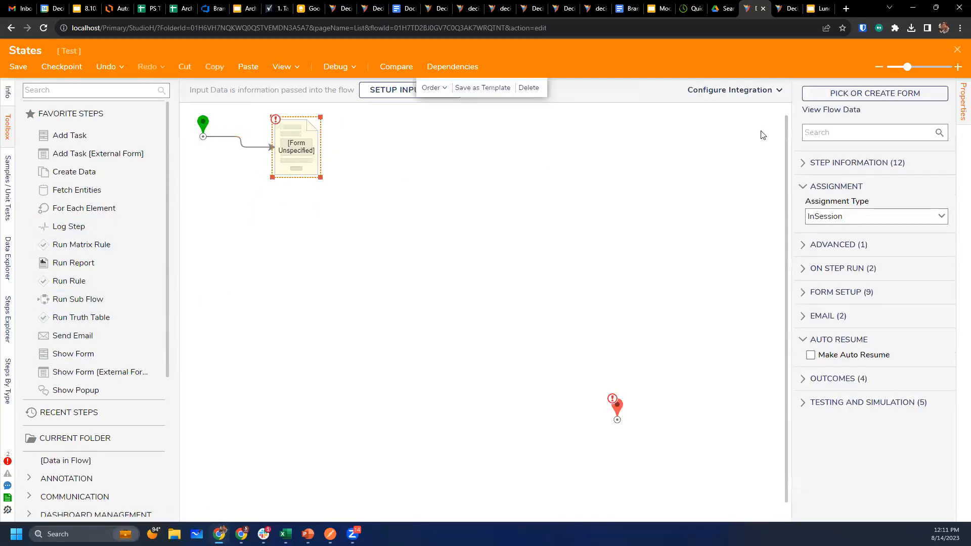
pyautogui.click(875, 93)
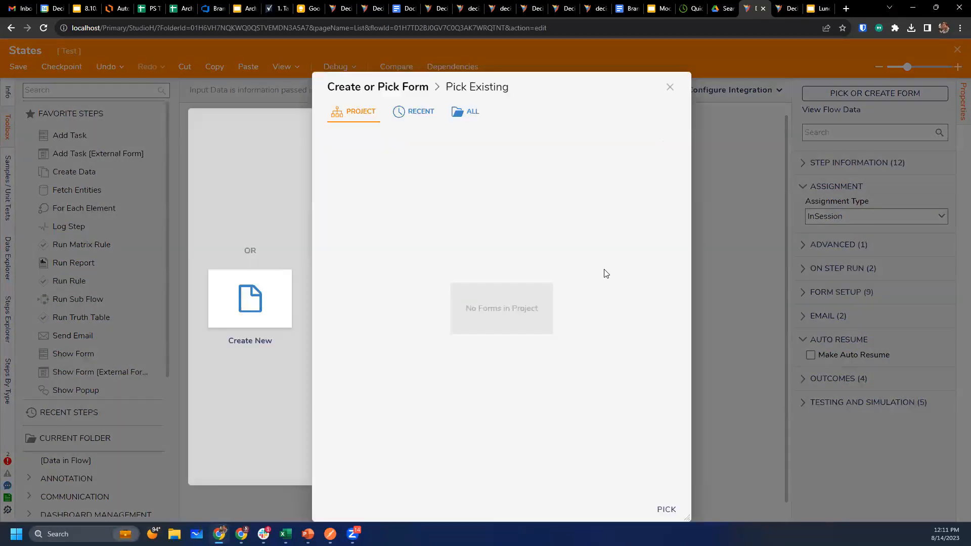
pyautogui.click(421, 112)
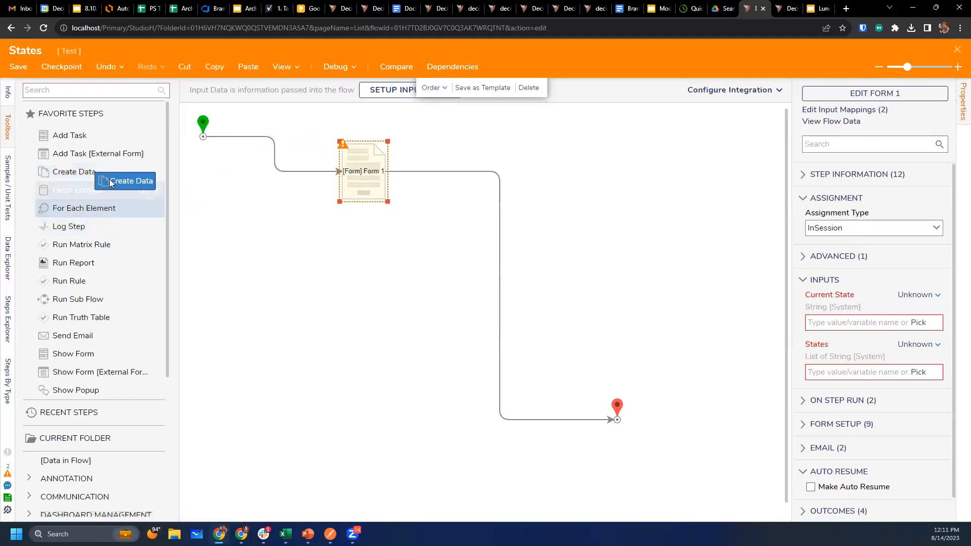
pyautogui.click(936, 295)
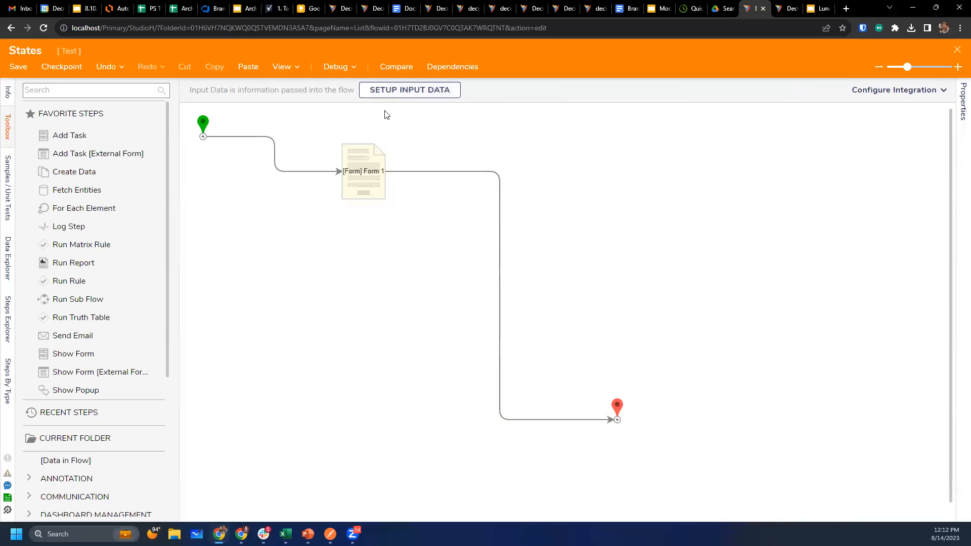
pyautogui.click(336, 67)
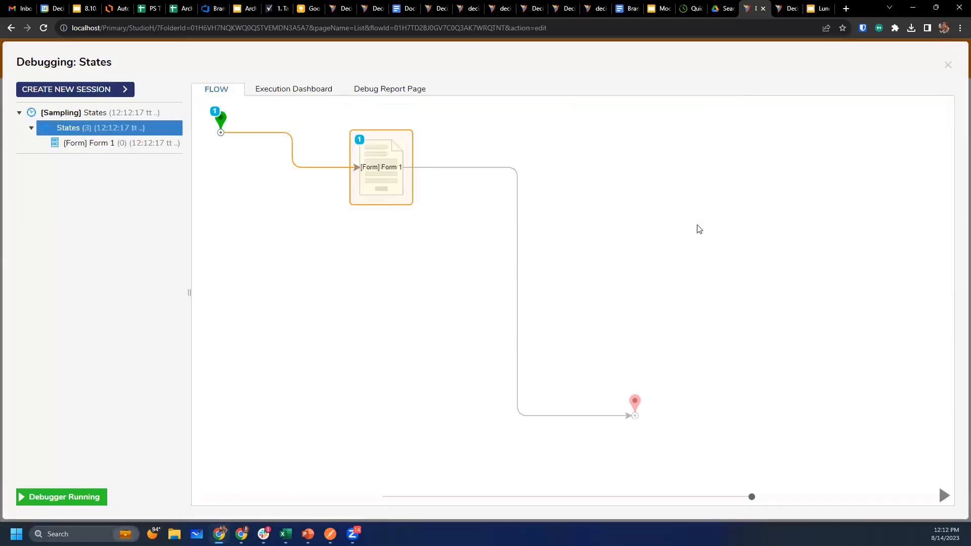
pyautogui.click(380, 167)
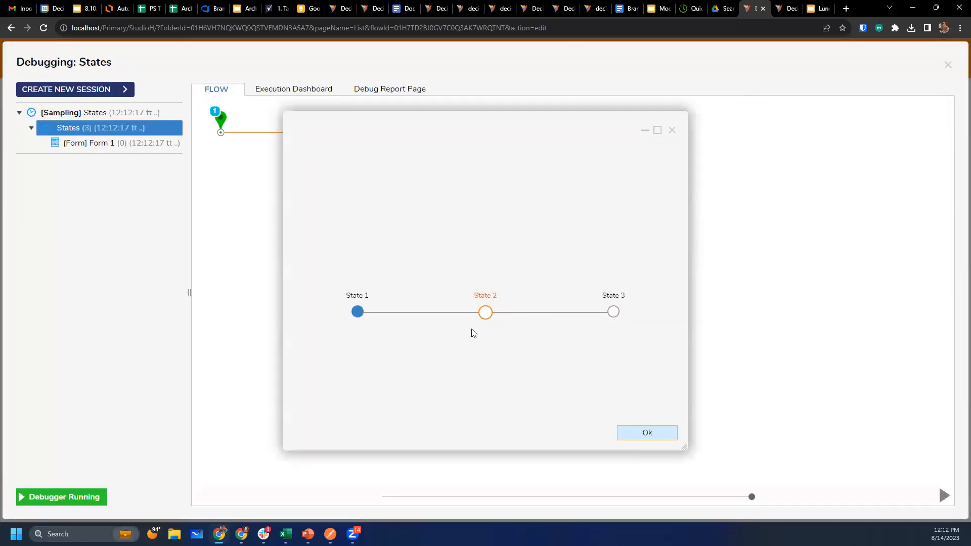
pyautogui.moveTo(555, 268)
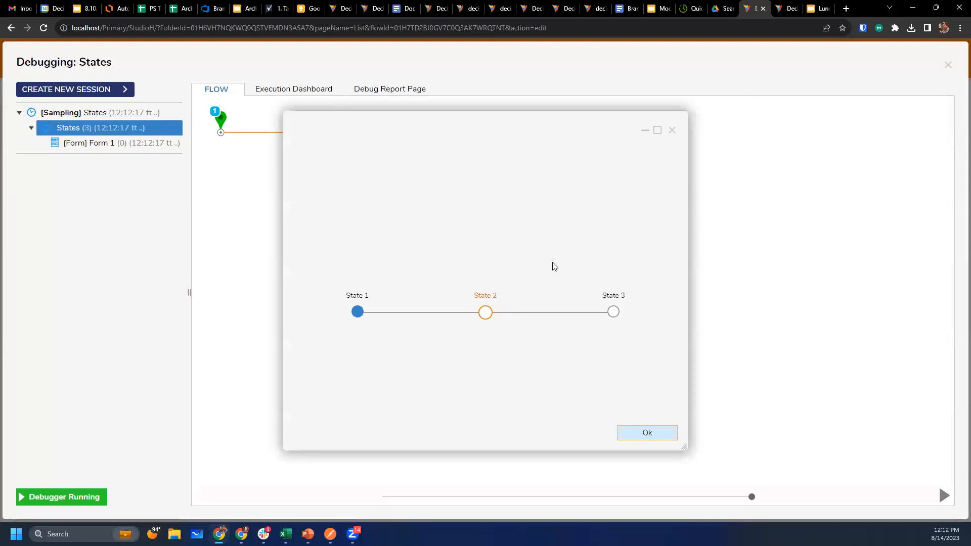
pyautogui.moveTo(638, 439)
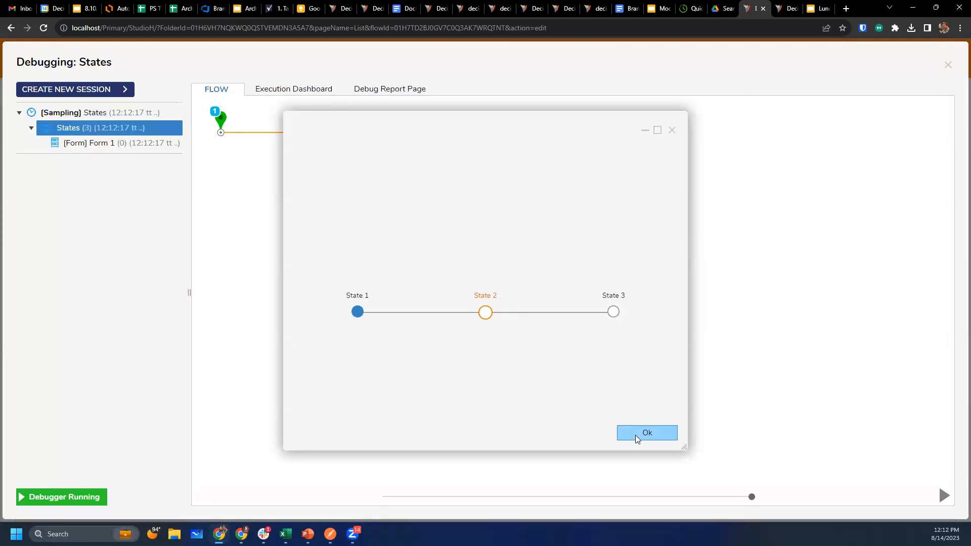
pyautogui.click(647, 433)
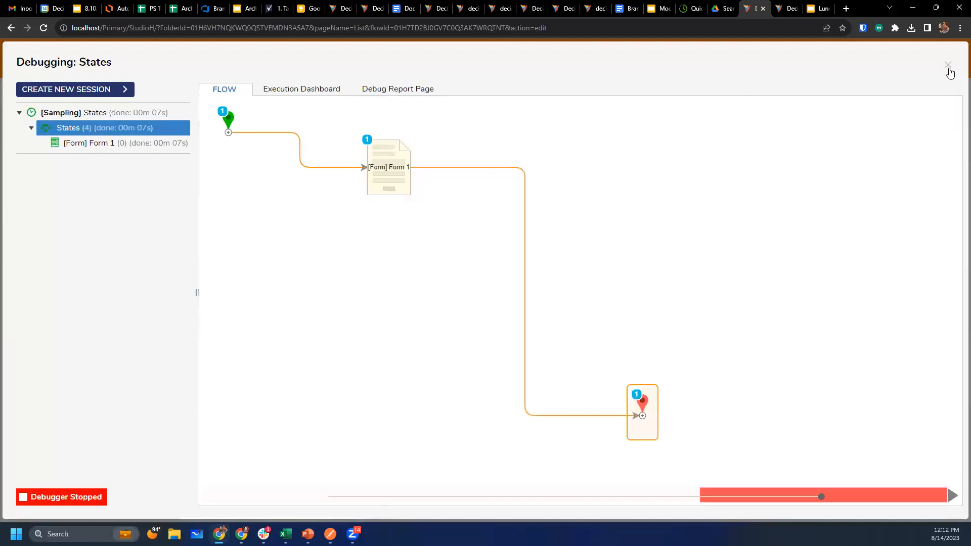
pyautogui.click(948, 65)
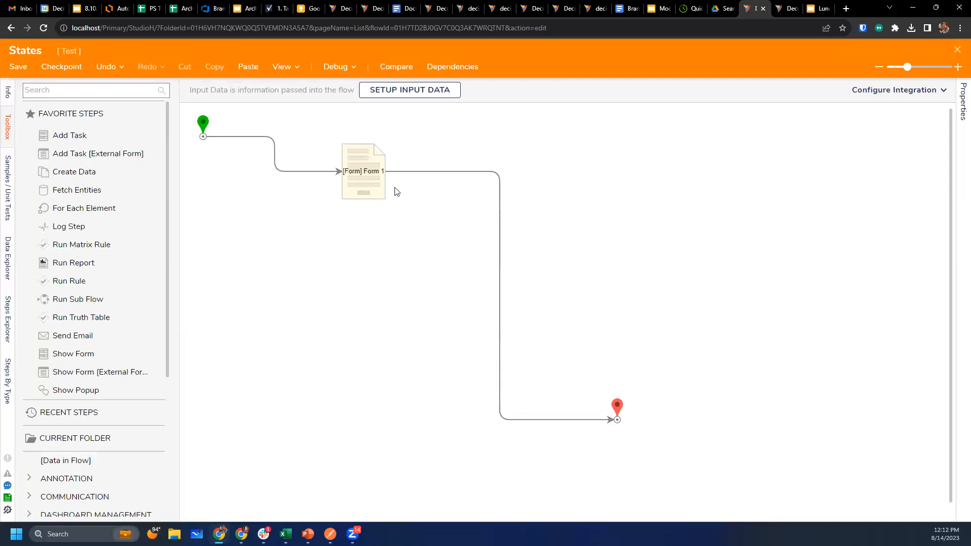
# Select the Form 1 step to review its Current State and States inputs.
pyautogui.click(363, 171)
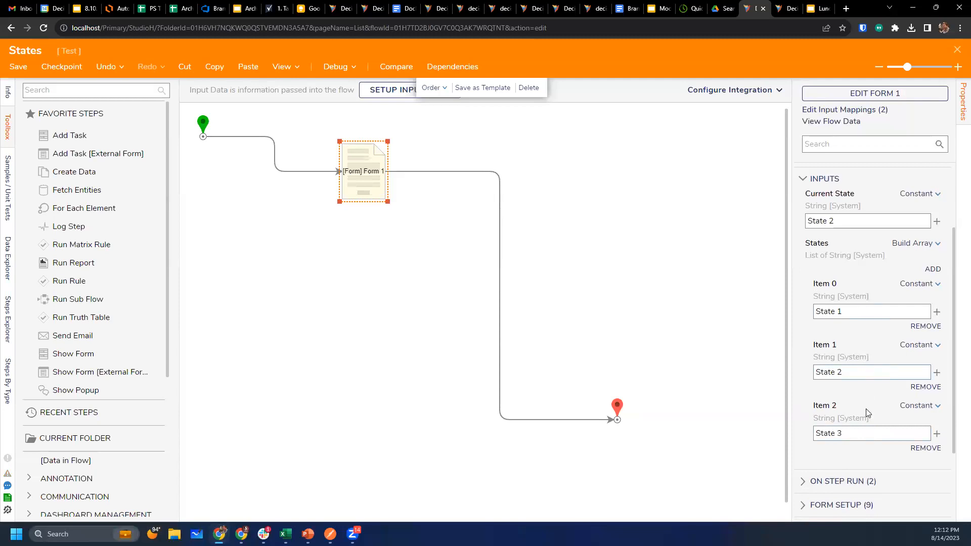
pyautogui.moveTo(276, 111)
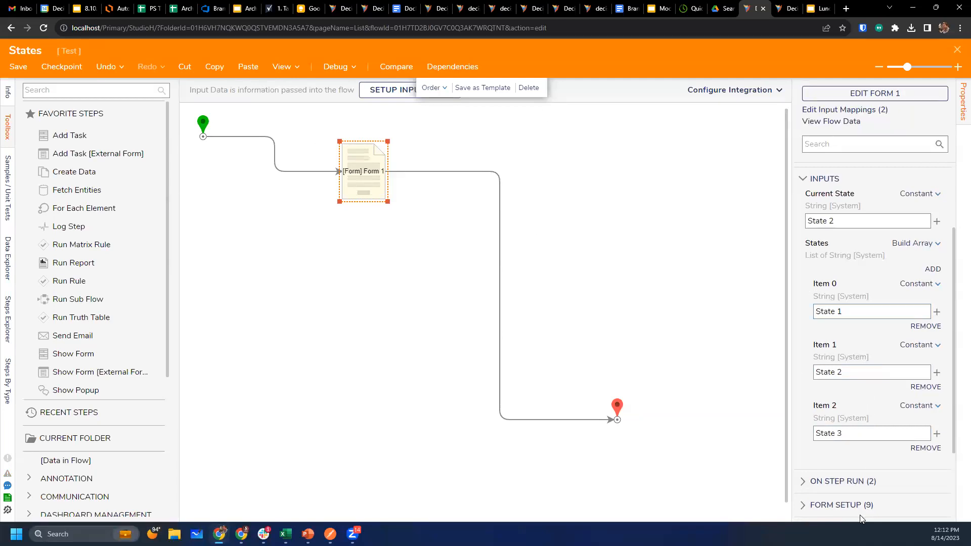
pyautogui.moveTo(884, 284)
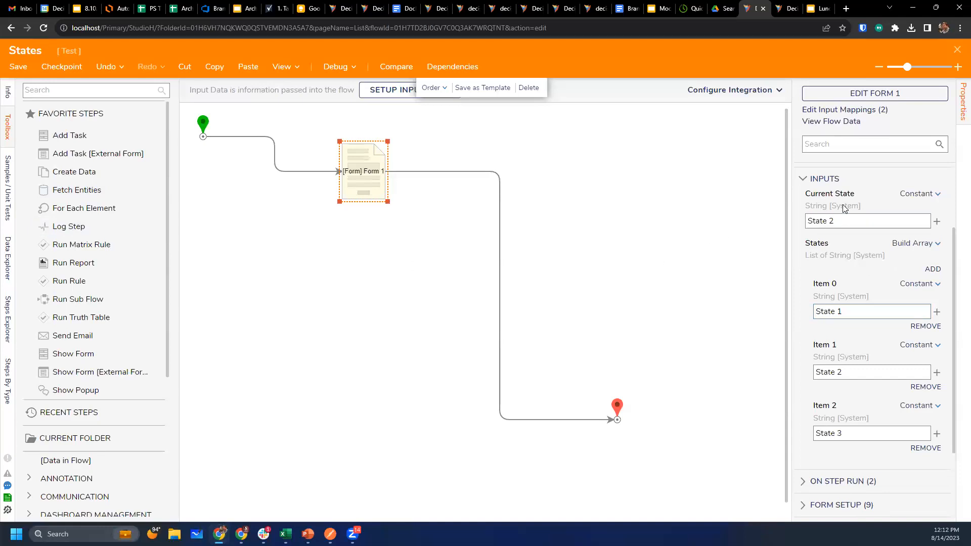
pyautogui.moveTo(933, 277)
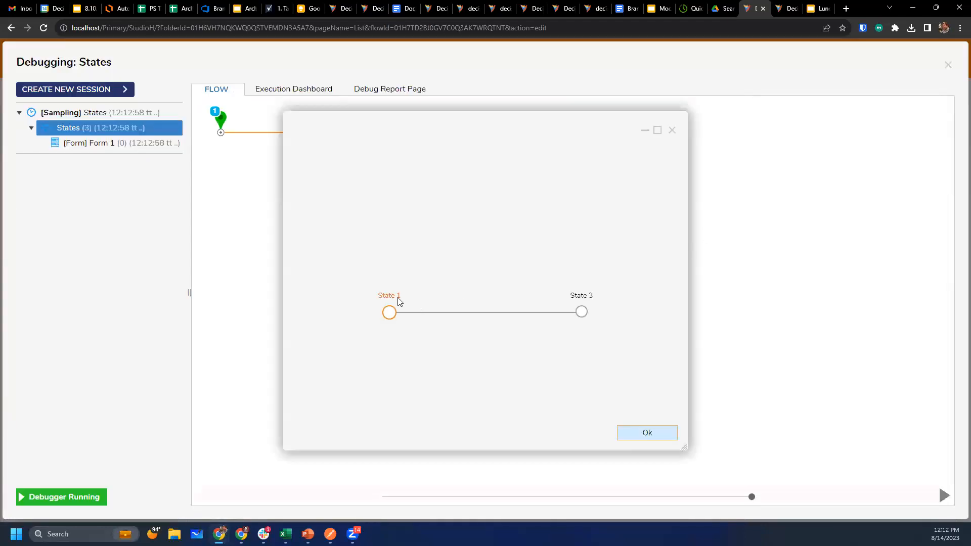
pyautogui.moveTo(493, 323)
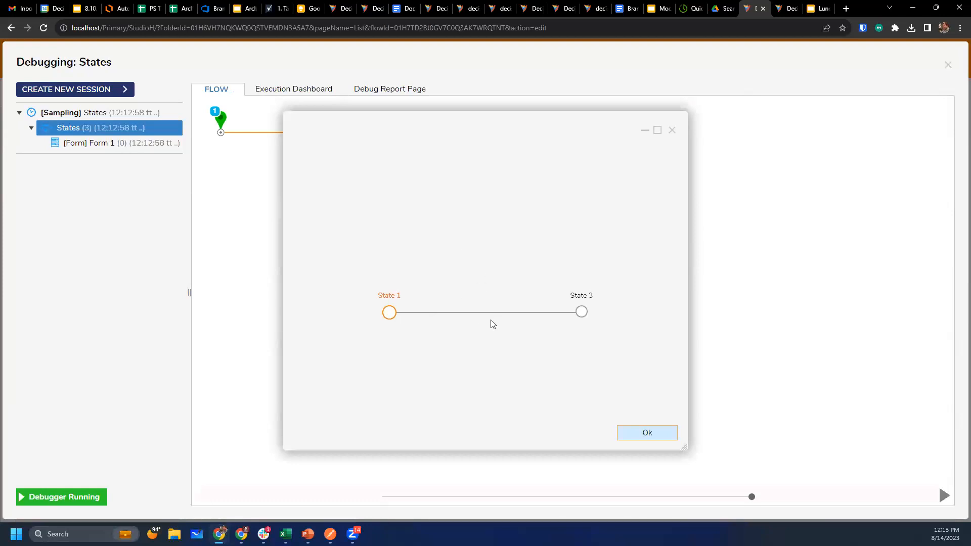
pyautogui.moveTo(393, 321)
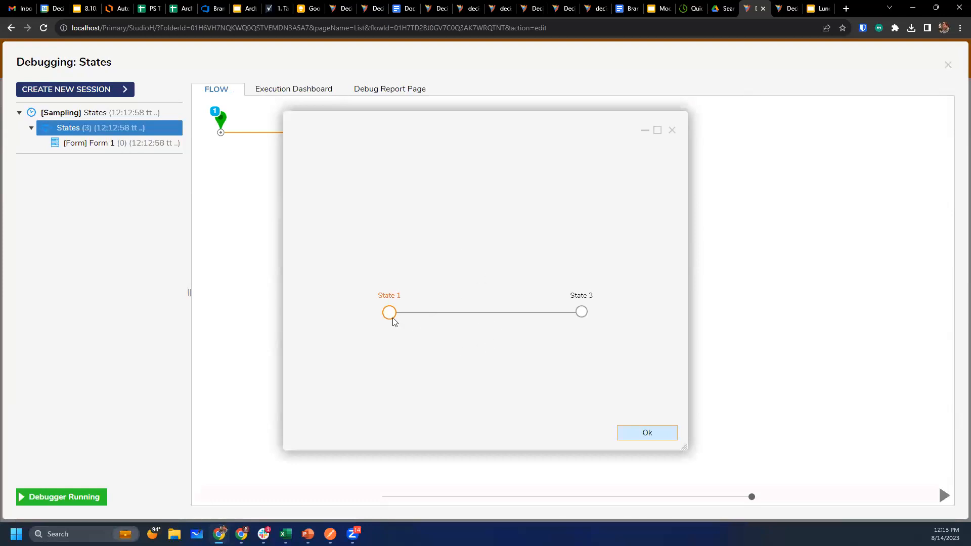
pyautogui.moveTo(427, 348)
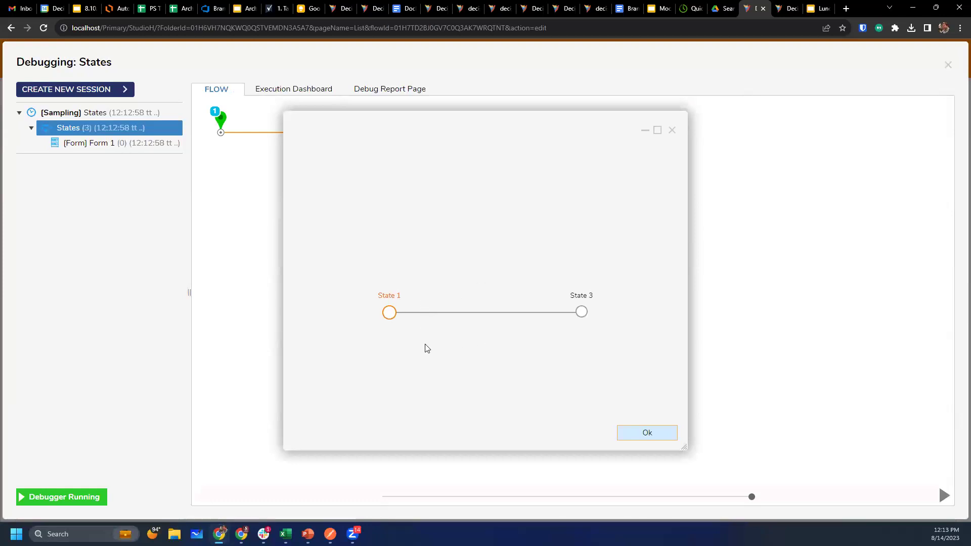
pyautogui.moveTo(385, 329)
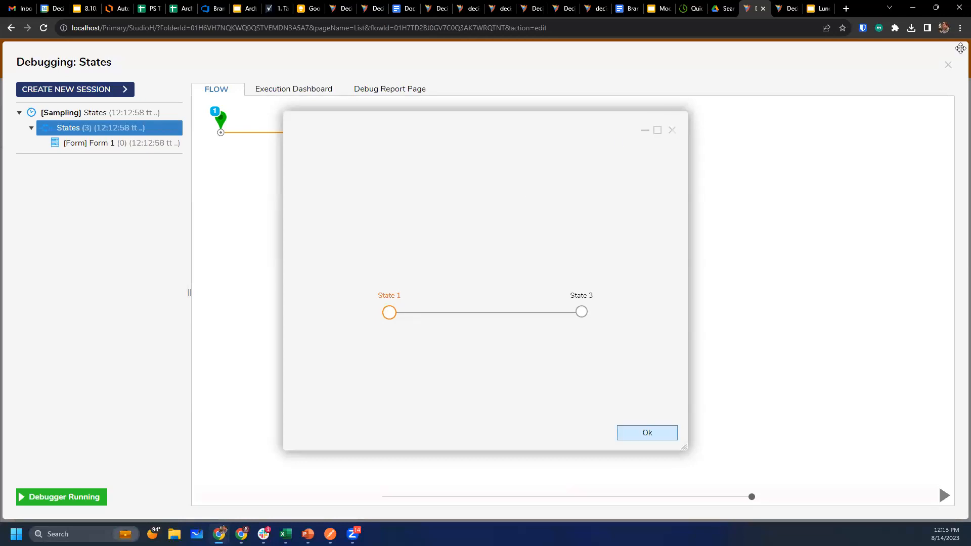
# Close the debugger after the run showed a State 1–State 3 timeline.
pyautogui.click(648, 433)
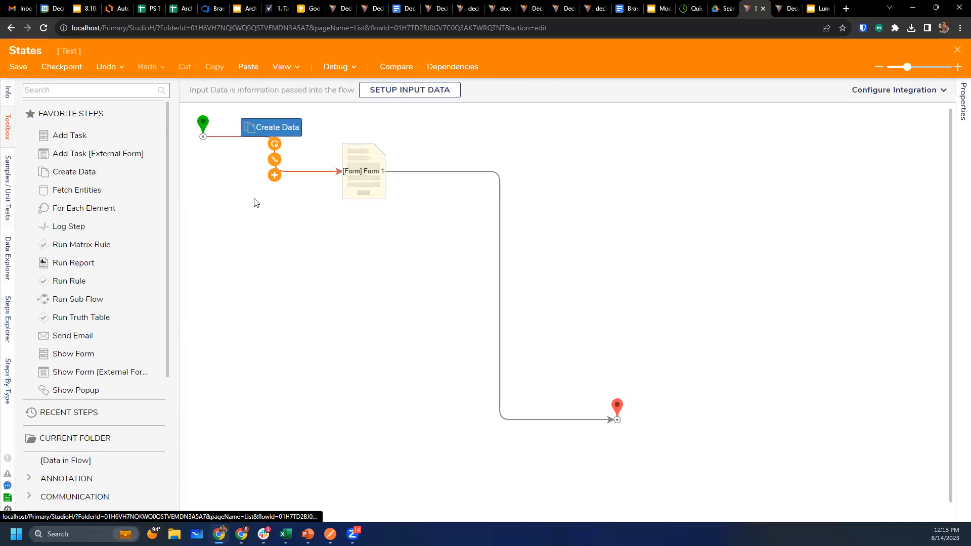
# Add a Create Data step defining the States list, then search the toolbox for the Add Item step.
pyautogui.click(271, 127)
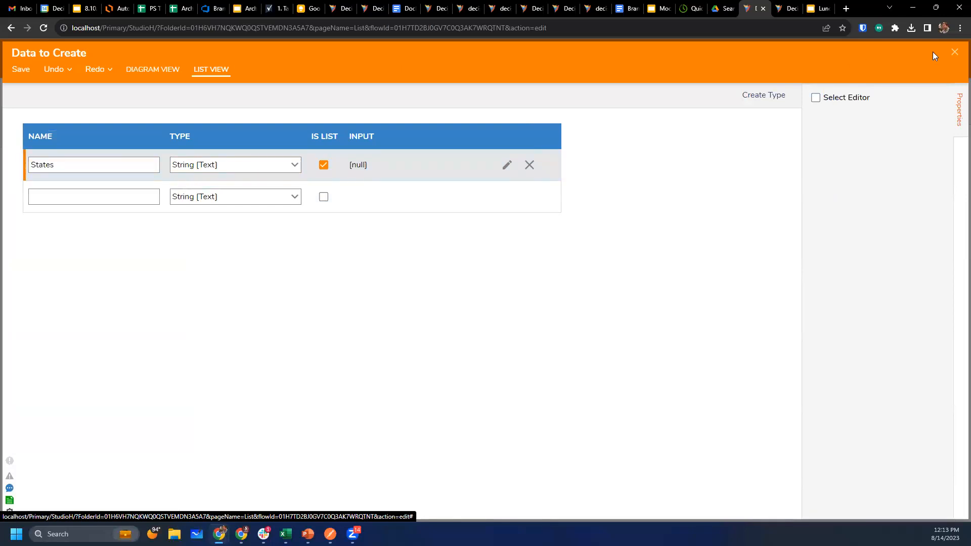
pyautogui.click(956, 52)
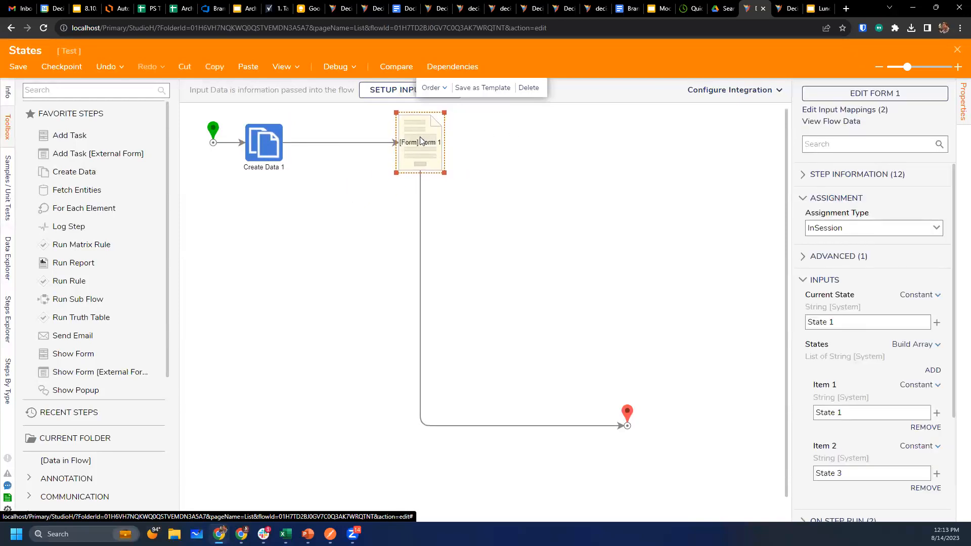
pyautogui.write('add item')
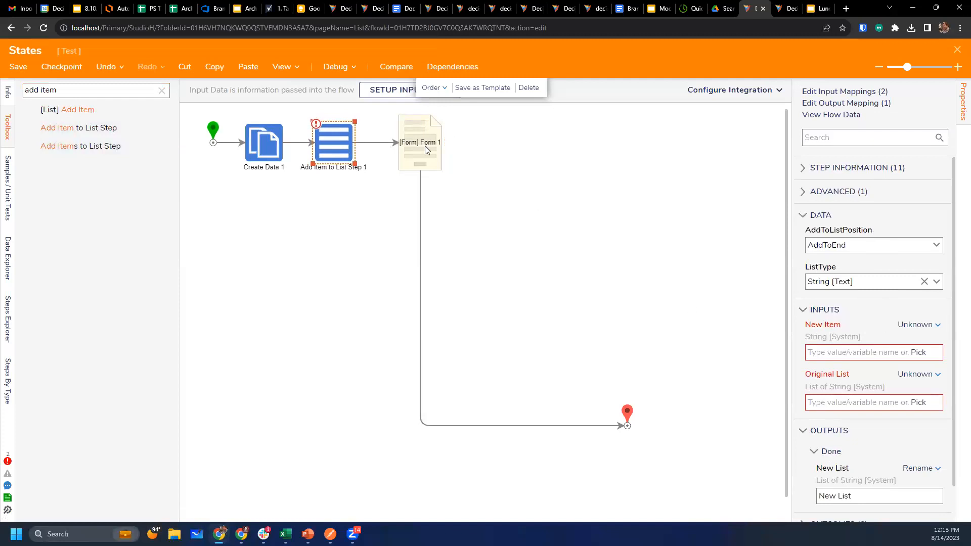
pyautogui.moveTo(431, 150)
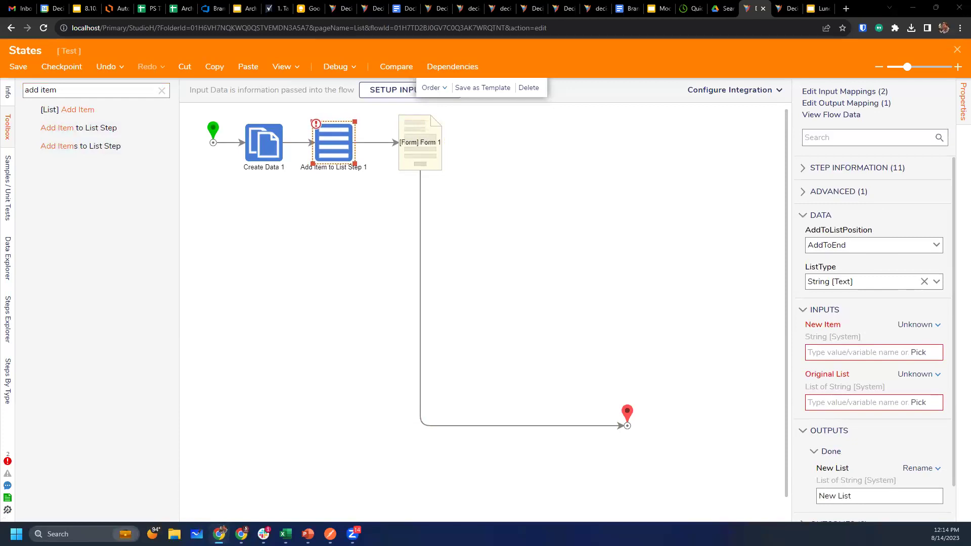
pyautogui.moveTo(494, 215)
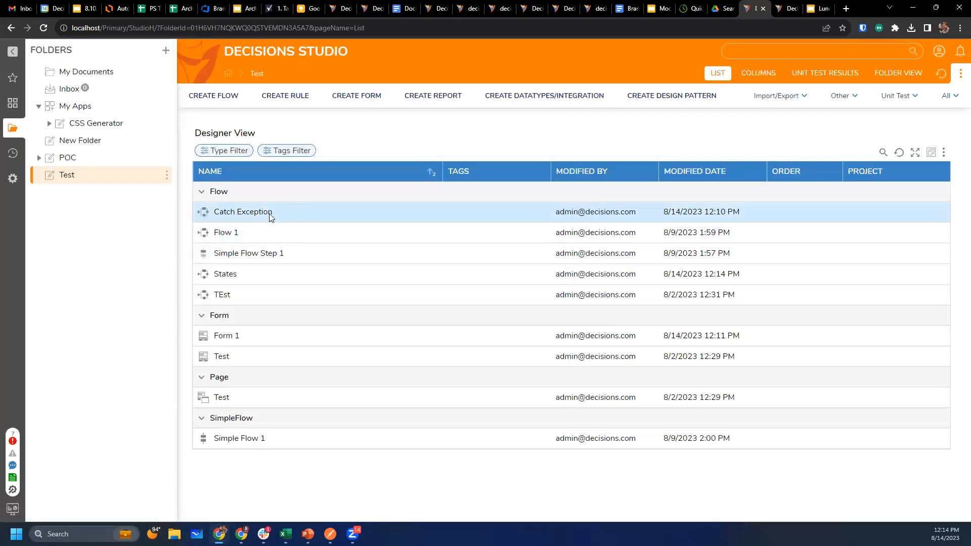
# In Catch Exception's Set Flow Behavior dialog, scroll to and choose Sync Flow.
pyautogui.rightClick(242, 212)
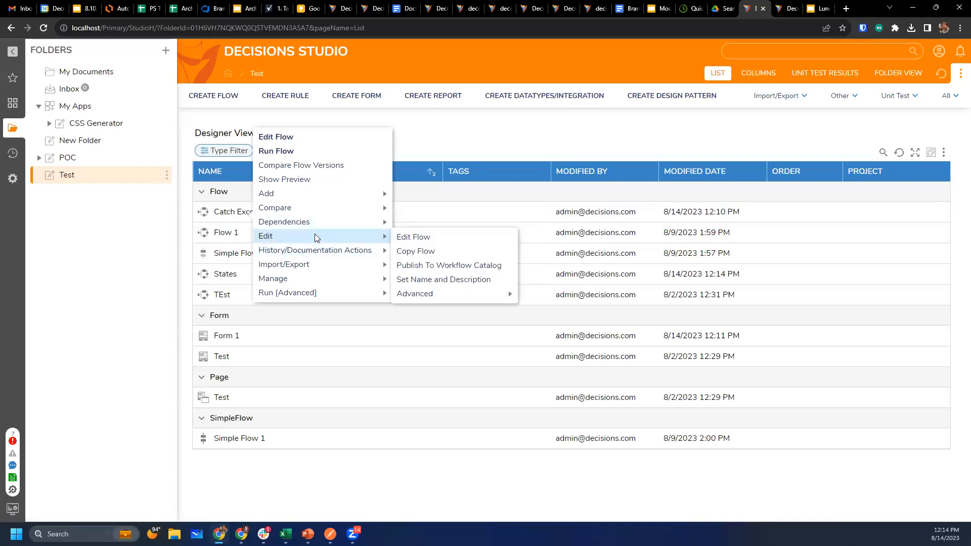
pyautogui.moveTo(414, 294)
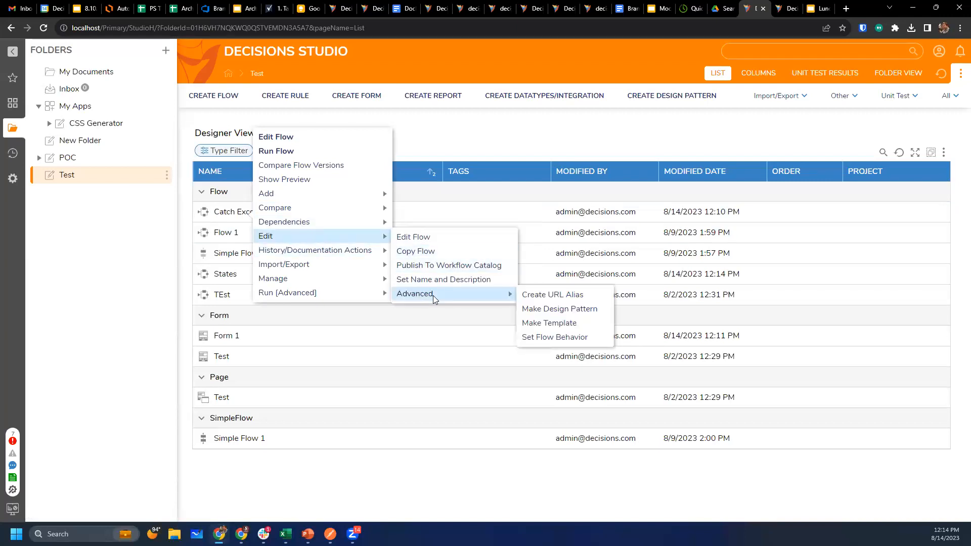
pyautogui.click(554, 337)
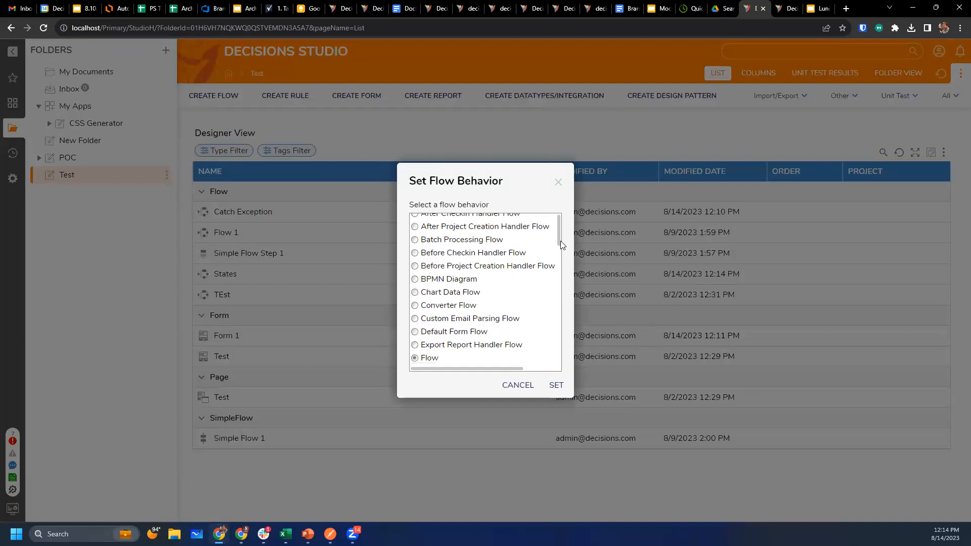
pyautogui.scroll(-3)
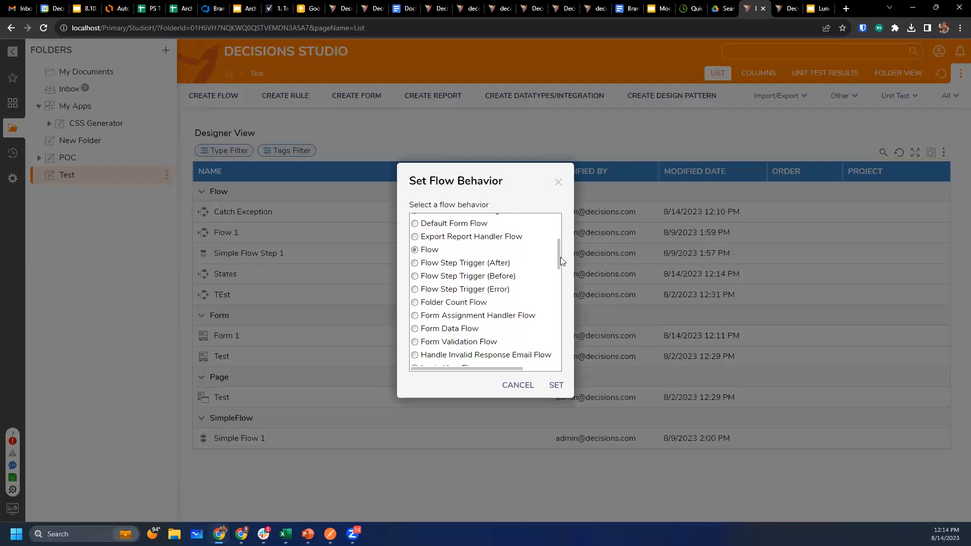
pyautogui.scroll(-3)
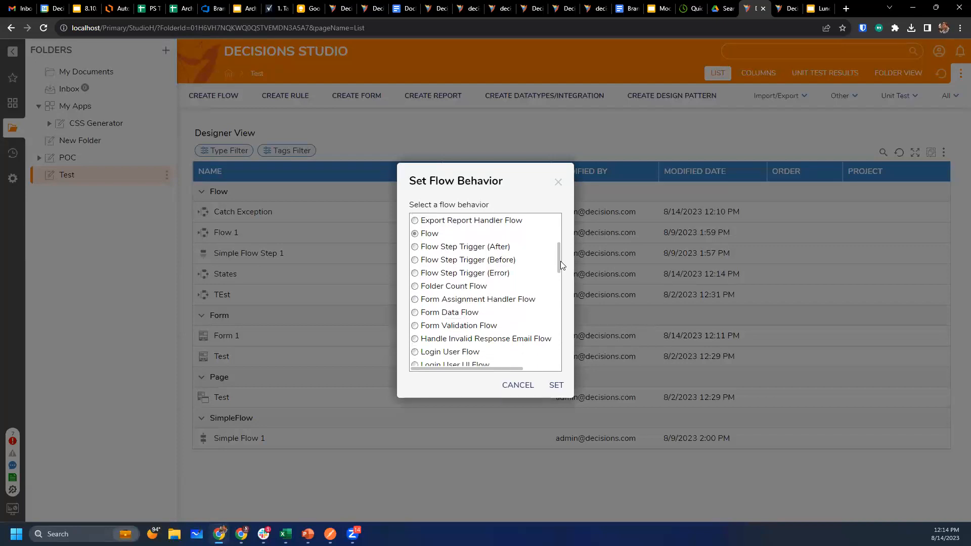
pyautogui.scroll(-3)
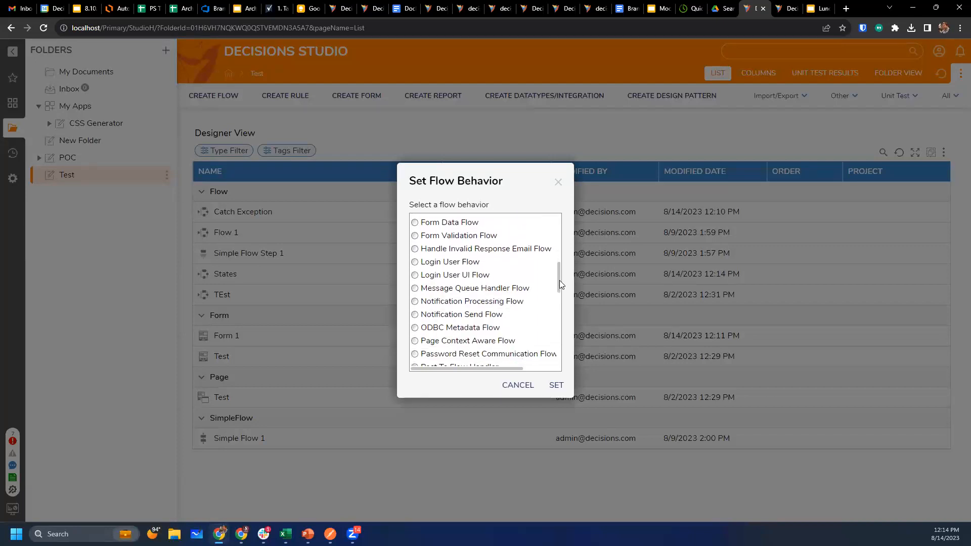
pyautogui.scroll(-3)
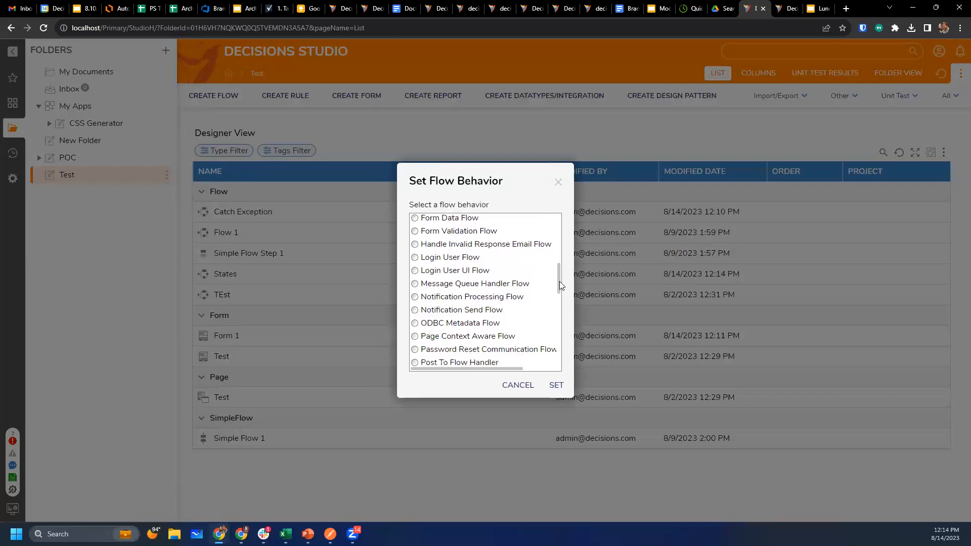
pyautogui.scroll(-3)
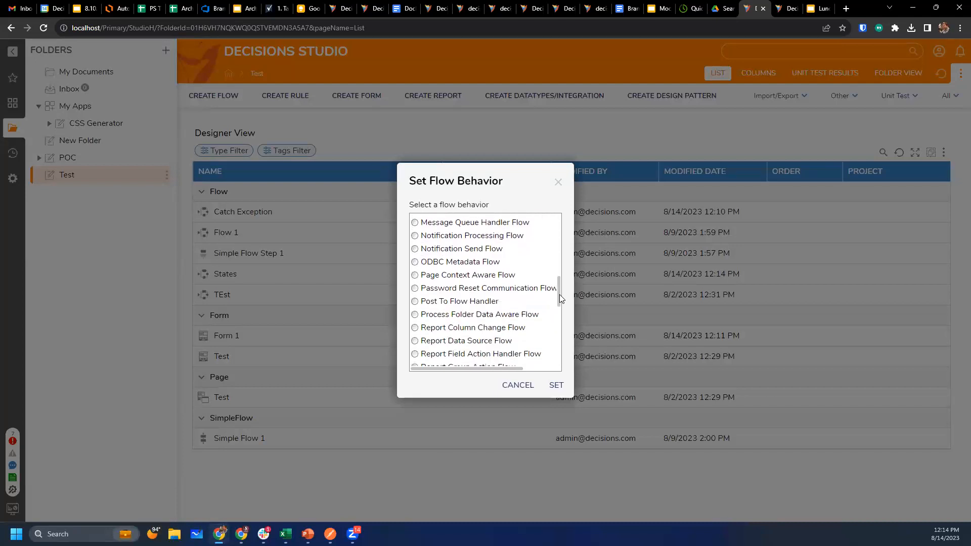
pyautogui.scroll(-3)
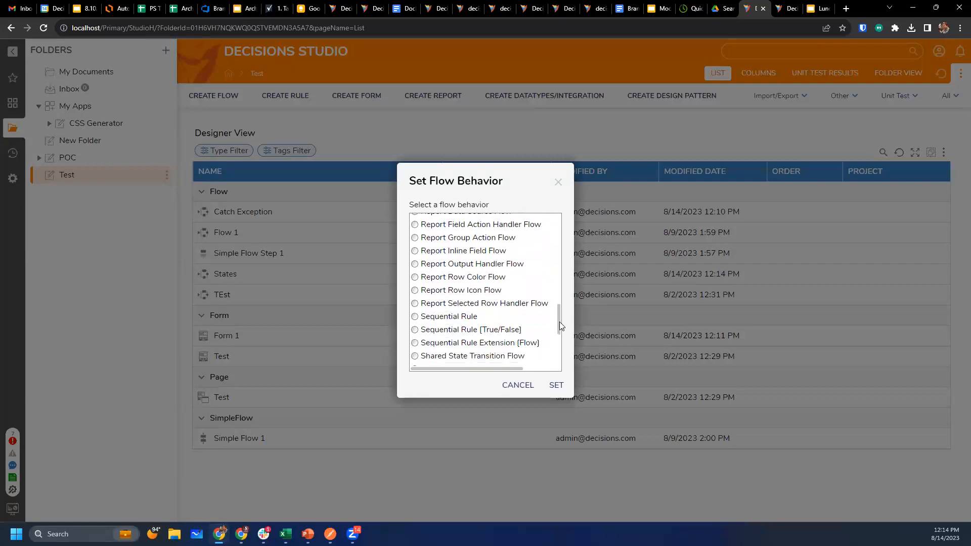
pyautogui.scroll(-3)
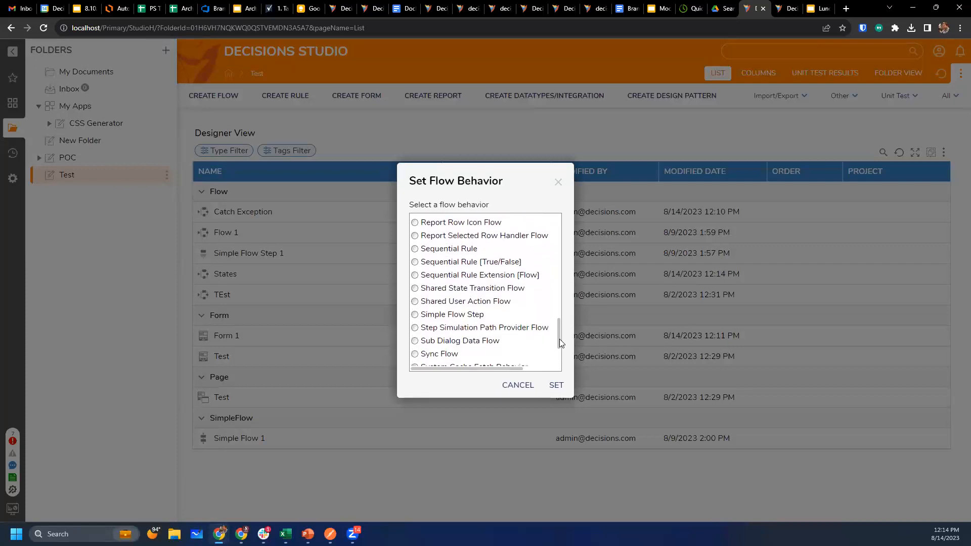
pyautogui.scroll(-3)
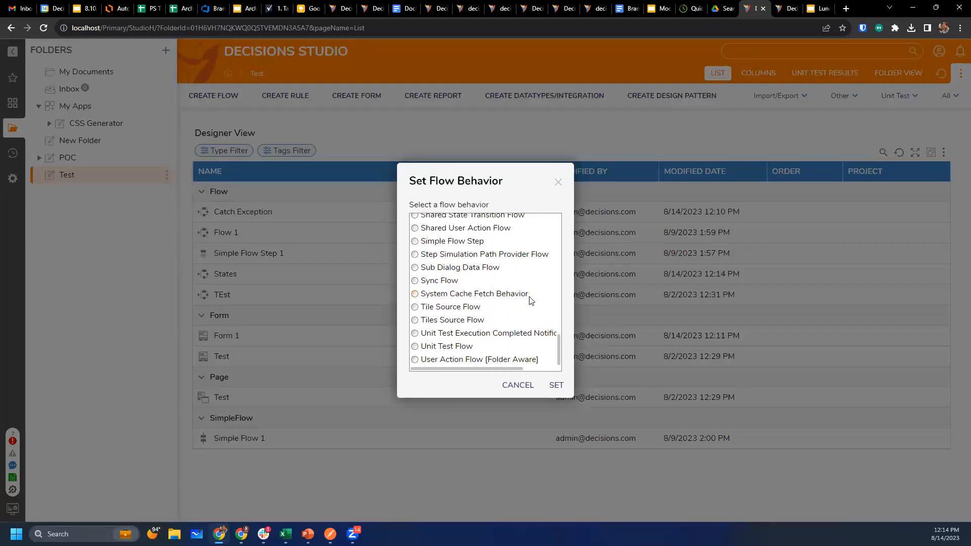
pyautogui.click(415, 281)
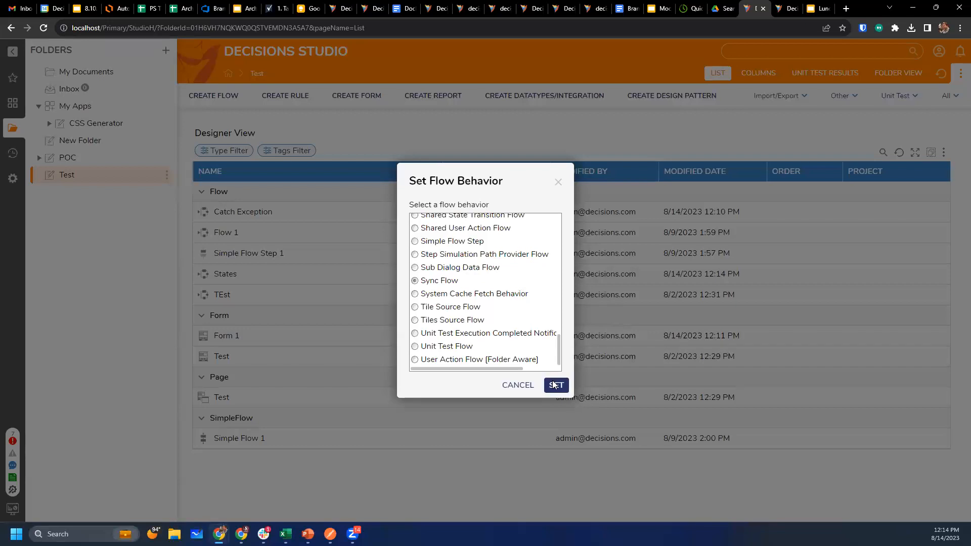
# Apply Sync Flow, then set the flow's Behavior Type to After Checkin Handler Flow in Properties.
pyautogui.click(557, 384)
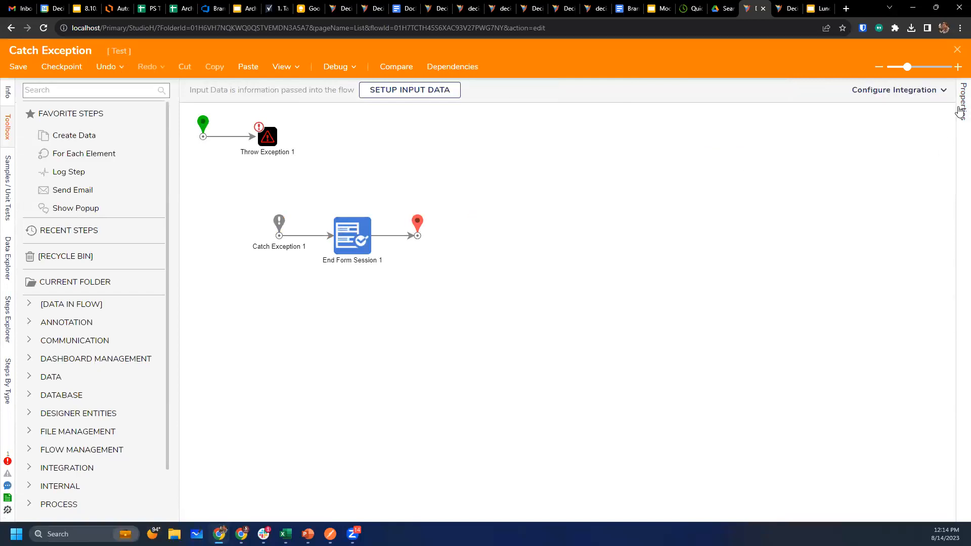
pyautogui.click(963, 101)
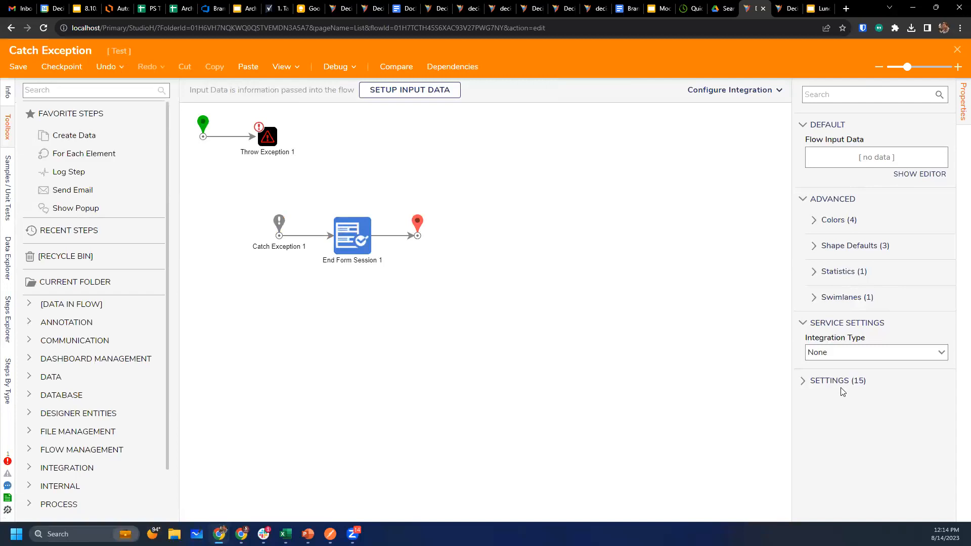
pyautogui.click(829, 381)
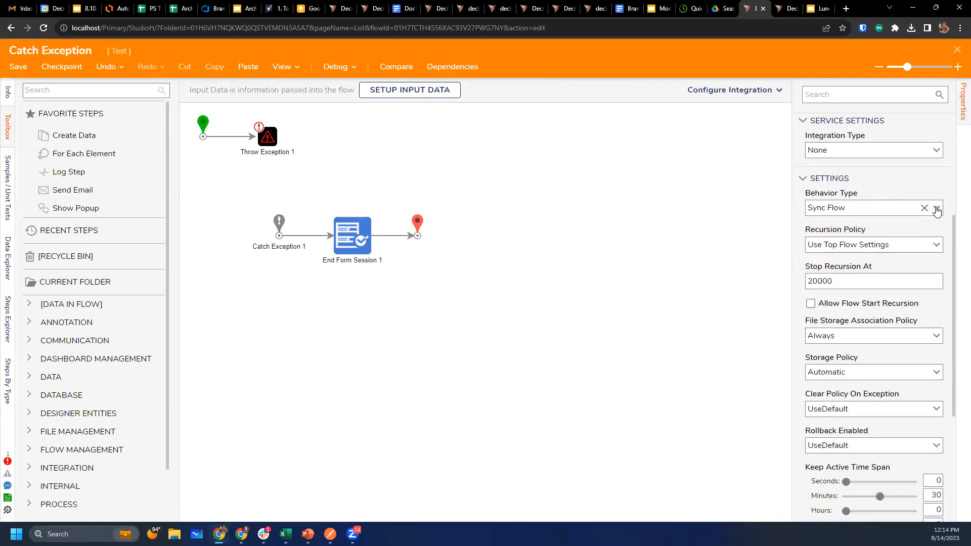
pyautogui.click(937, 209)
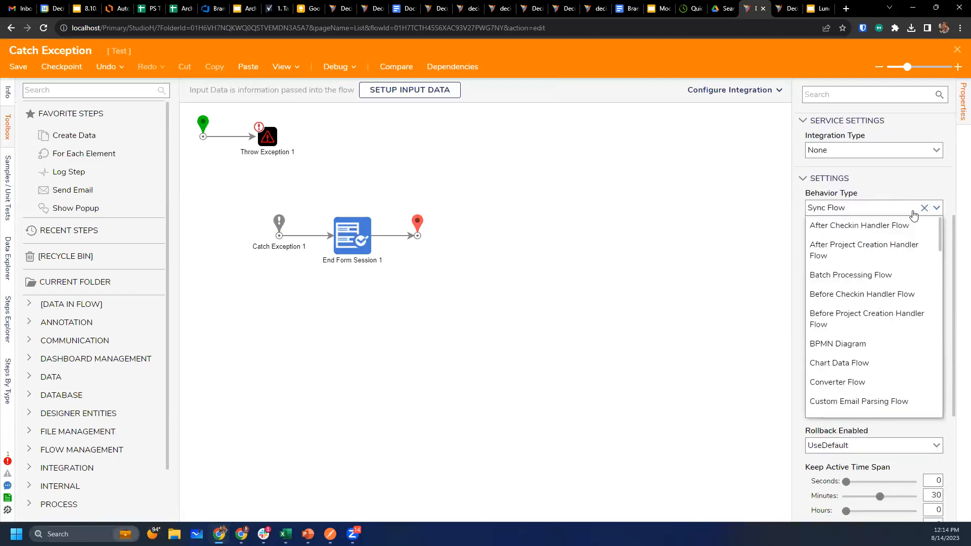
pyautogui.click(859, 224)
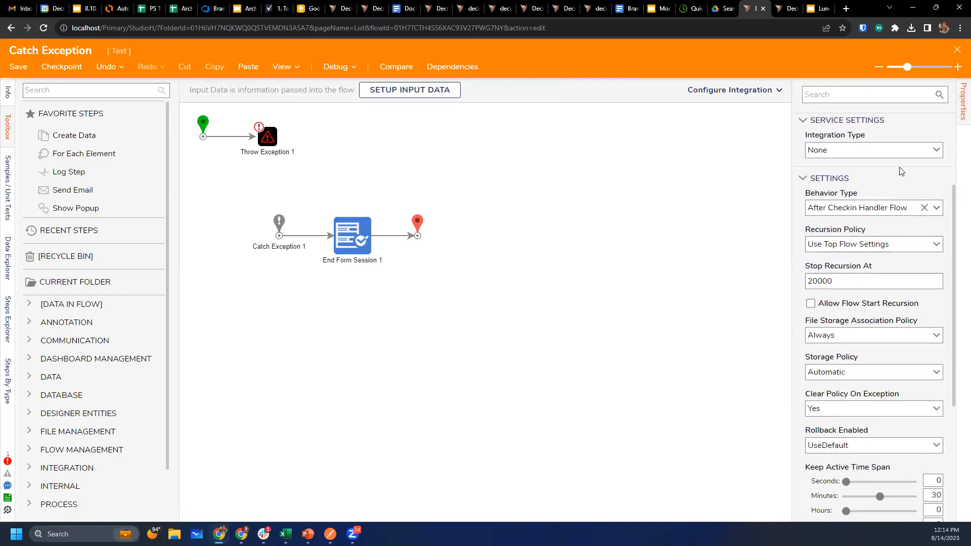
# Search the toolbox for 'async' and close the designer back to the Test folder.
pyautogui.click(76, 90)
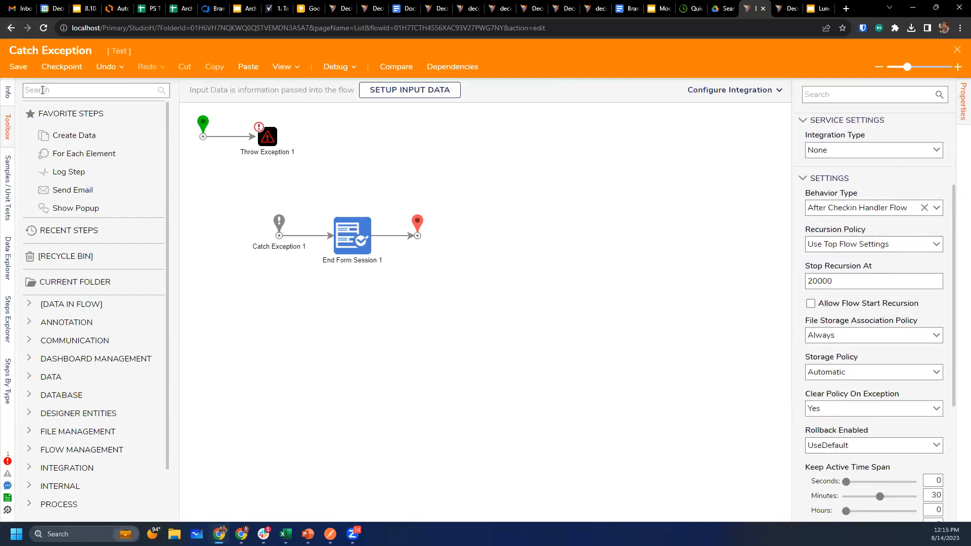
pyautogui.write('async')
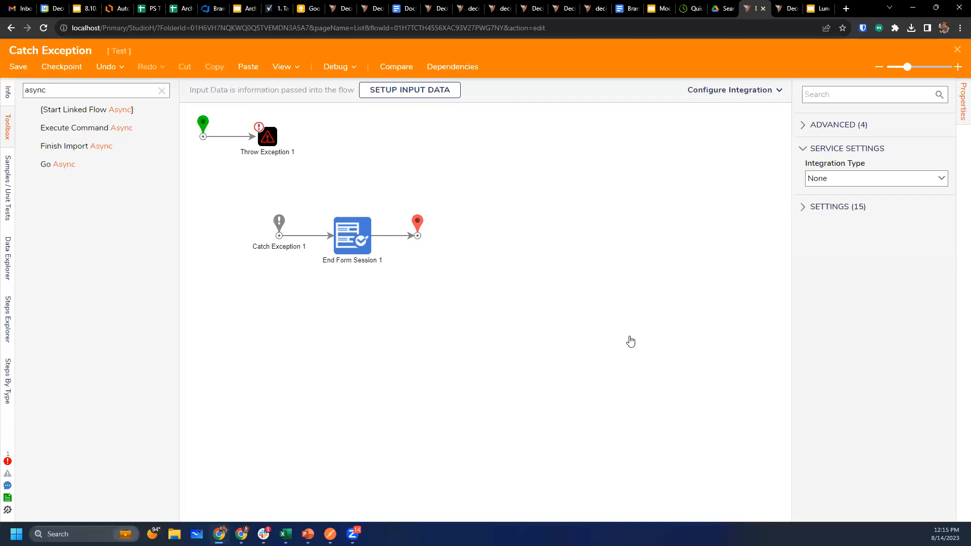
pyautogui.click(957, 49)
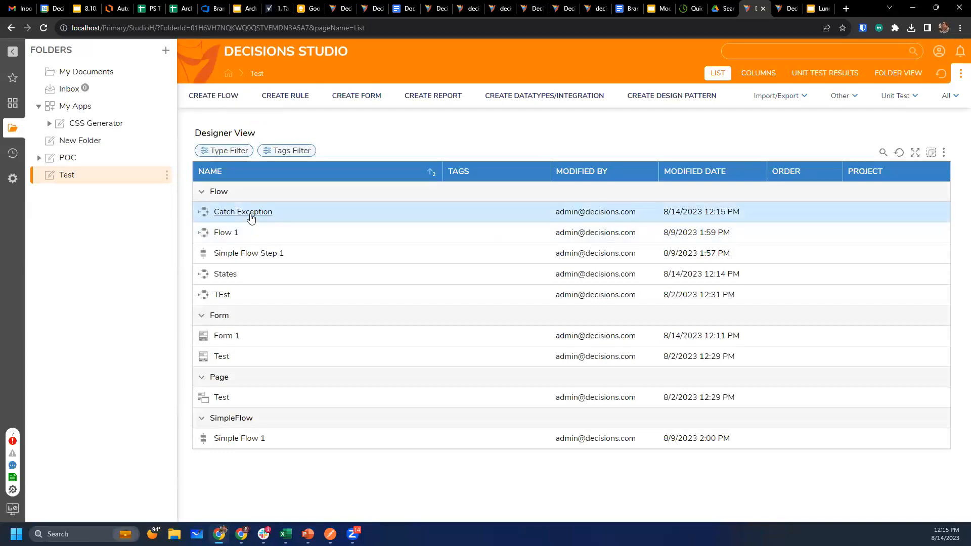
# Build Flow 2 with a linked flow step calling Catch Exception, then save it.
pyautogui.rightClick(242, 213)
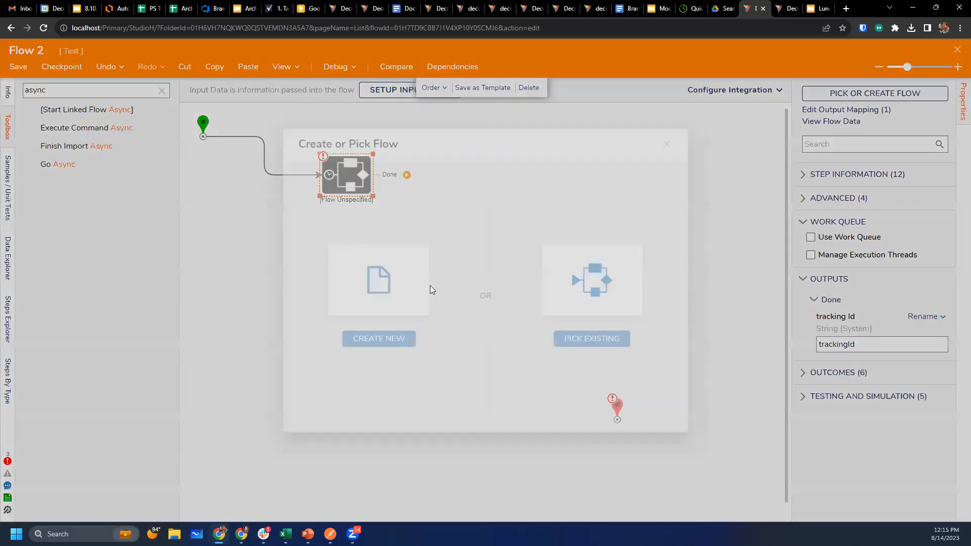
pyautogui.click(591, 338)
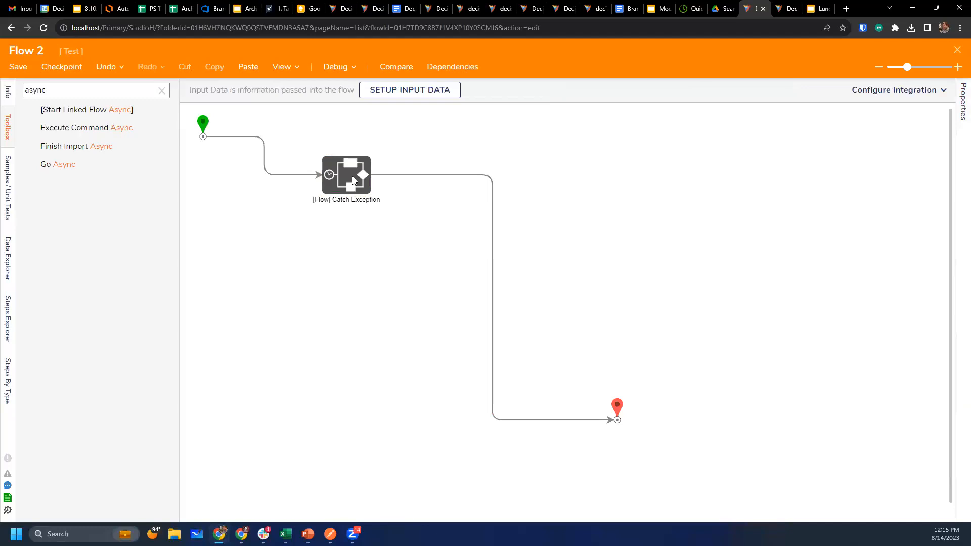
pyautogui.click(346, 174)
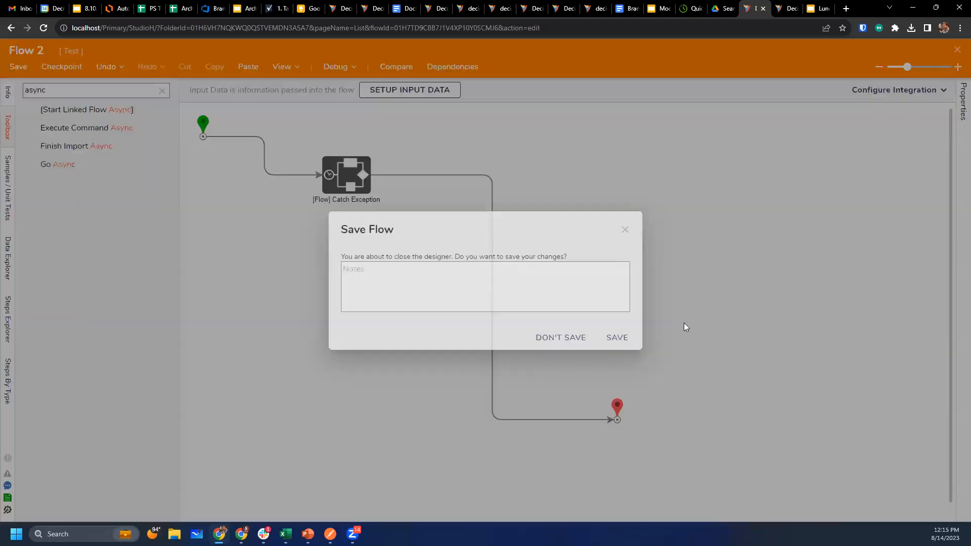
pyautogui.click(560, 338)
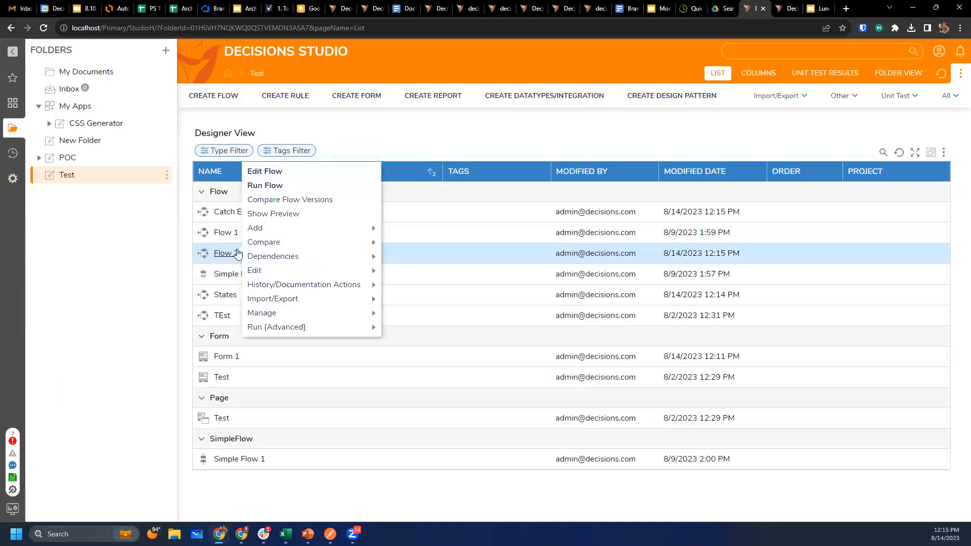
# Run Flow 2 and dismiss its Flow Ended notification.
pyautogui.click(265, 185)
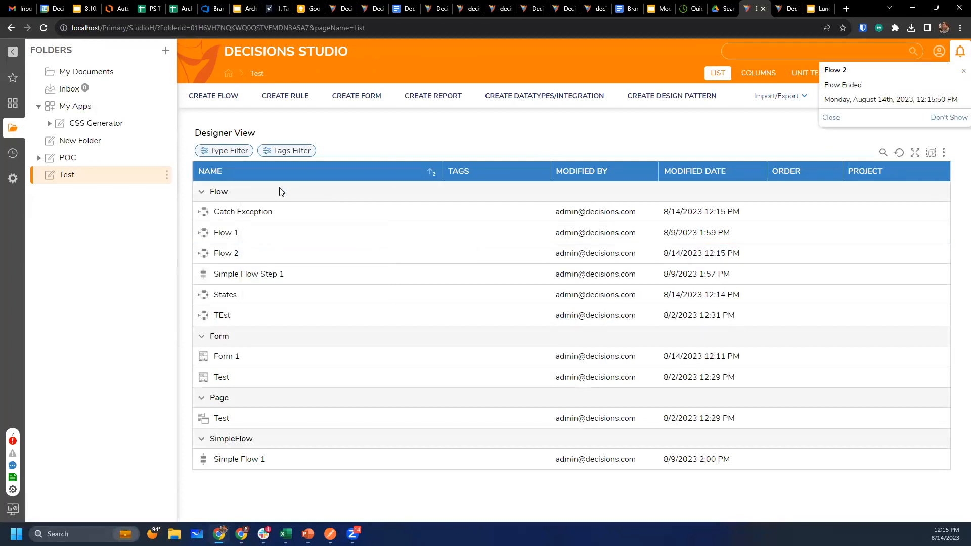
pyautogui.moveTo(558, 136)
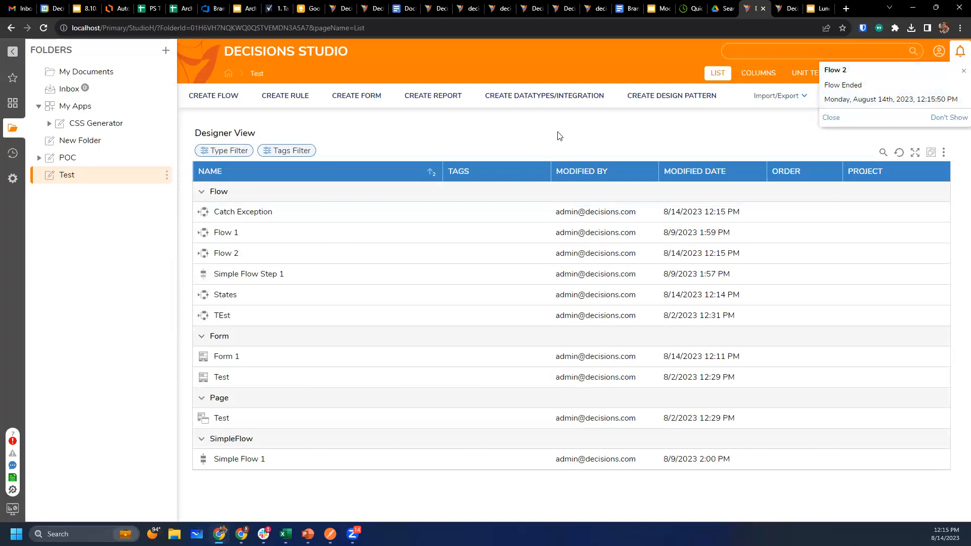
pyautogui.click(831, 118)
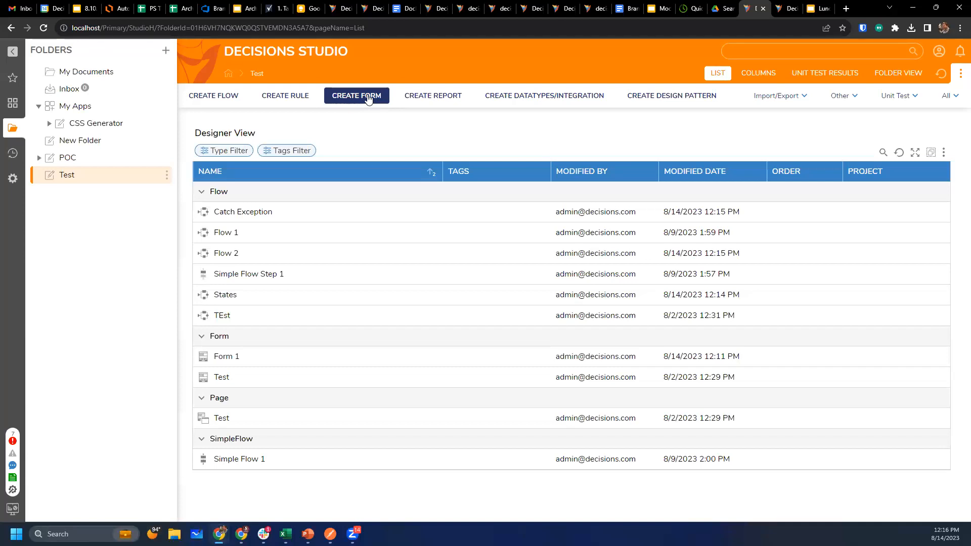
# Start Create Form and choose Simple Form to reveal its Name field.
pyautogui.click(356, 95)
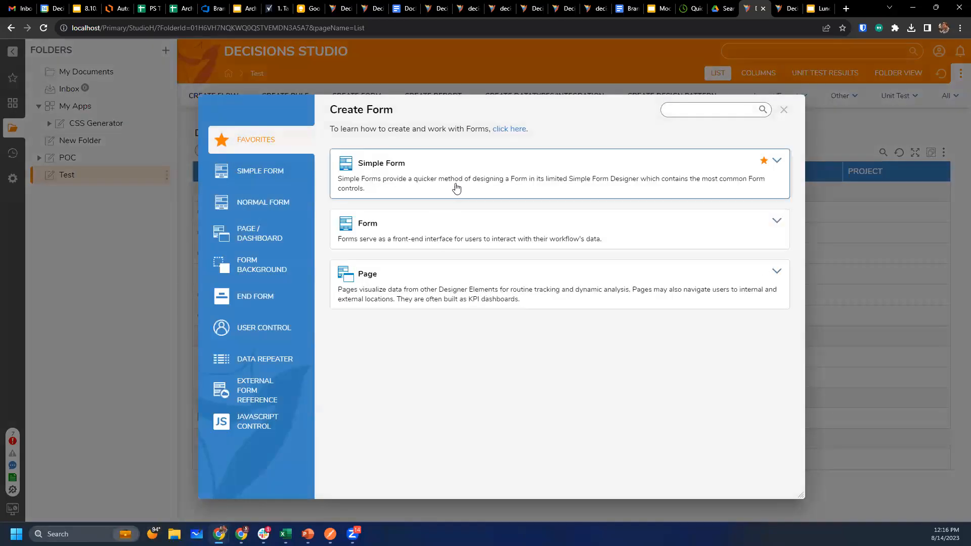
pyautogui.moveTo(320, 174)
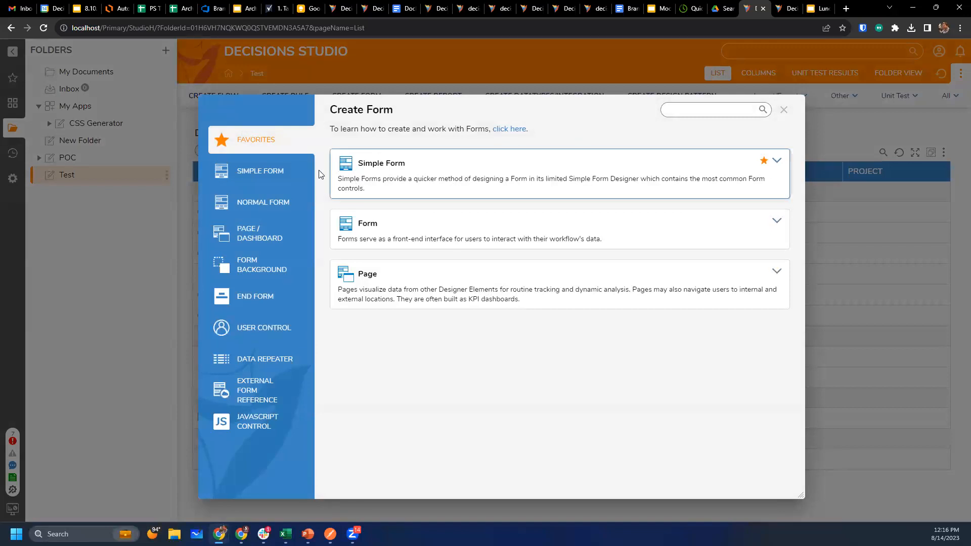
pyautogui.moveTo(599, 157)
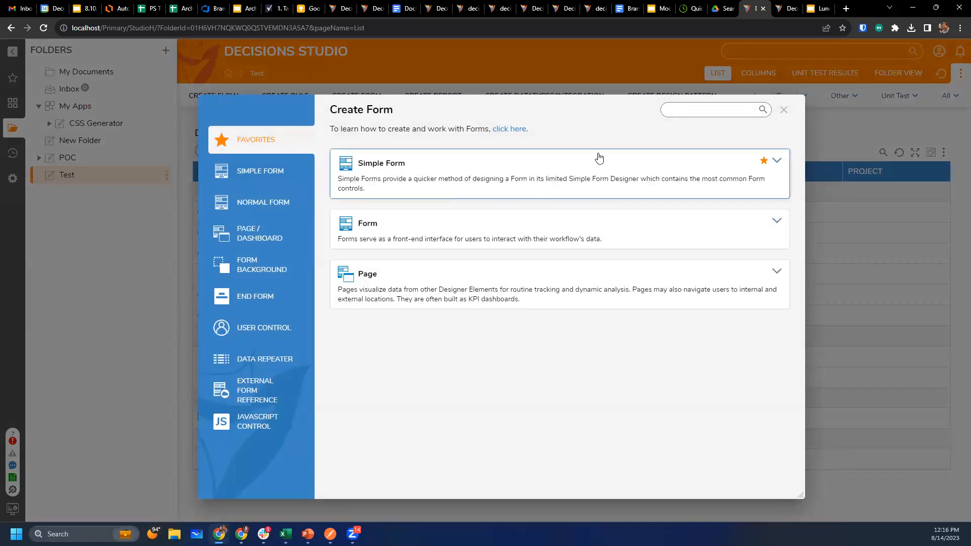
pyautogui.moveTo(560, 176)
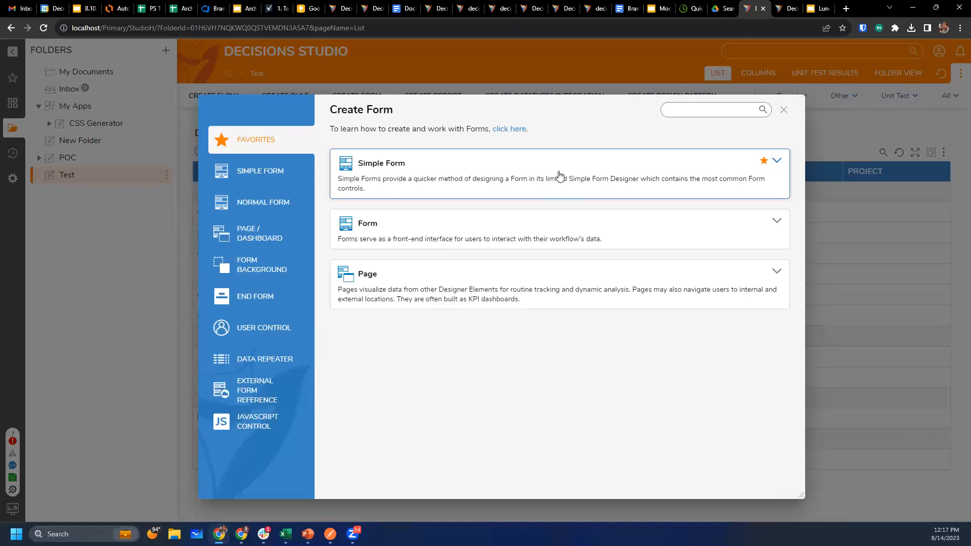
pyautogui.moveTo(563, 168)
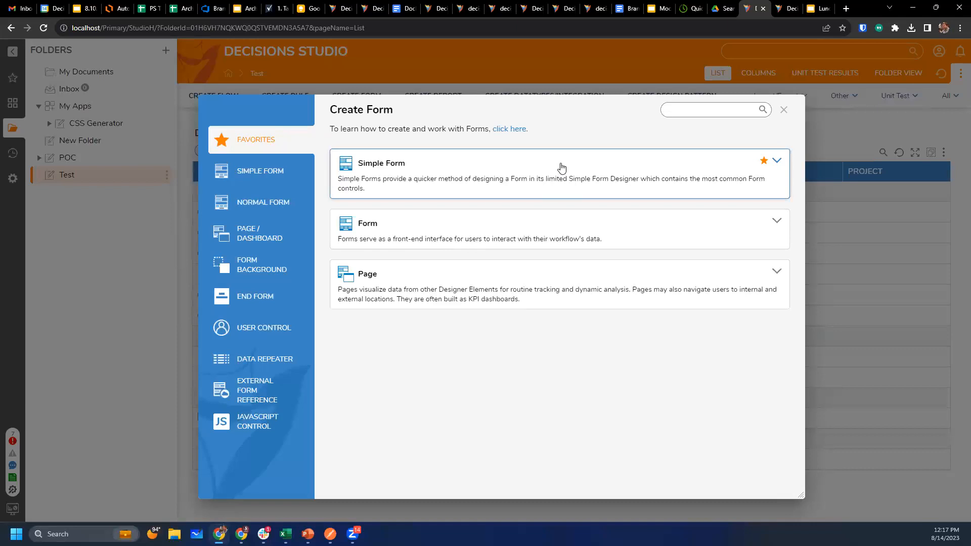
pyautogui.moveTo(284, 119)
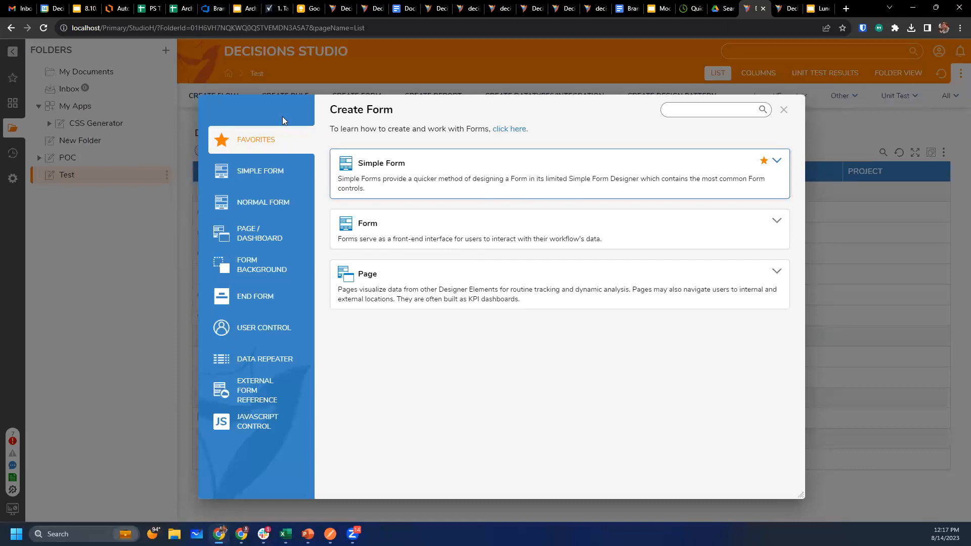
pyautogui.moveTo(571, 192)
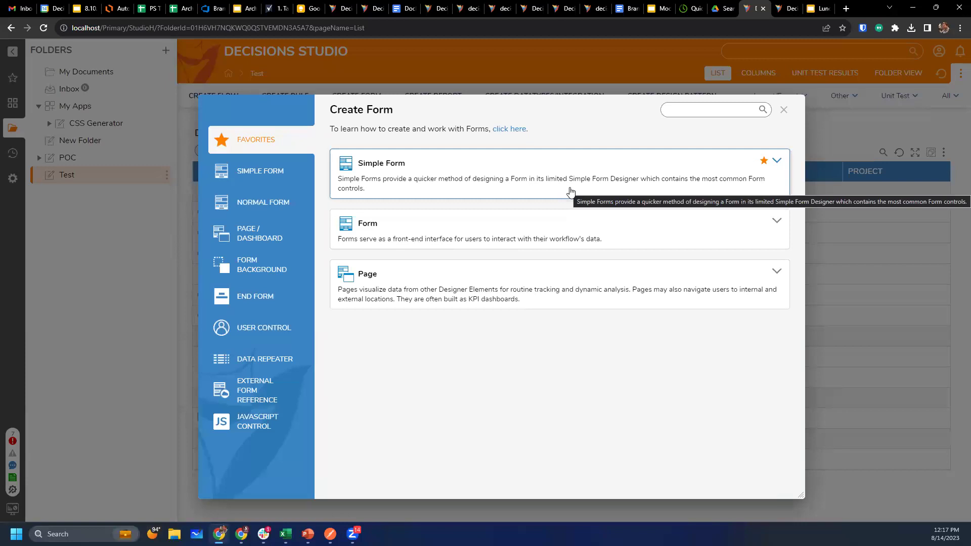
pyautogui.moveTo(583, 166)
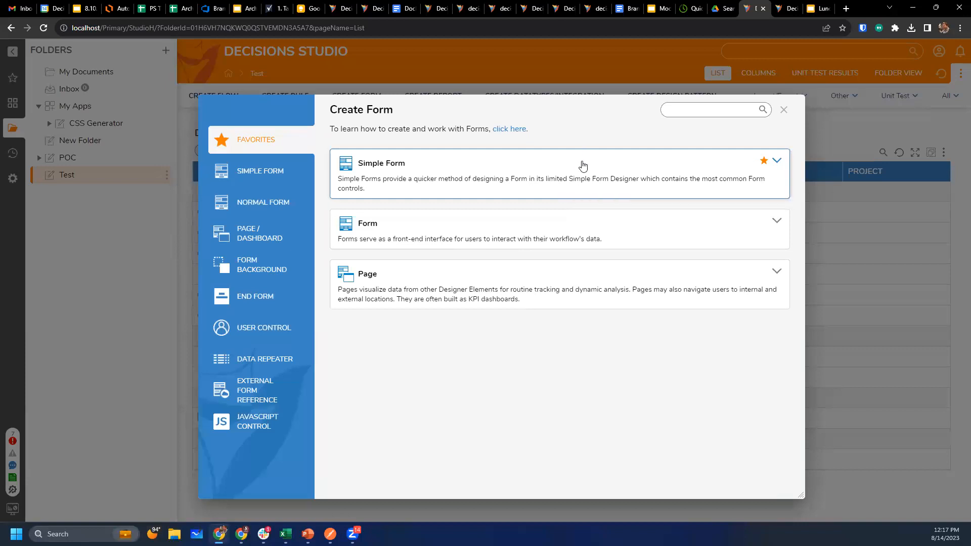
pyautogui.click(583, 166)
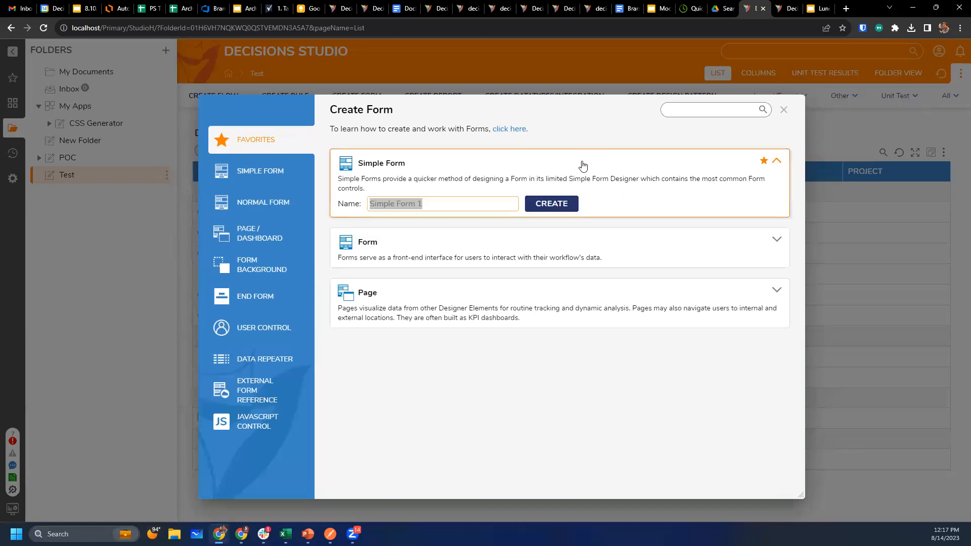
# Create Test Simple Form and lay out the Name text field and Date of Birth date field.
pyautogui.write('Test Simple Form')
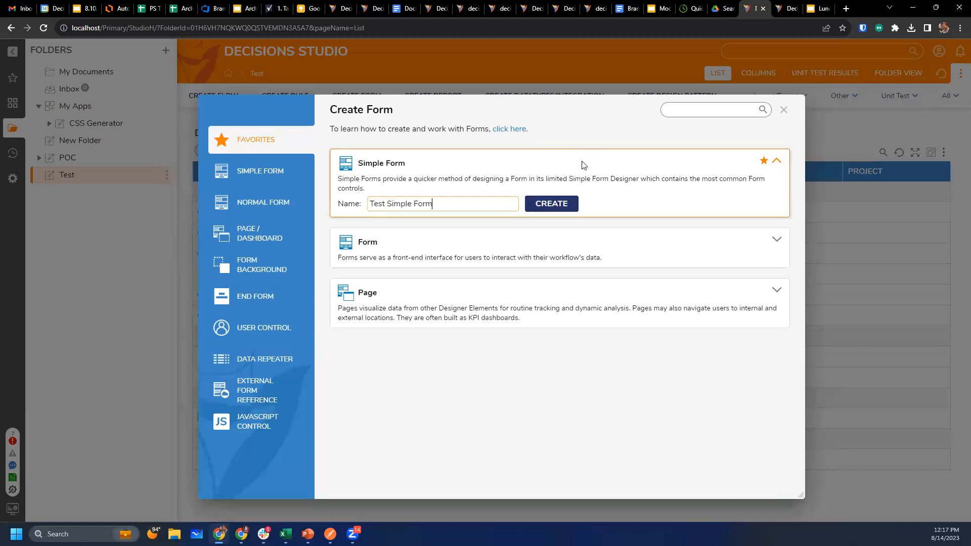
pyautogui.click(551, 203)
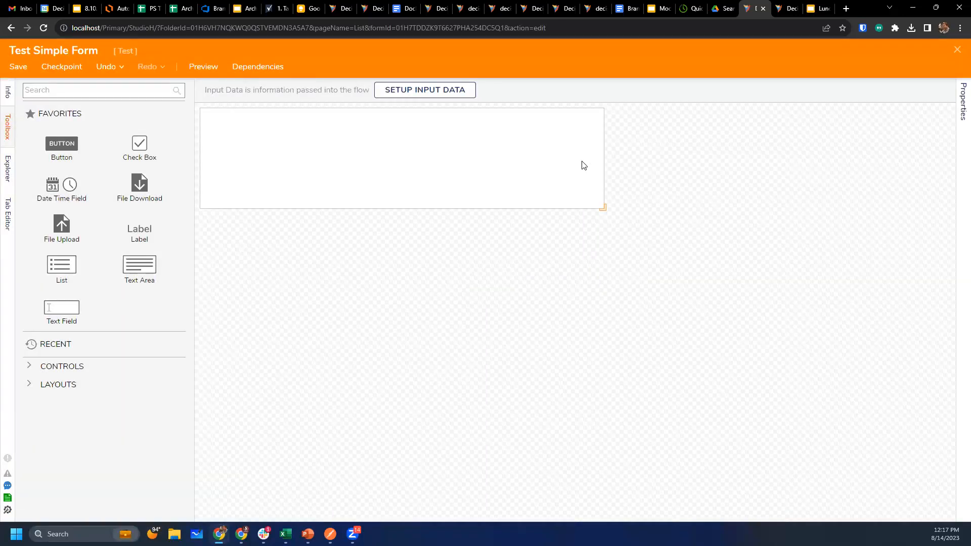
pyautogui.moveTo(494, 226)
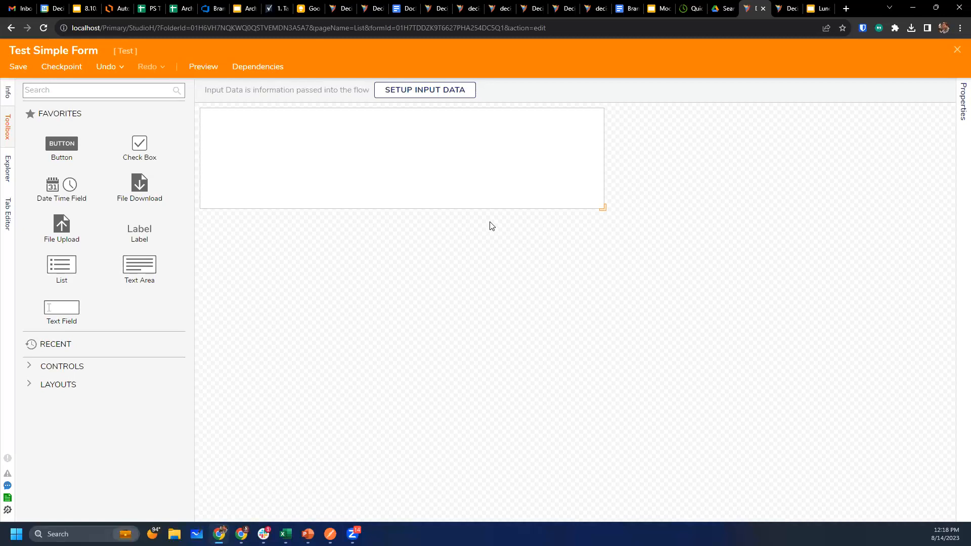
pyautogui.moveTo(482, 221)
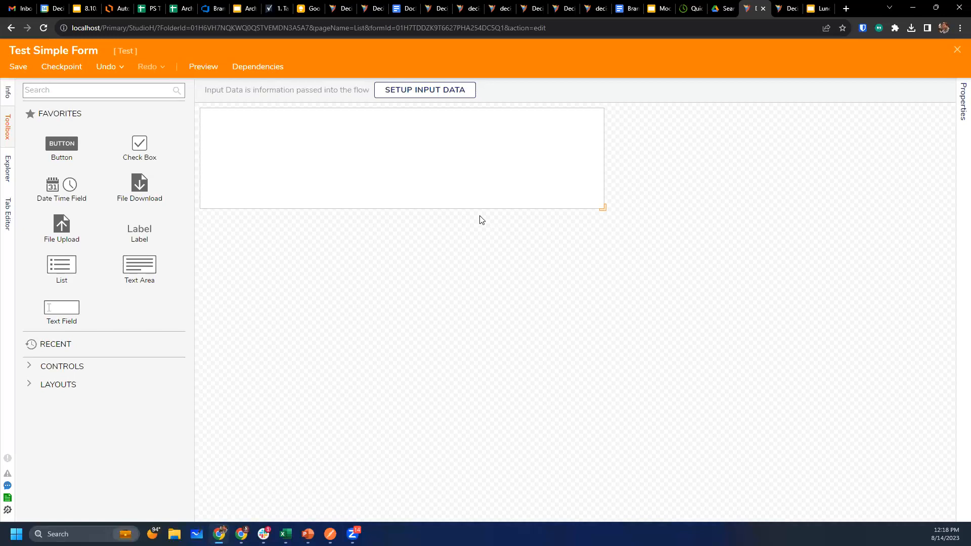
pyautogui.moveTo(458, 120)
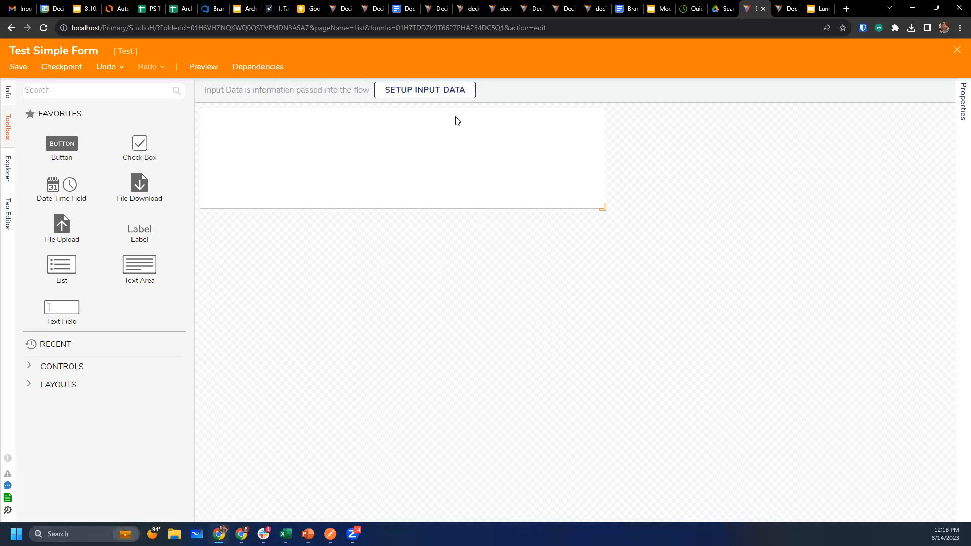
pyautogui.moveTo(386, 212)
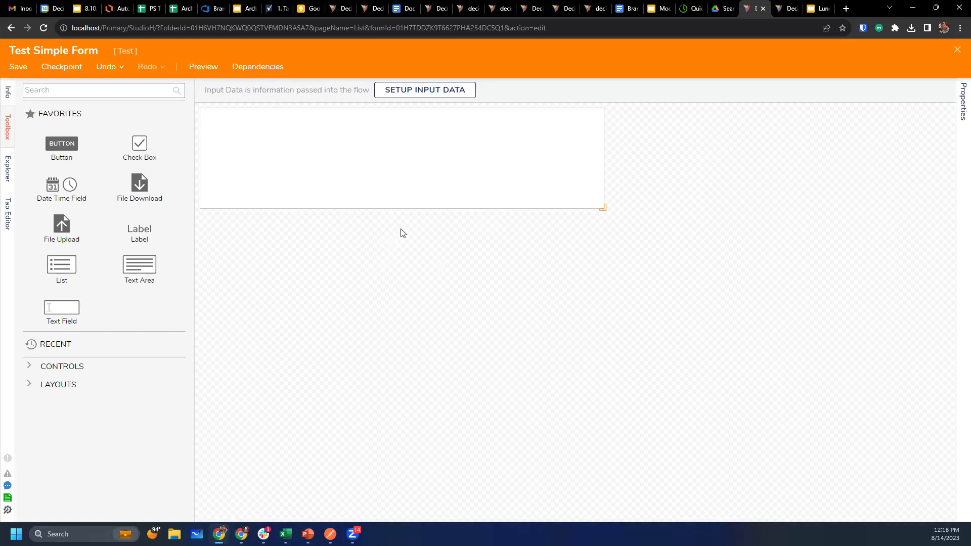
pyautogui.moveTo(421, 227)
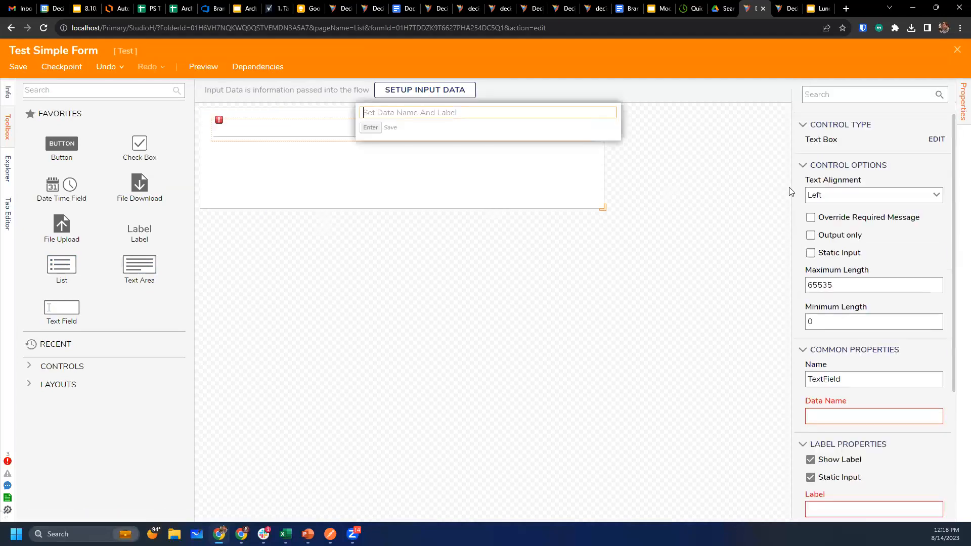
pyautogui.write('Name')
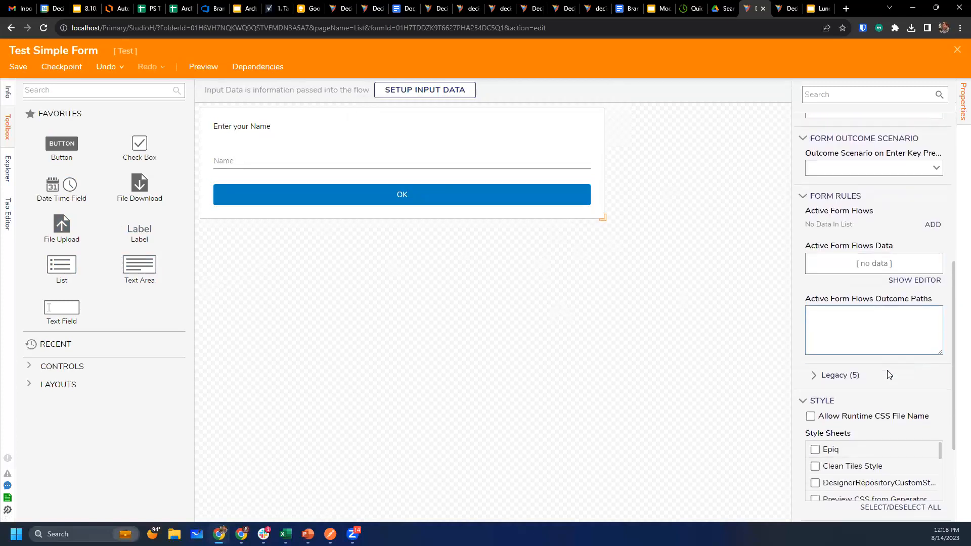
pyautogui.scroll(-3)
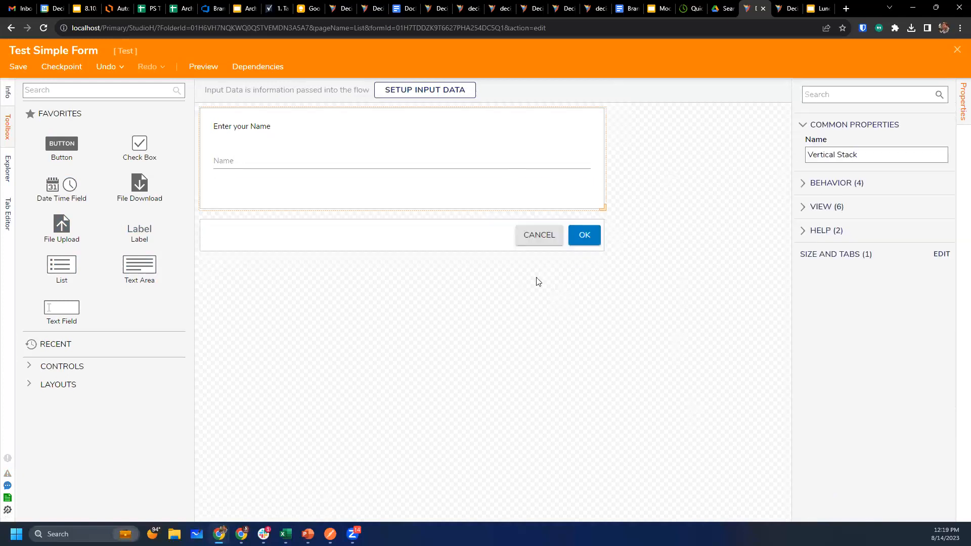
pyautogui.moveTo(68, 189)
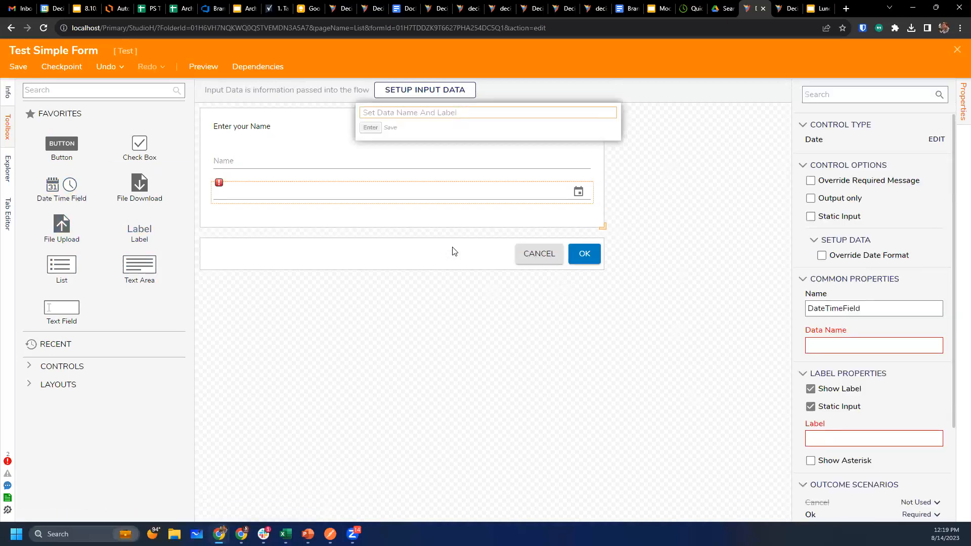
pyautogui.write('Date of Birth')
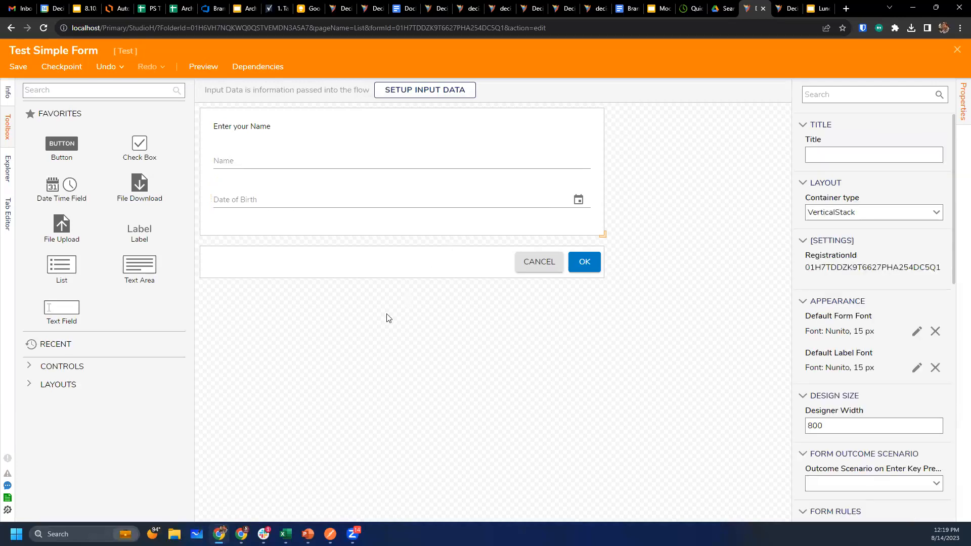
pyautogui.moveTo(379, 351)
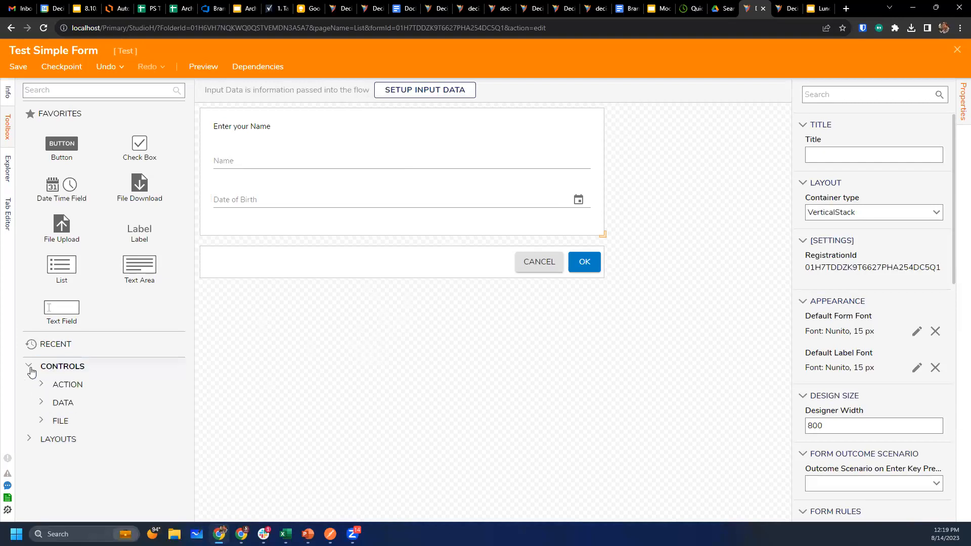
# From the full control set, add a progress bar labelled 'Progress' below Date of Birth.
pyautogui.click(61, 421)
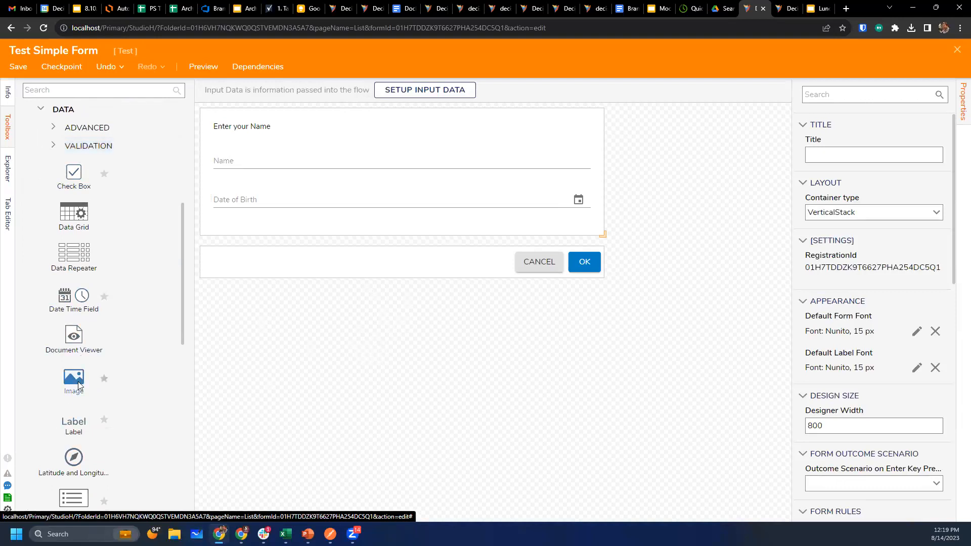
pyautogui.scroll(-3)
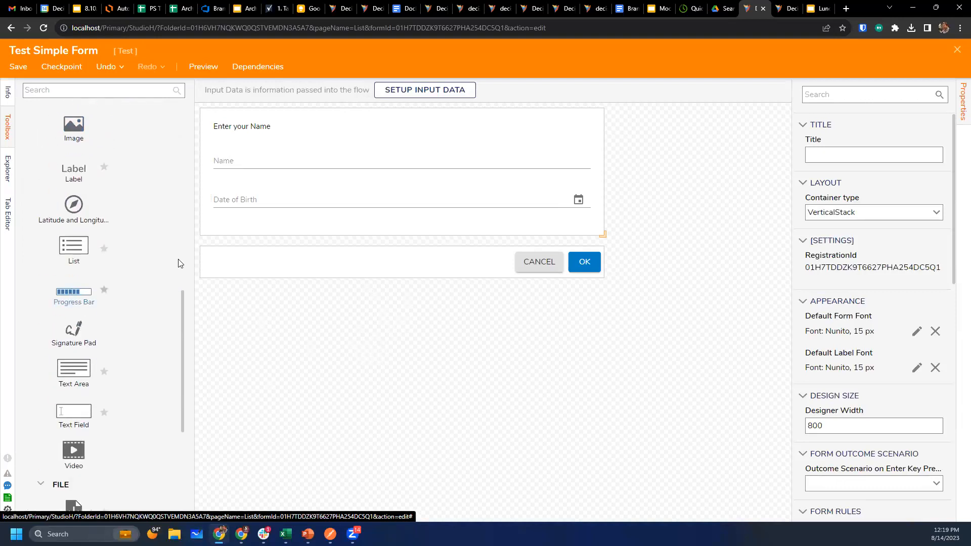
pyautogui.moveTo(74, 291); pyautogui.dragTo(402, 223)
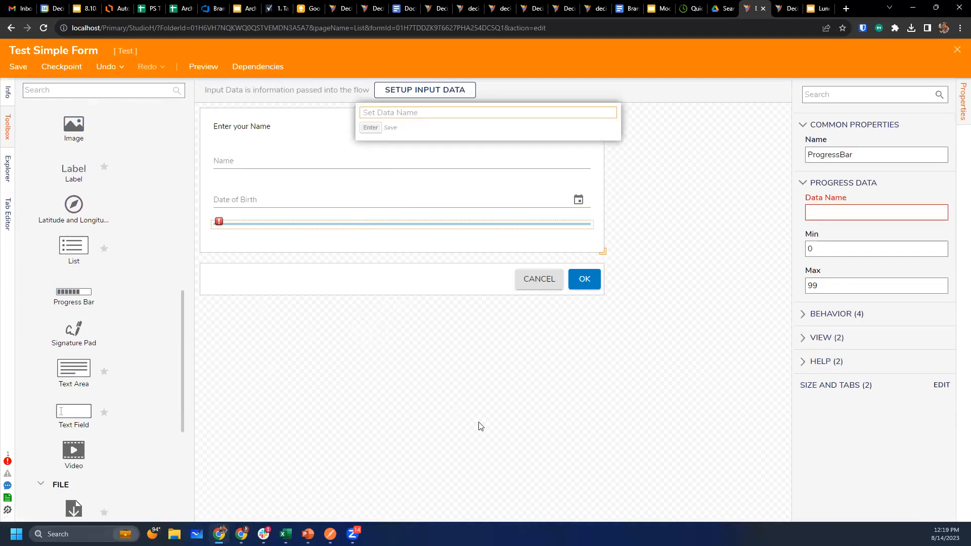
pyautogui.write('Progress')
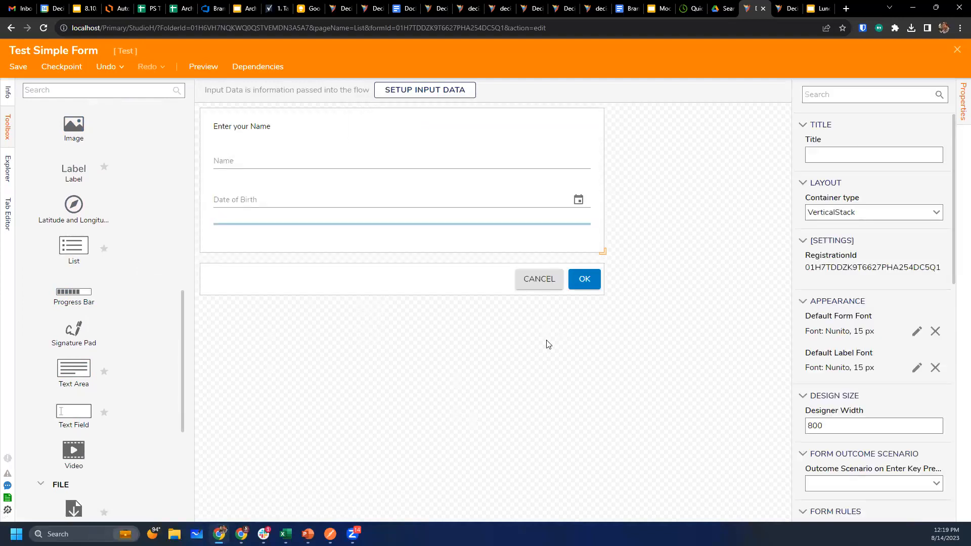
pyautogui.moveTo(99, 266)
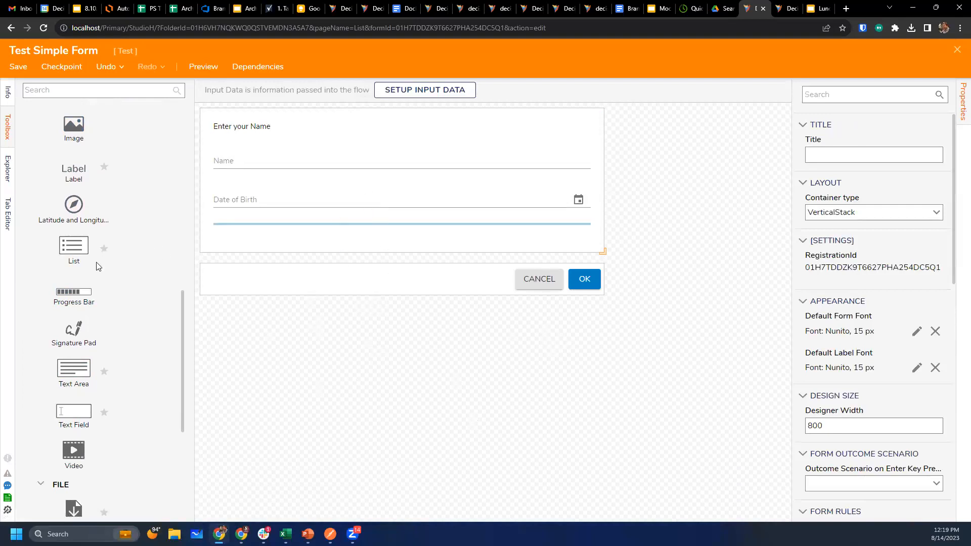
pyautogui.scroll(-3)
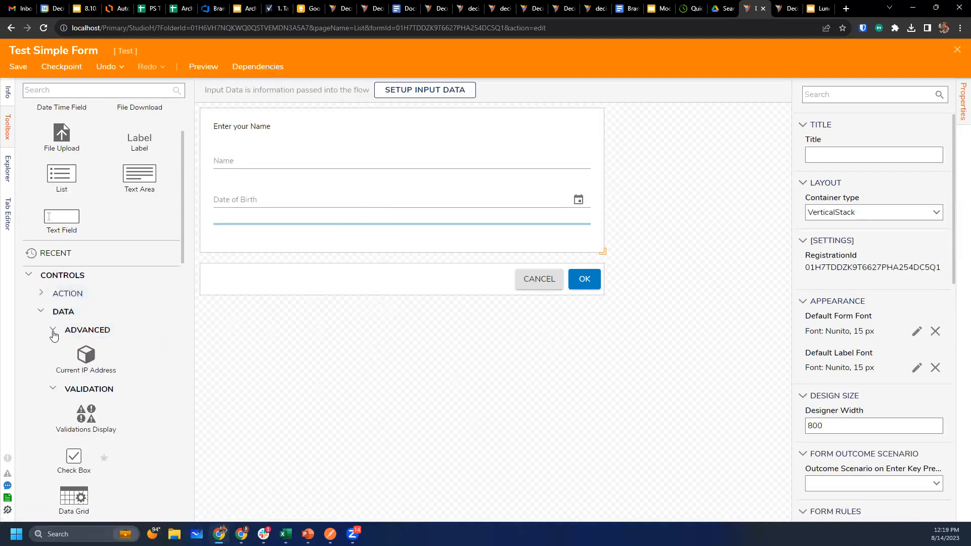
pyautogui.click(40, 293)
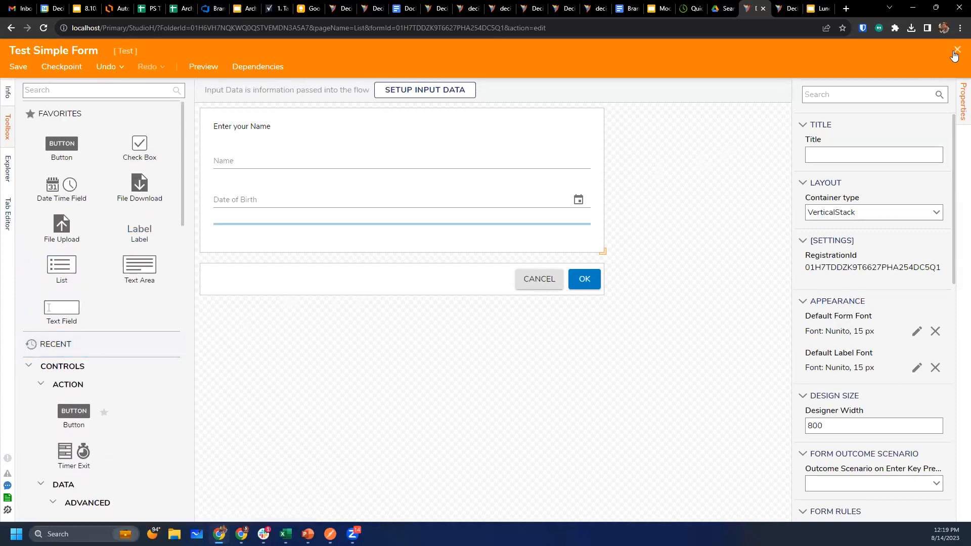
pyautogui.moveTo(226, 212)
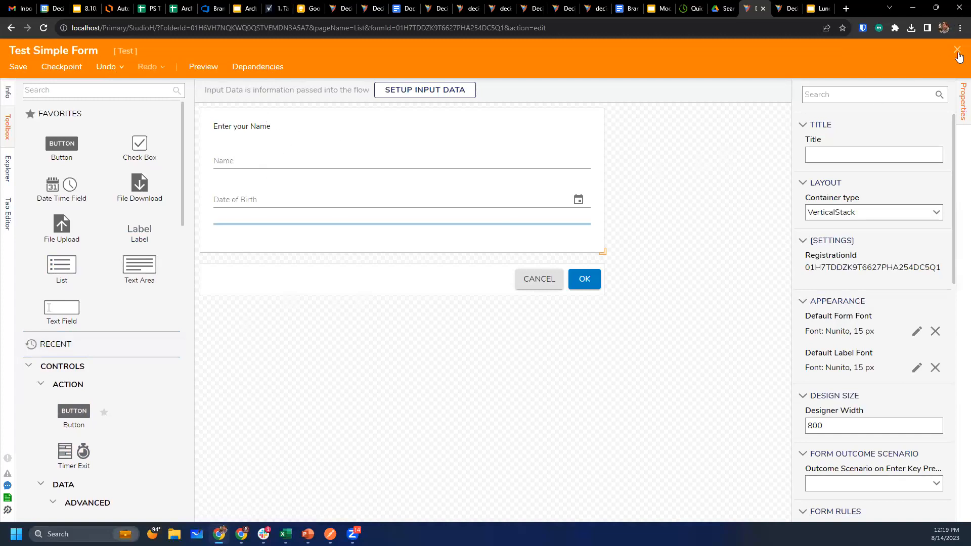
# Leave the form designer and create a new flow named Simple Form Flow in the Test folder.
pyautogui.click(957, 49)
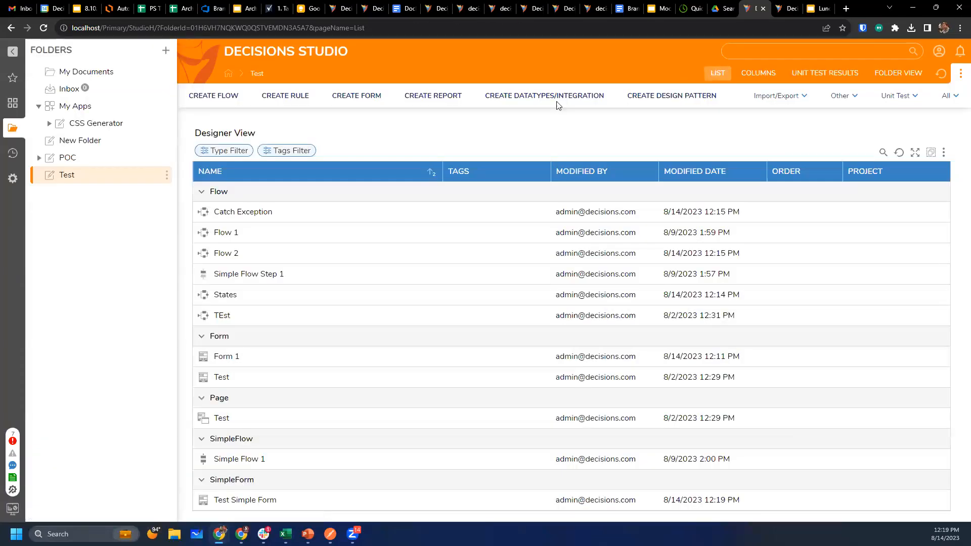
pyautogui.click(212, 95)
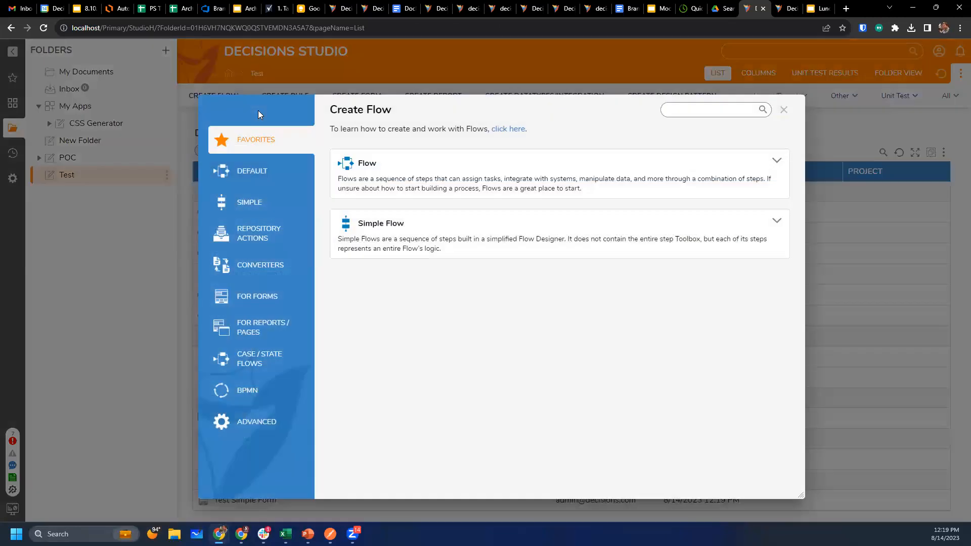
pyautogui.write('Cimple')
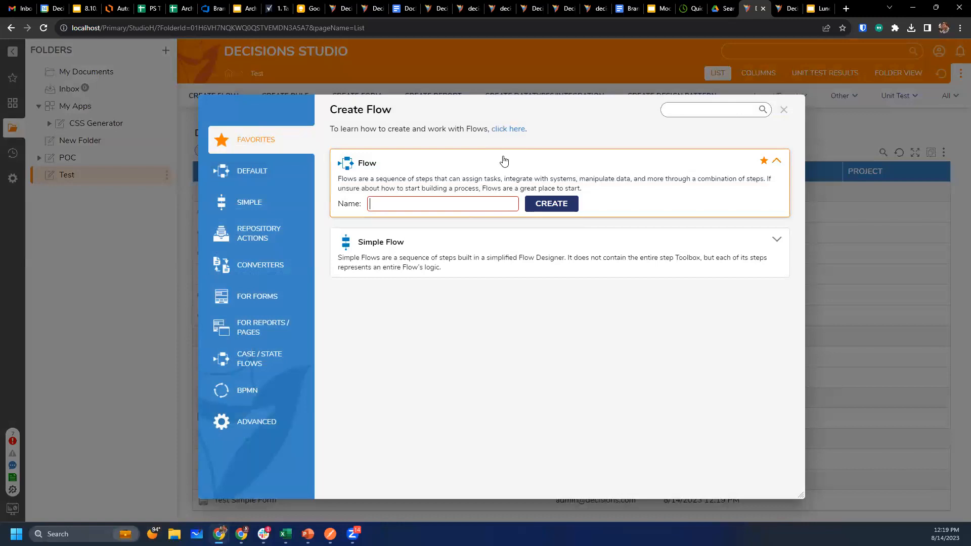
pyautogui.write('Simple Form Flow')
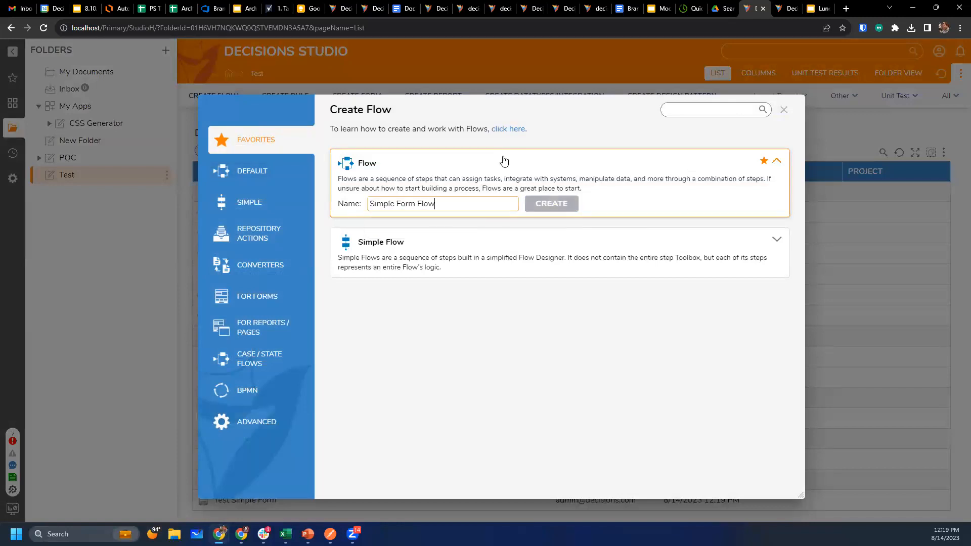
pyautogui.click(551, 203)
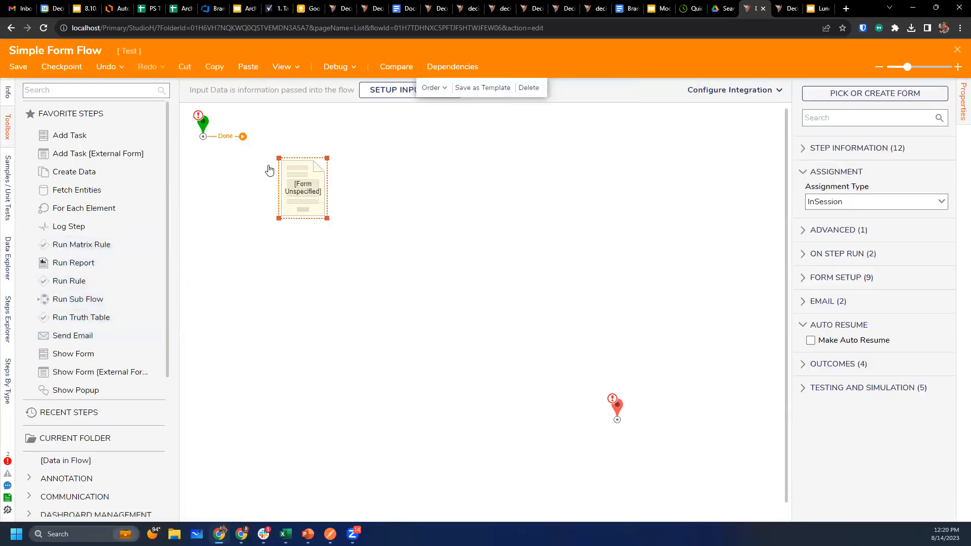
# Have the form step show the existing Test Simple Form and connect its Cancel outcome to the end.
pyautogui.click(874, 93)
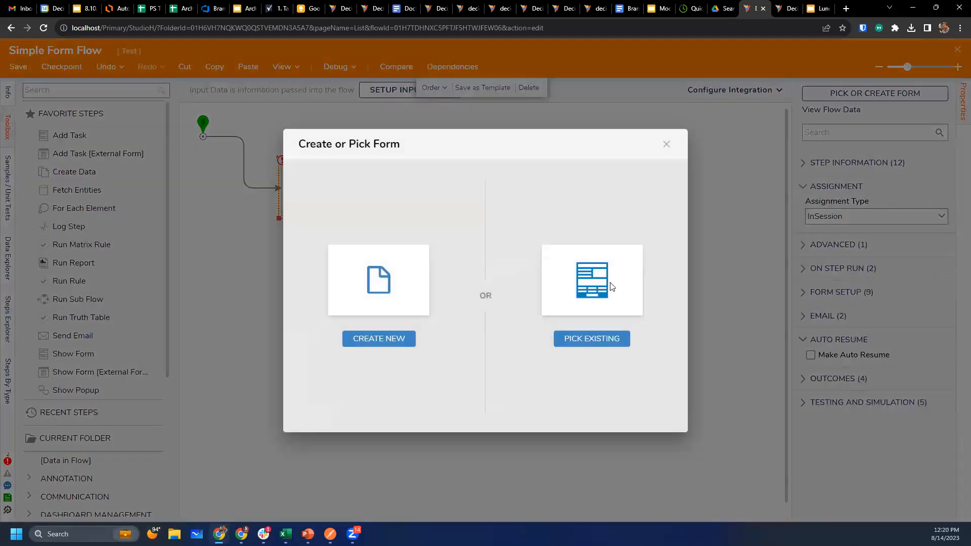
pyautogui.click(592, 338)
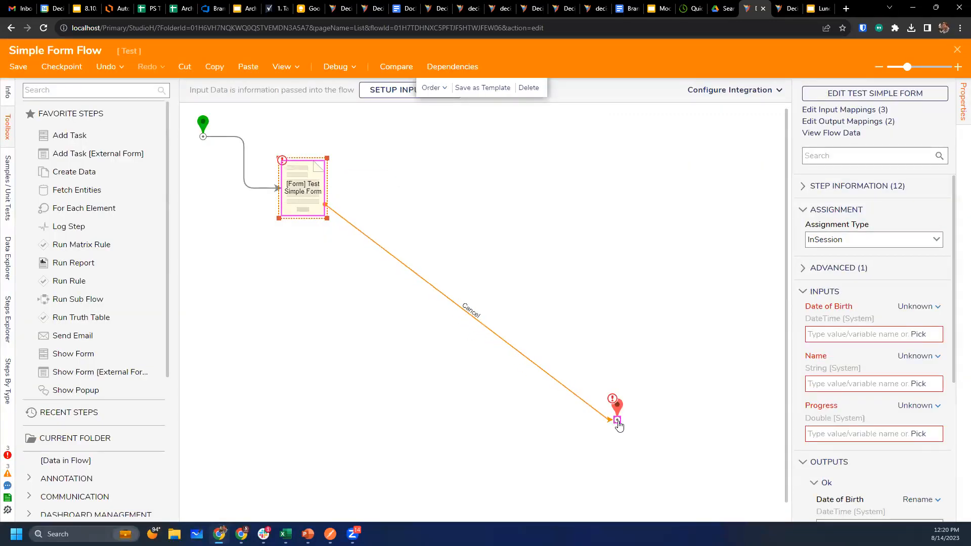
pyautogui.click(299, 102)
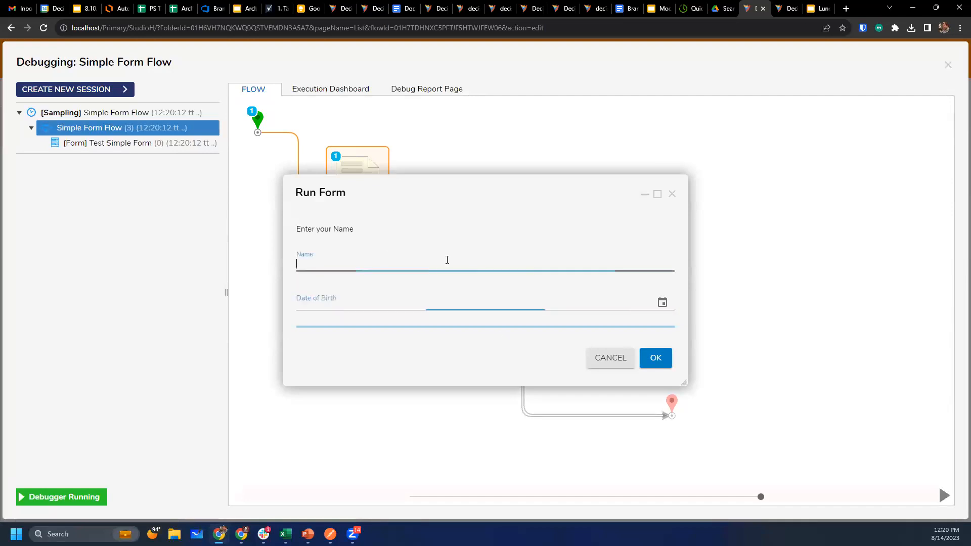
# In the debug run, try the Date of Birth picker, cancel it, and move the Run Form window higher.
pyautogui.click(662, 301)
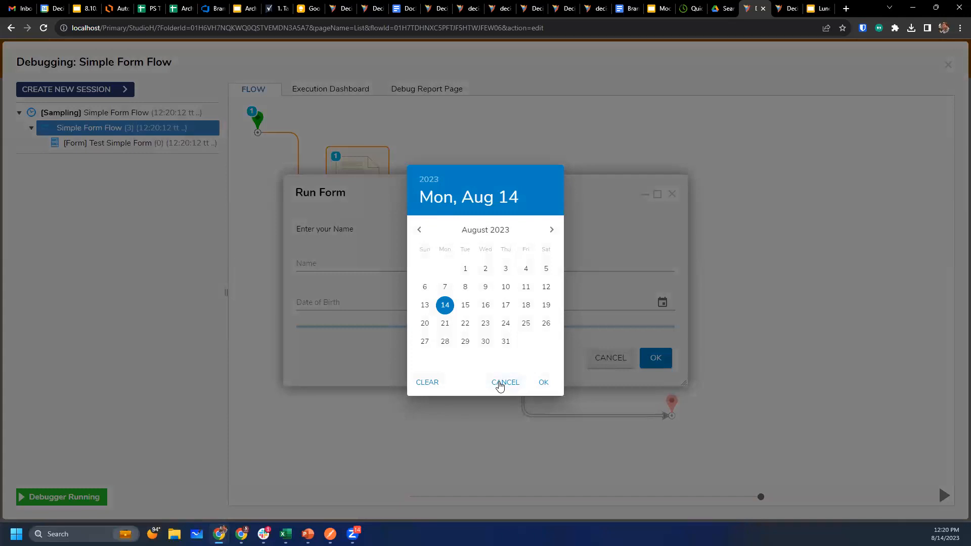
pyautogui.click(506, 382)
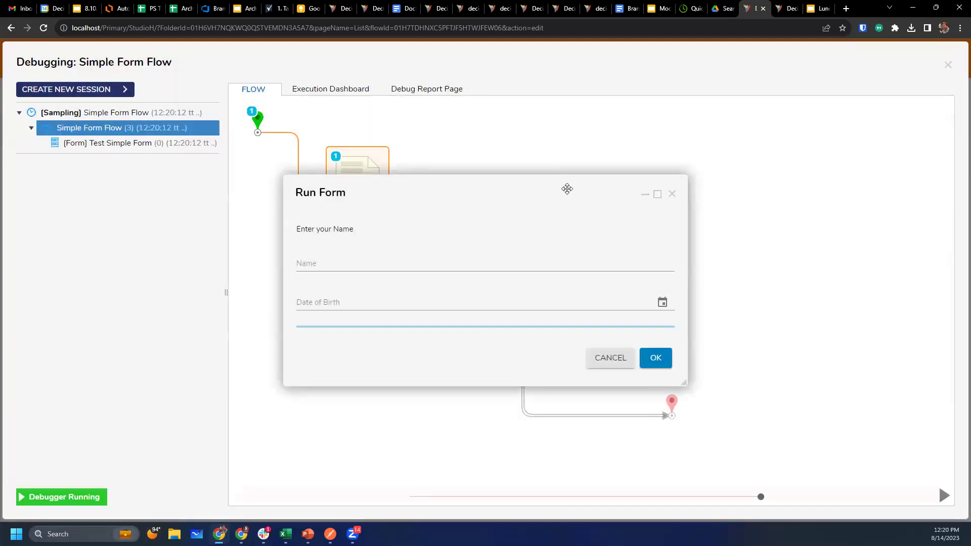
pyautogui.moveTo(566, 189); pyautogui.dragTo(518, 158)
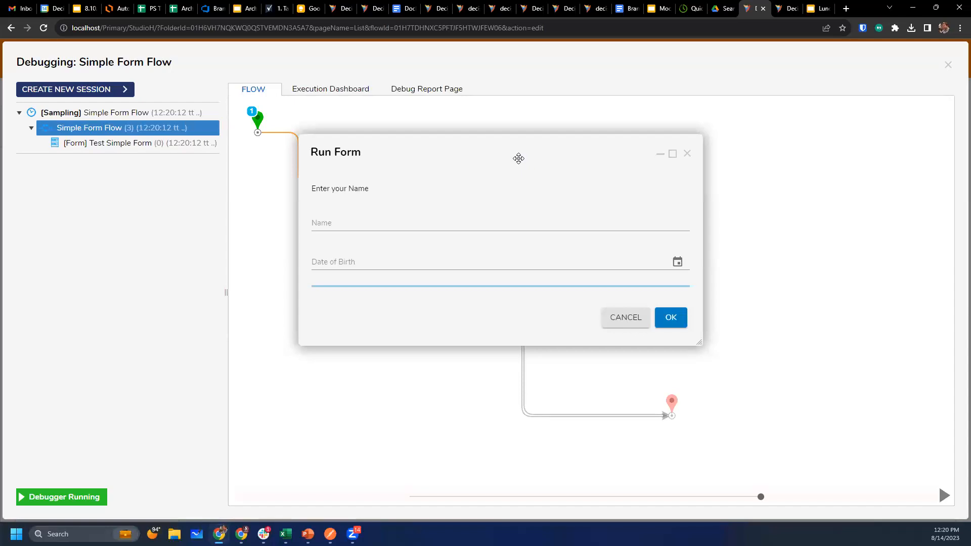
pyautogui.moveTo(724, 165)
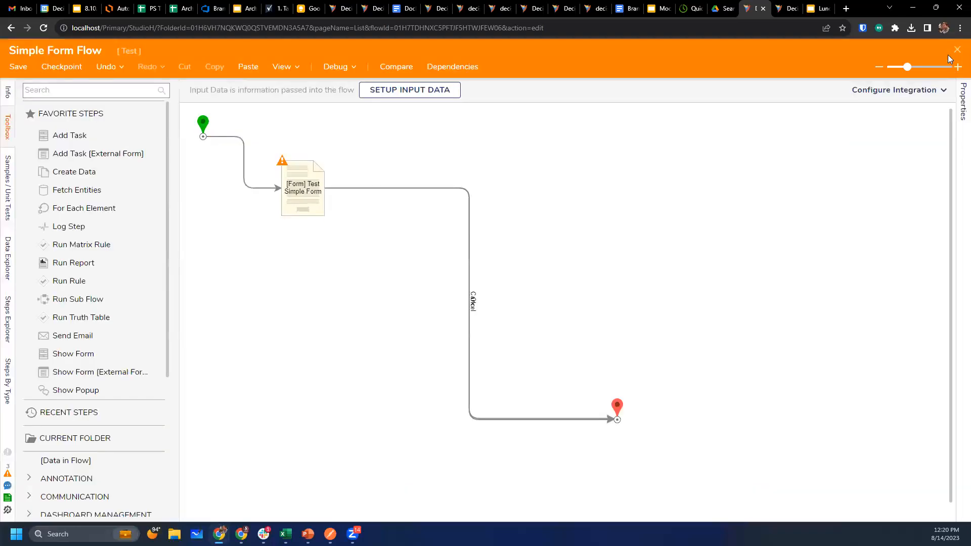
# Close the flow, run Simple Form Flow from the Test folder, then dismiss its Name and Date of Birth form.
pyautogui.click(957, 49)
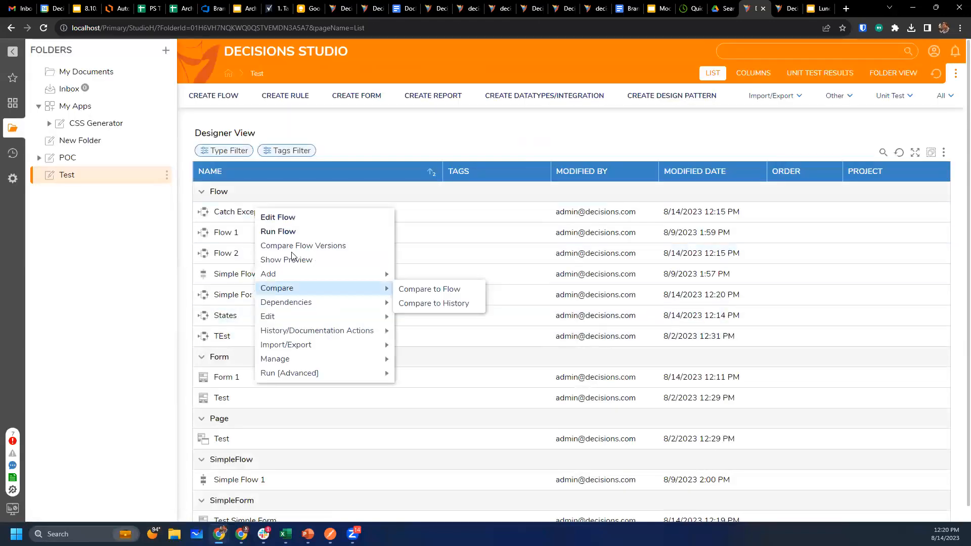
pyautogui.click(278, 231)
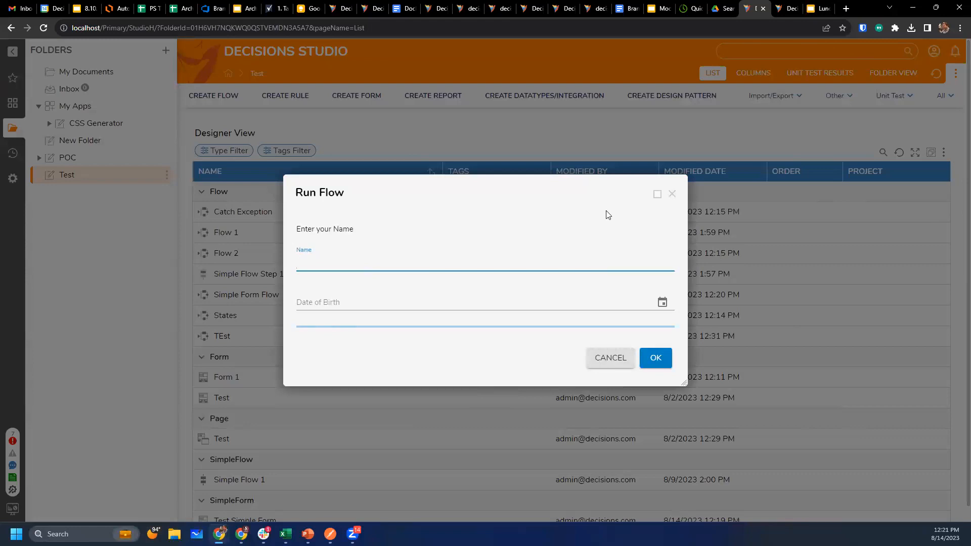
pyautogui.click(610, 358)
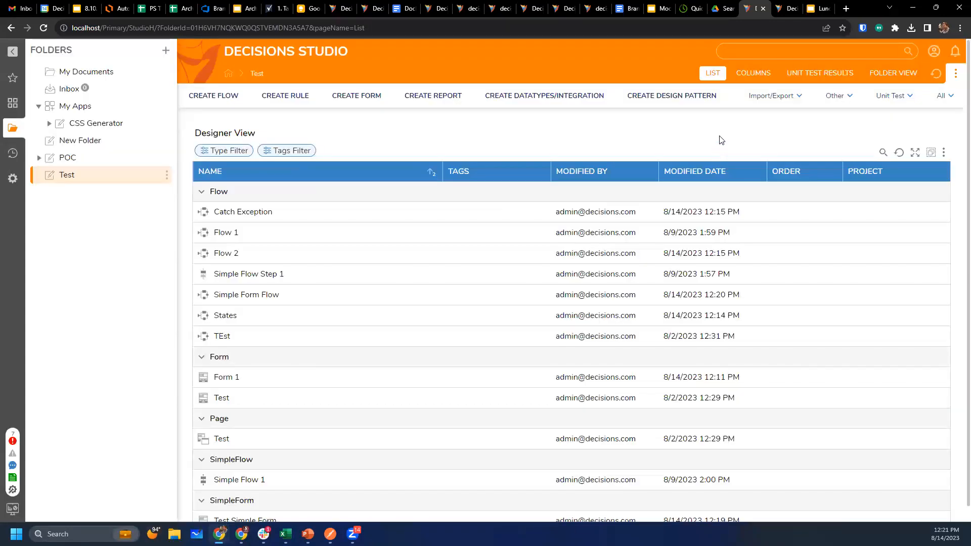
pyautogui.moveTo(632, 140)
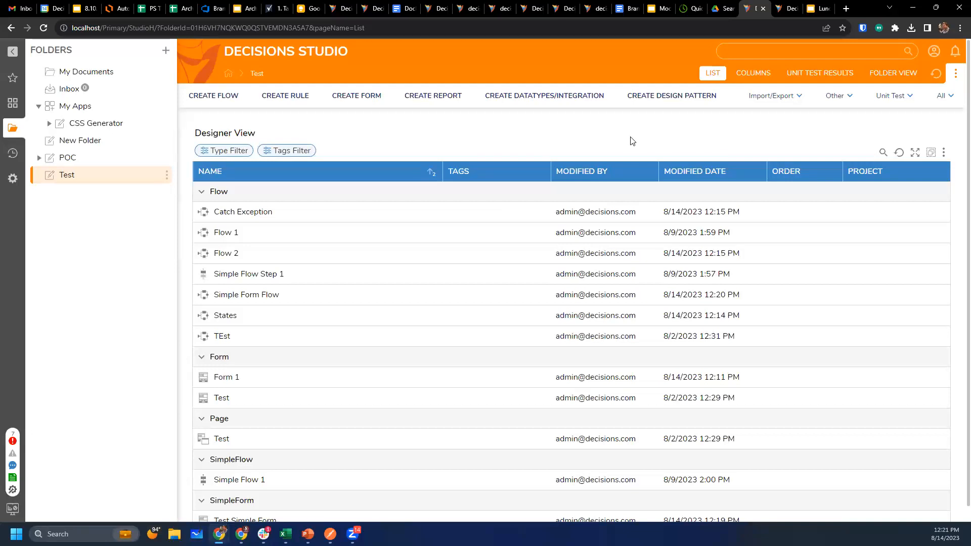
pyautogui.moveTo(576, 130)
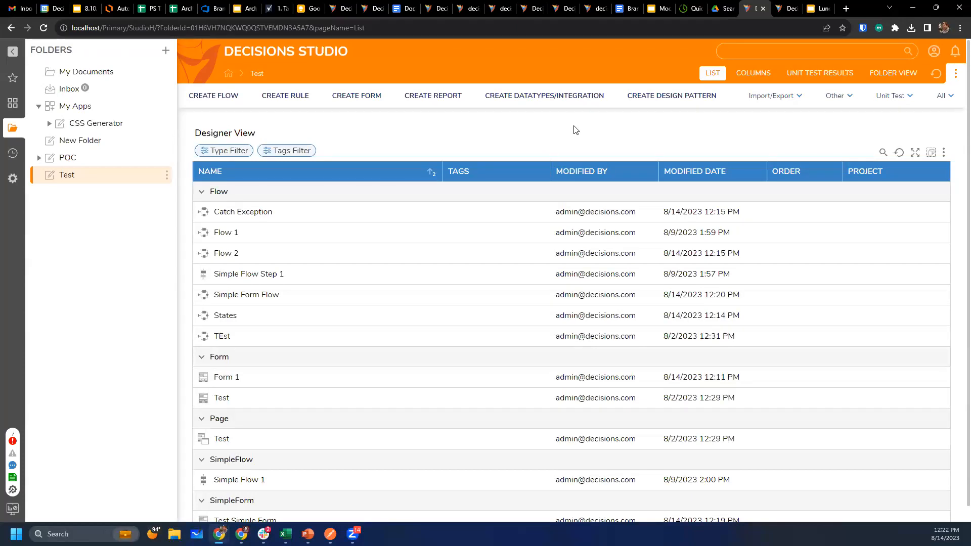
pyautogui.moveTo(569, 133)
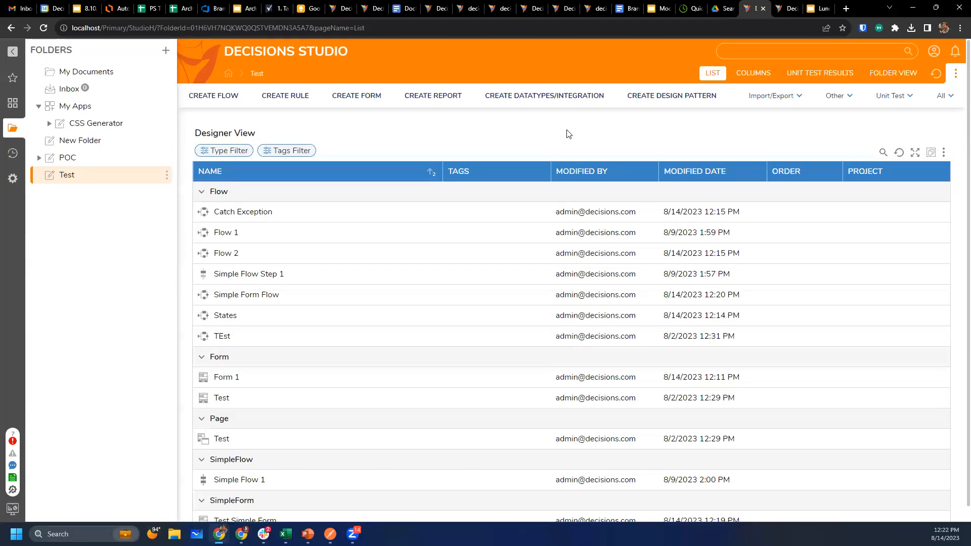
pyautogui.moveTo(554, 134)
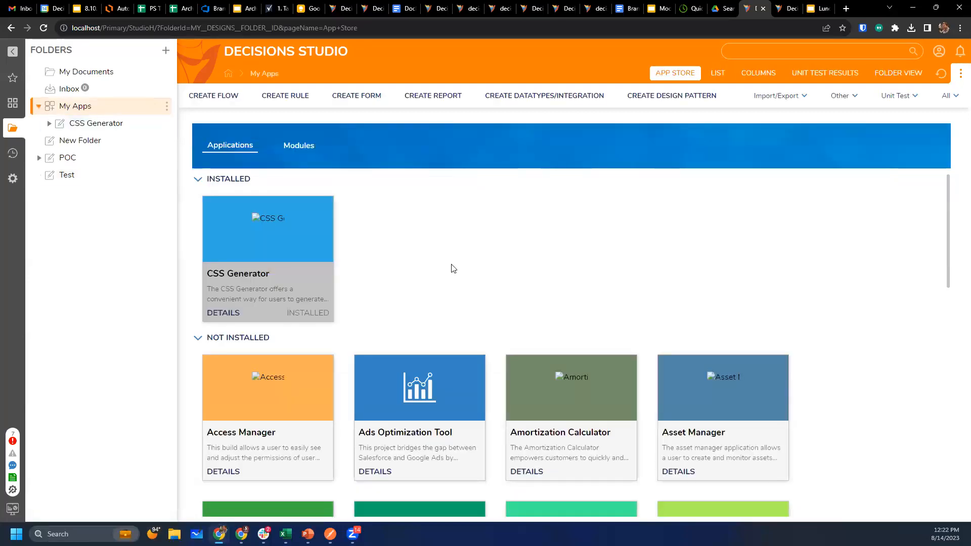
pyautogui.moveTo(340, 284)
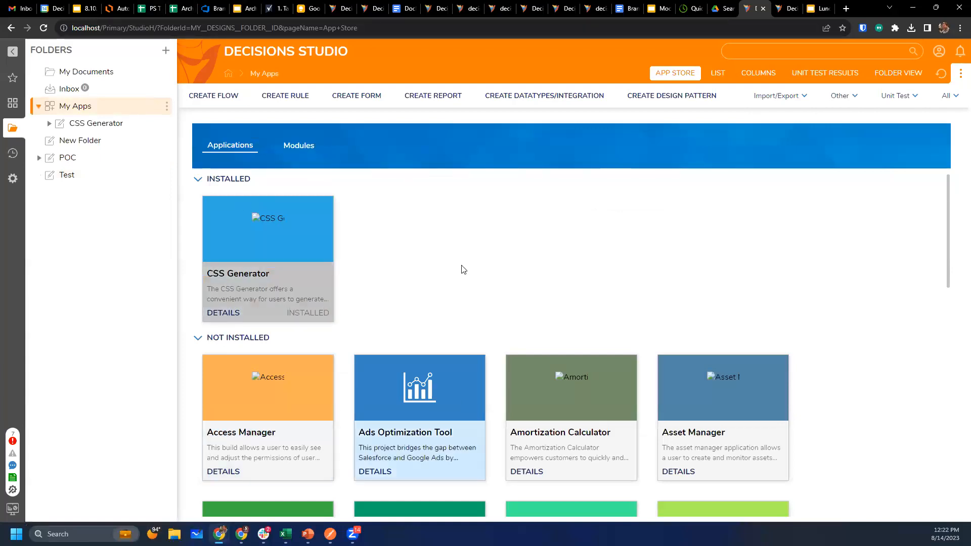
pyautogui.moveTo(808, 255)
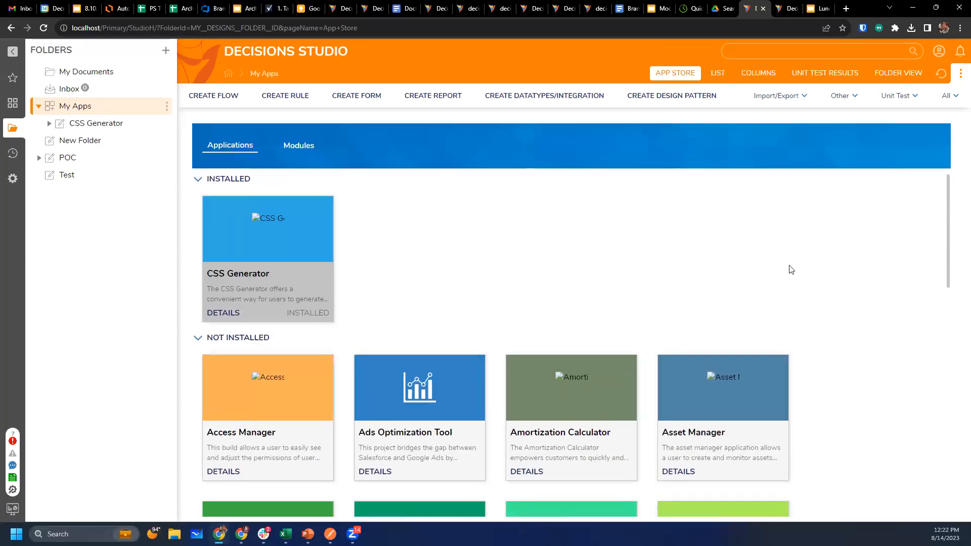
pyautogui.moveTo(521, 247)
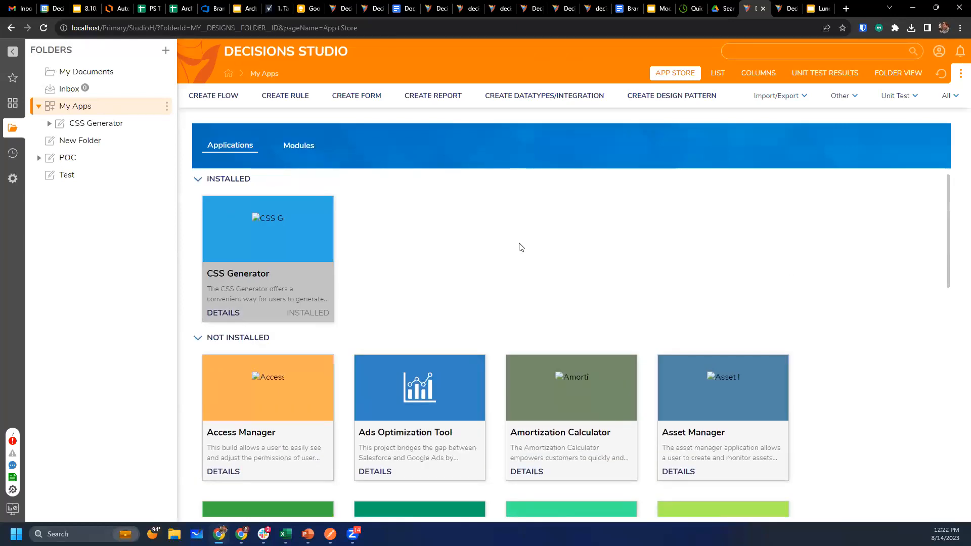
pyautogui.moveTo(510, 251)
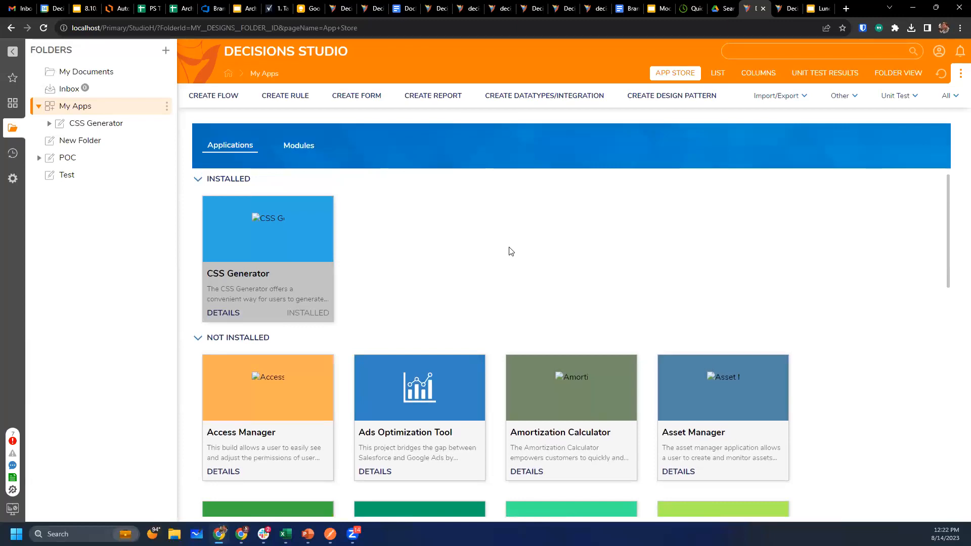
pyautogui.moveTo(239, 267)
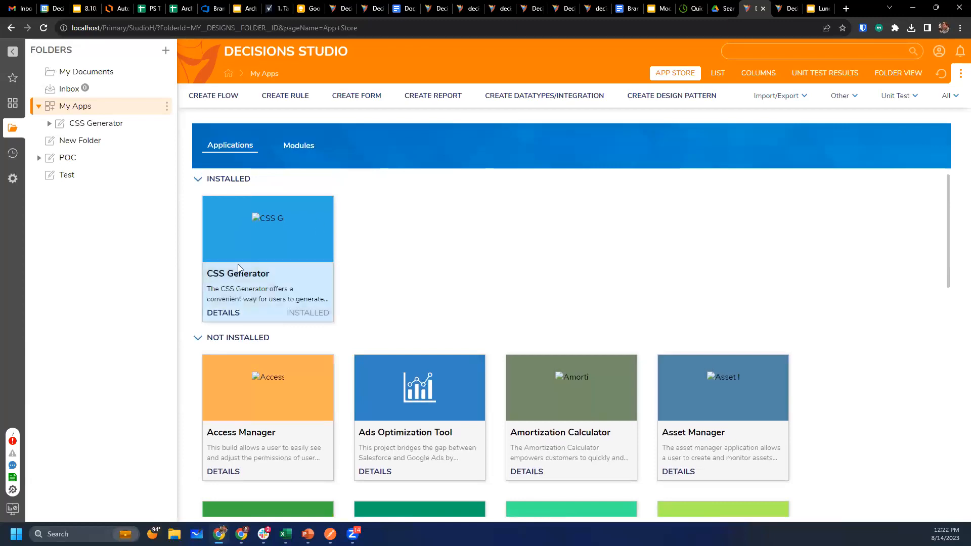
pyautogui.moveTo(230, 292)
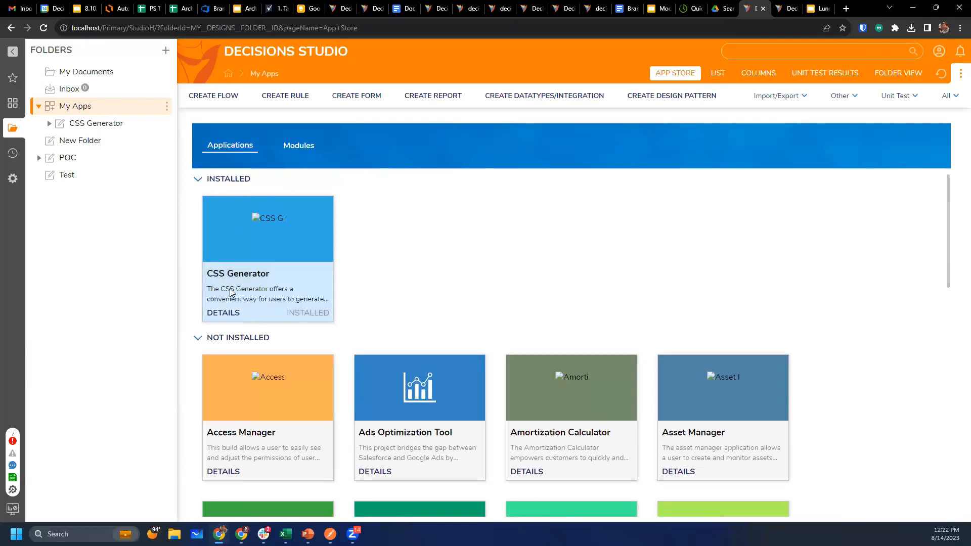
pyautogui.moveTo(494, 252)
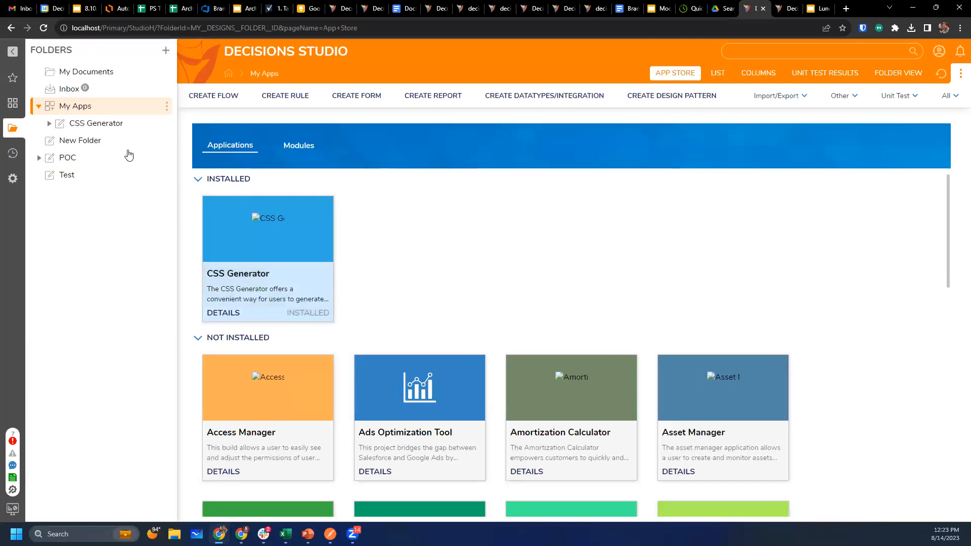
pyautogui.moveTo(234, 286)
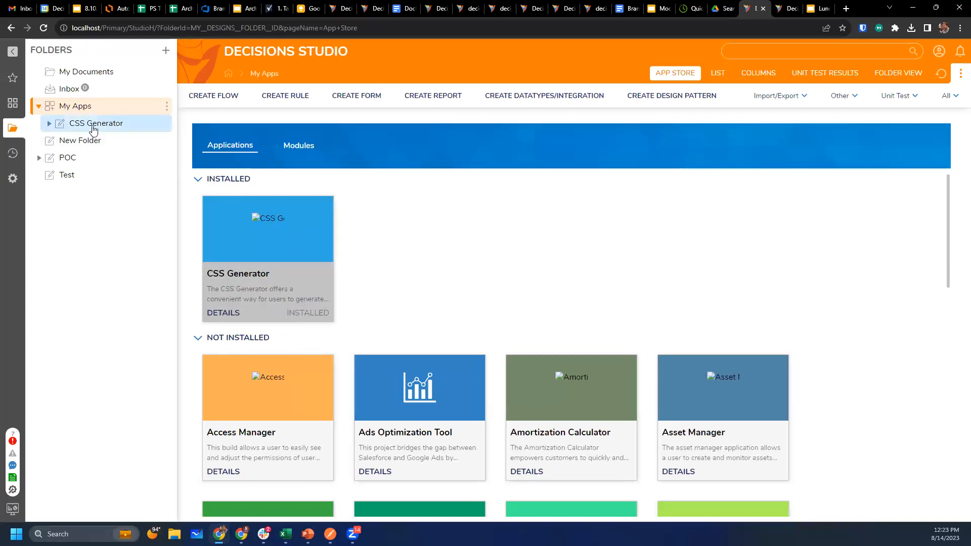
# Run the CSS Generator flow, name the document lunchandlearn and set Form Background Color to #ebebeb.
pyautogui.click(95, 124)
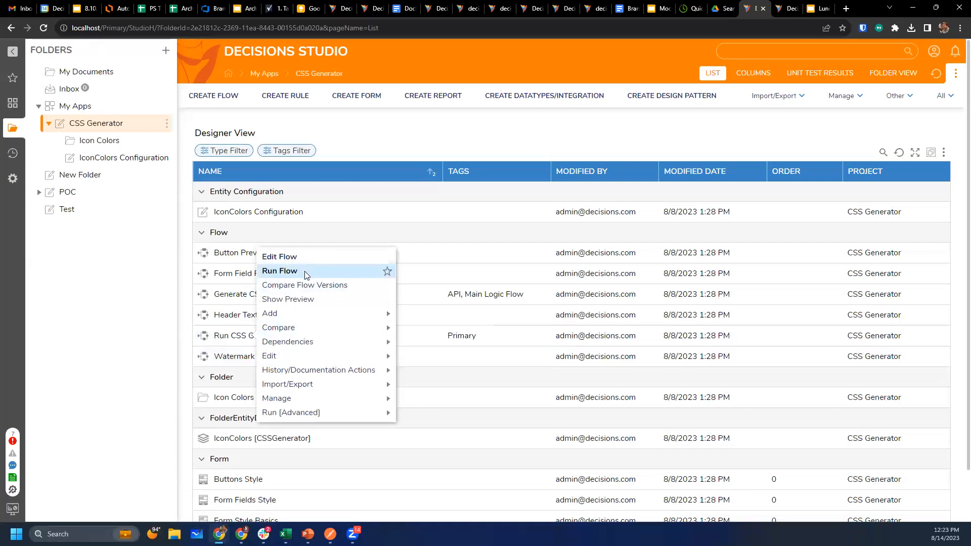
pyautogui.click(279, 271)
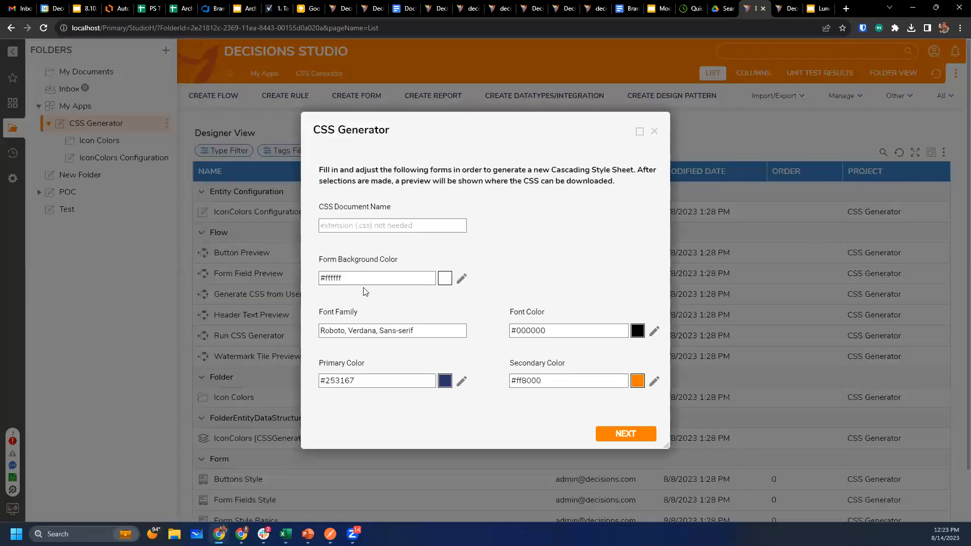
pyautogui.click(393, 224)
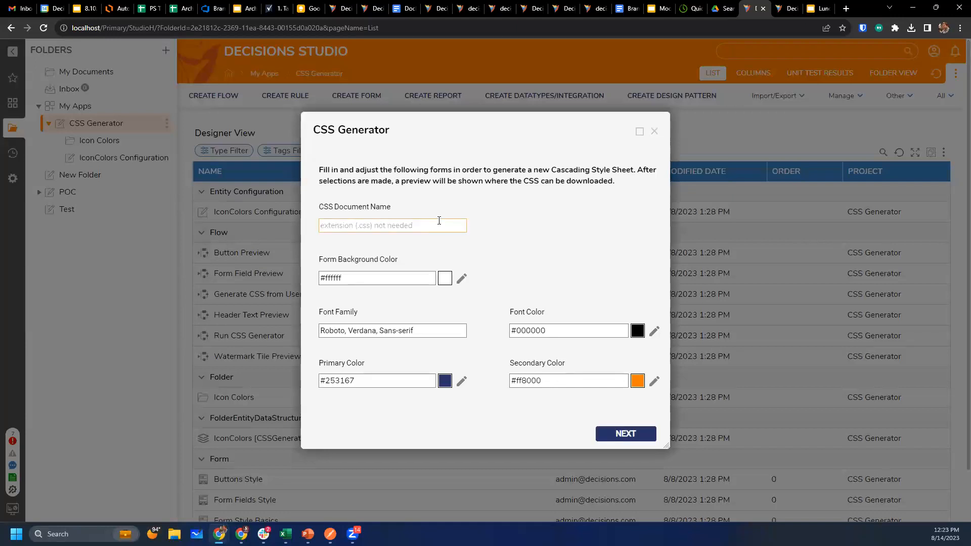
pyautogui.write('lunchandlearn')
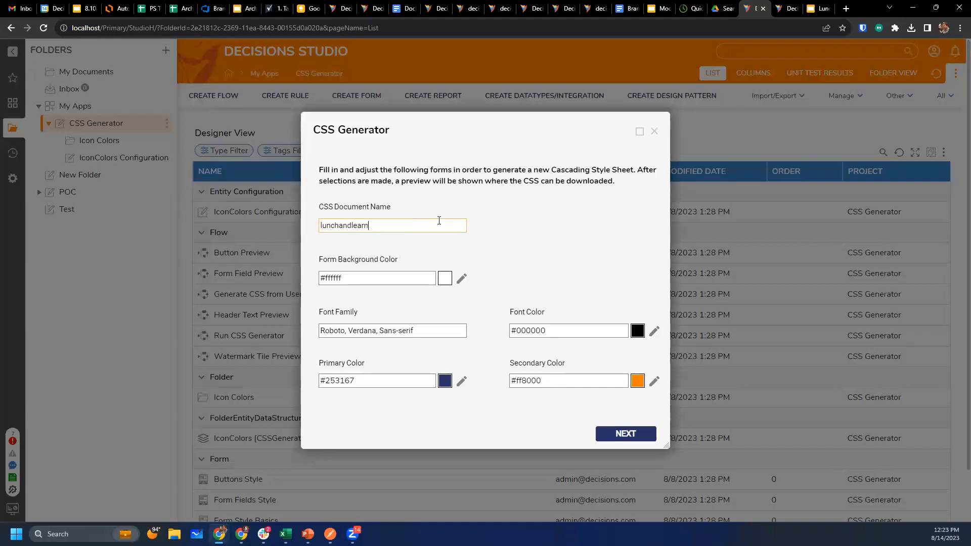
pyautogui.moveTo(410, 389)
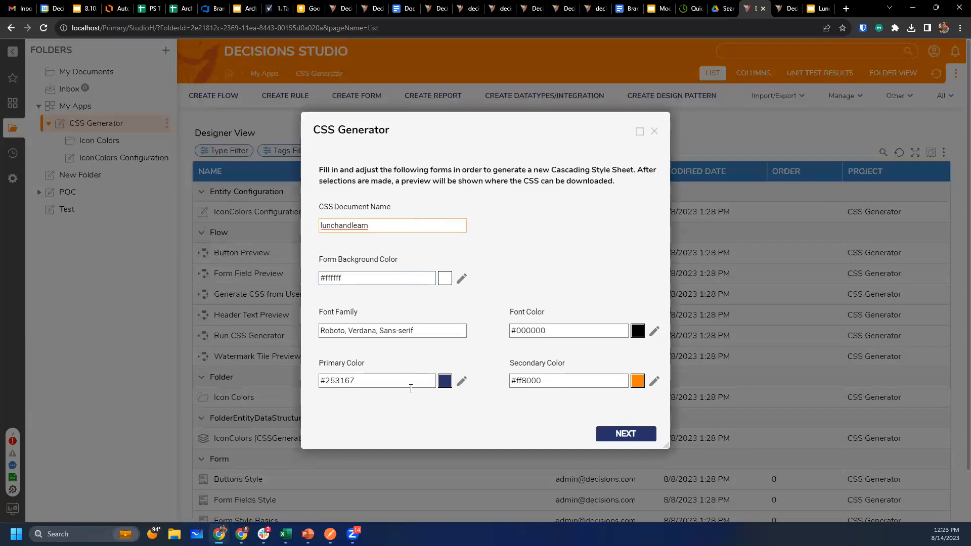
pyautogui.moveTo(606, 407)
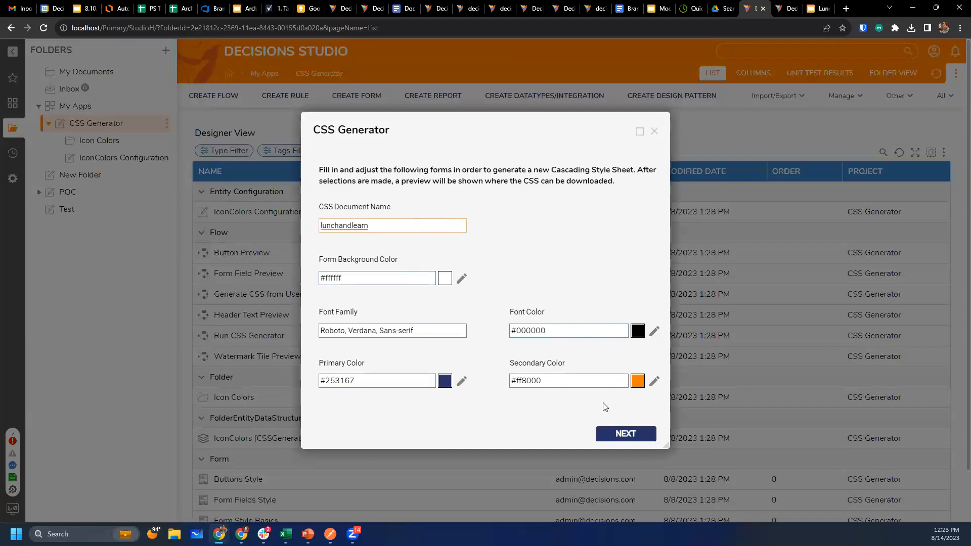
pyautogui.moveTo(347, 265)
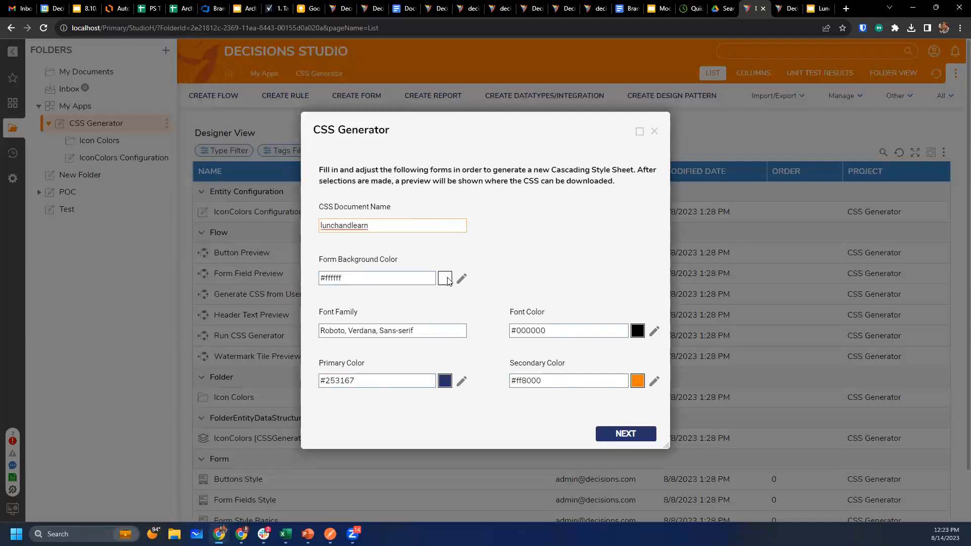
pyautogui.click(445, 277)
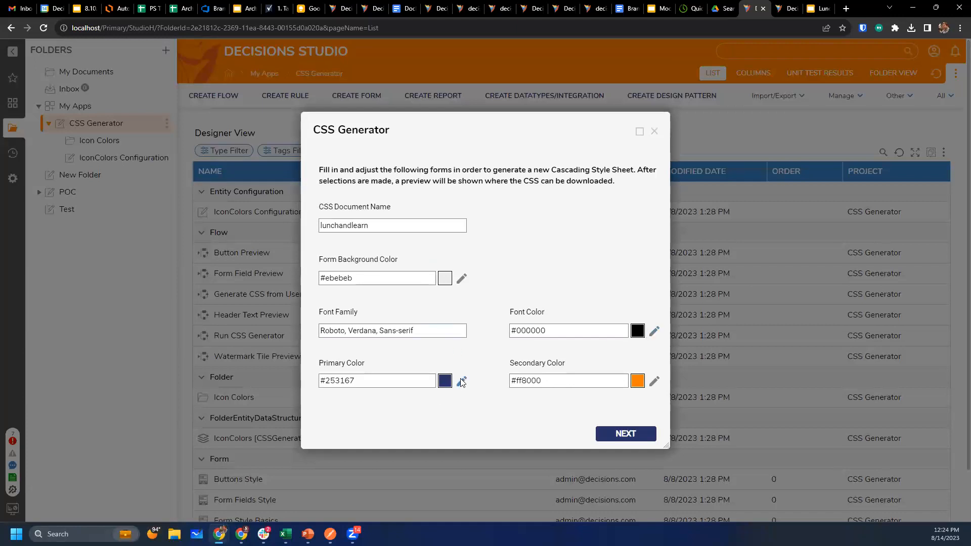
pyautogui.click(392, 330)
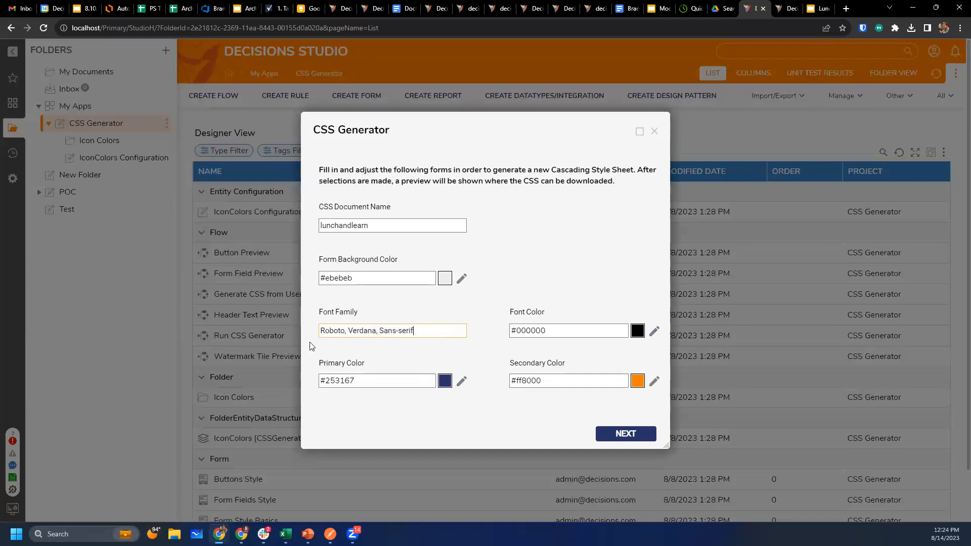
pyautogui.moveTo(470, 360)
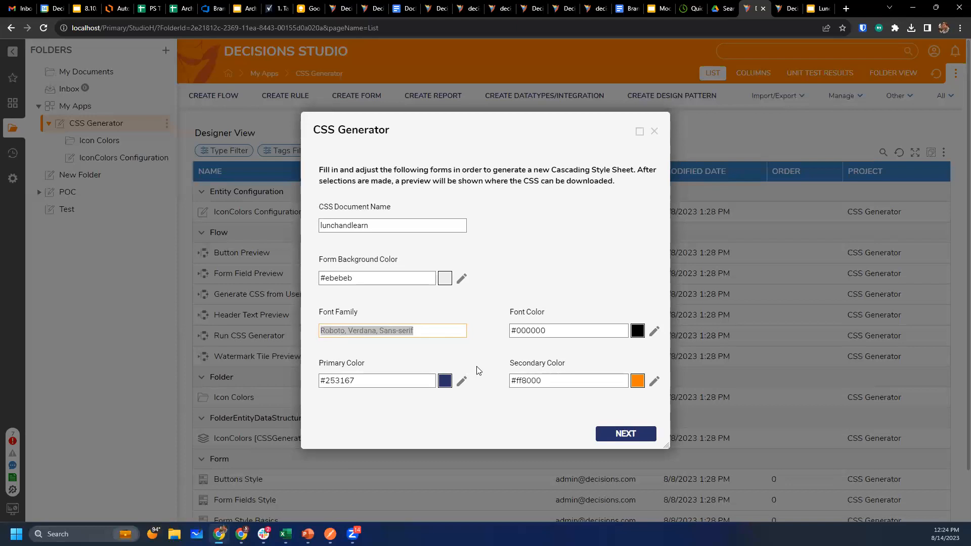
pyautogui.moveTo(426, 325)
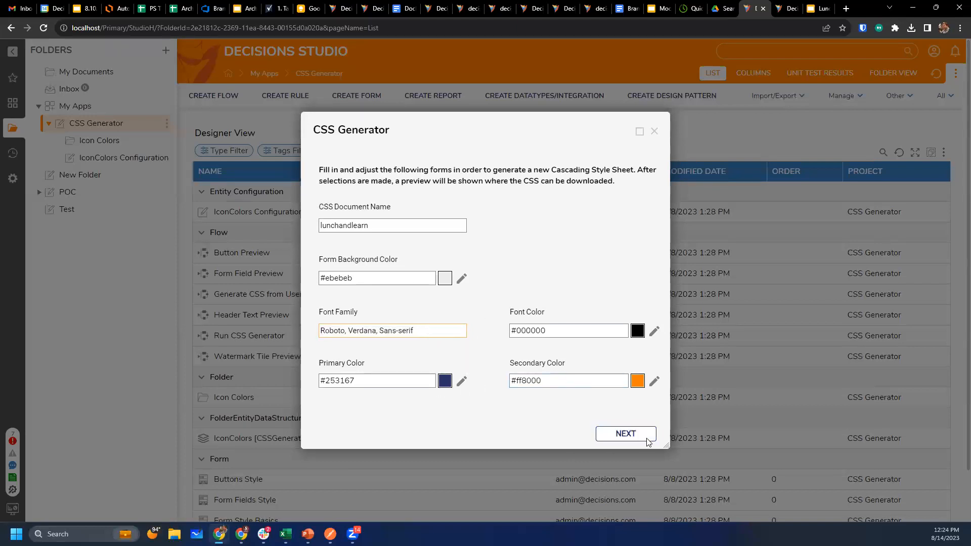
# On the Form Fields and Headers page, try the font size spinners and apply the default styles.
pyautogui.click(626, 433)
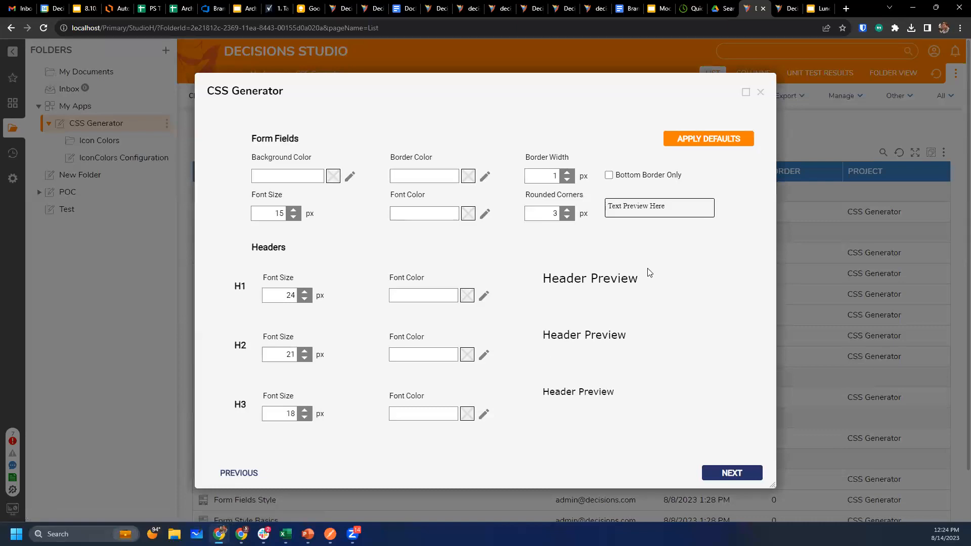
pyautogui.moveTo(365, 182)
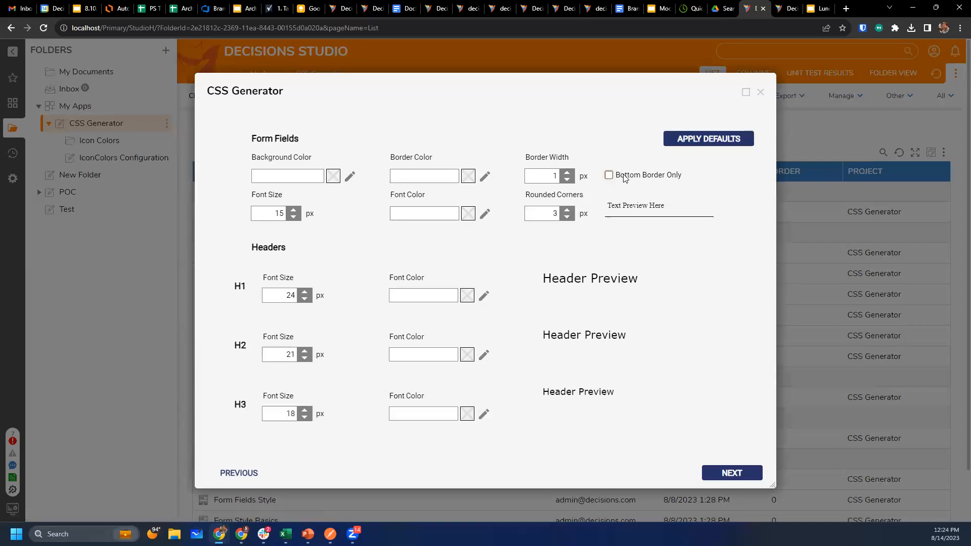
pyautogui.click(293, 211)
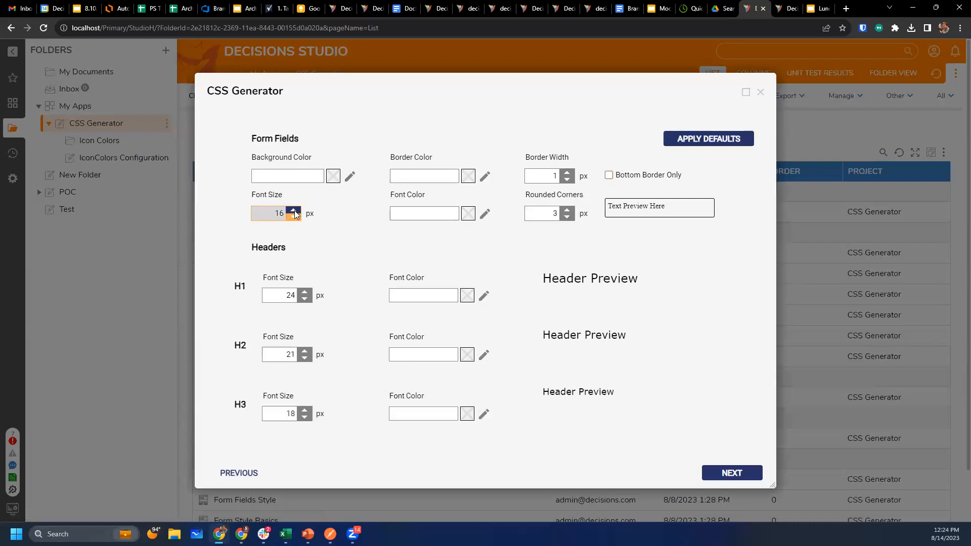
pyautogui.click(294, 216)
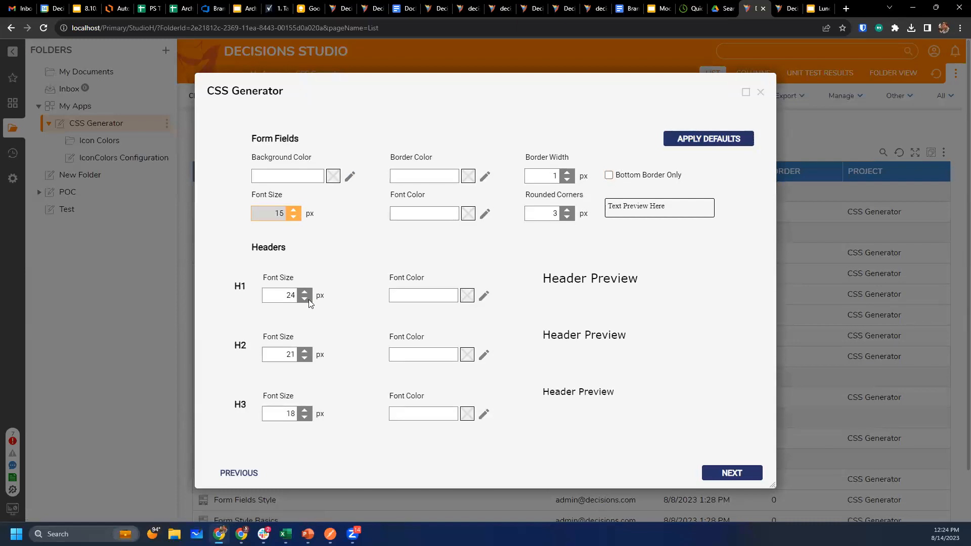
pyautogui.click(304, 298)
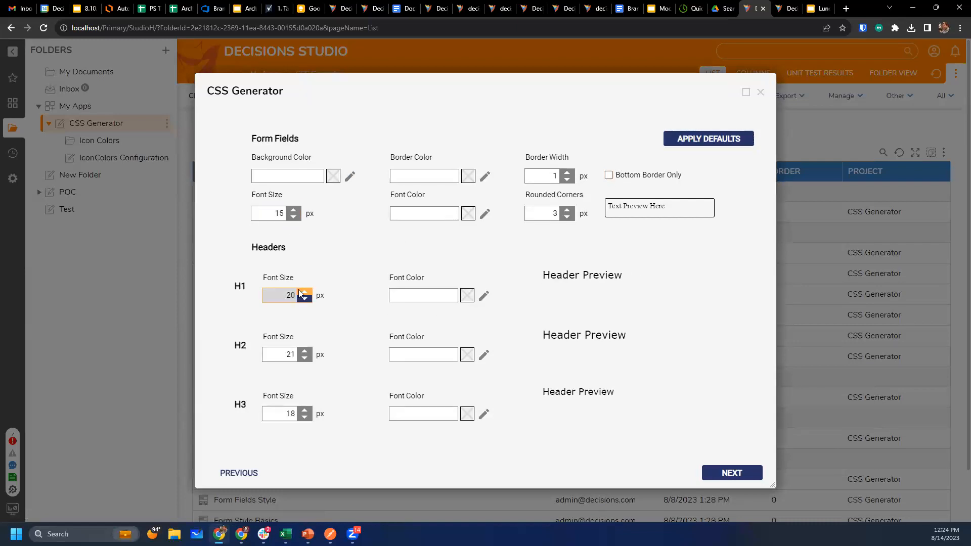
pyautogui.click(303, 292)
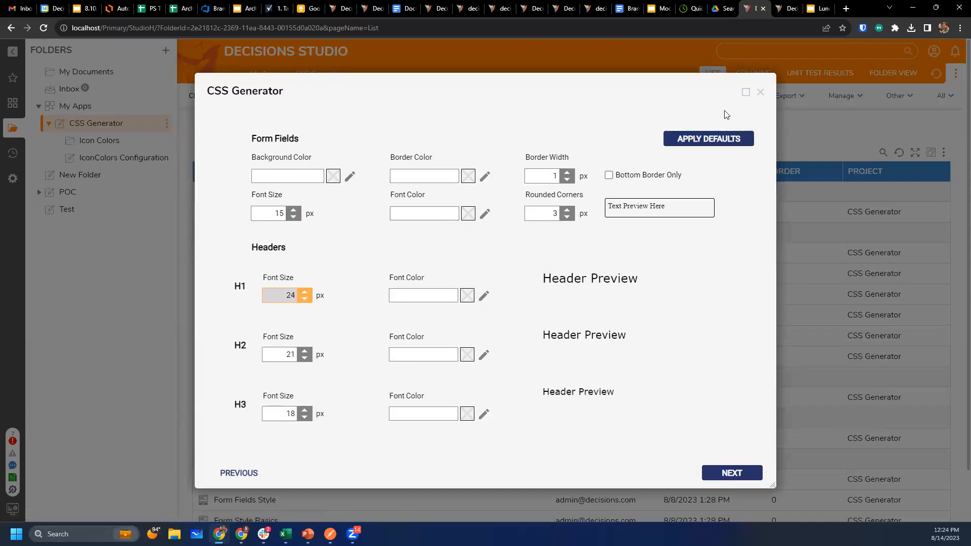
pyautogui.moveTo(709, 176)
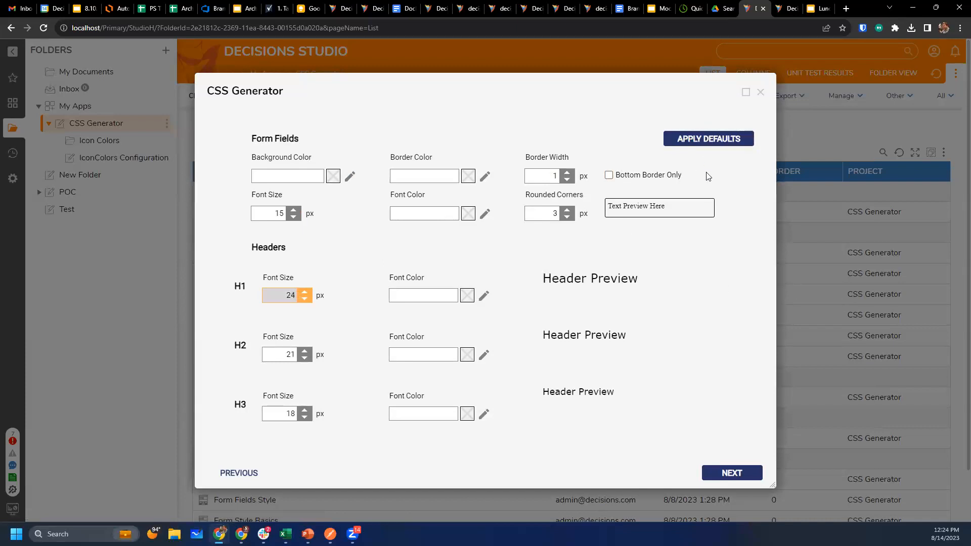
pyautogui.click(708, 139)
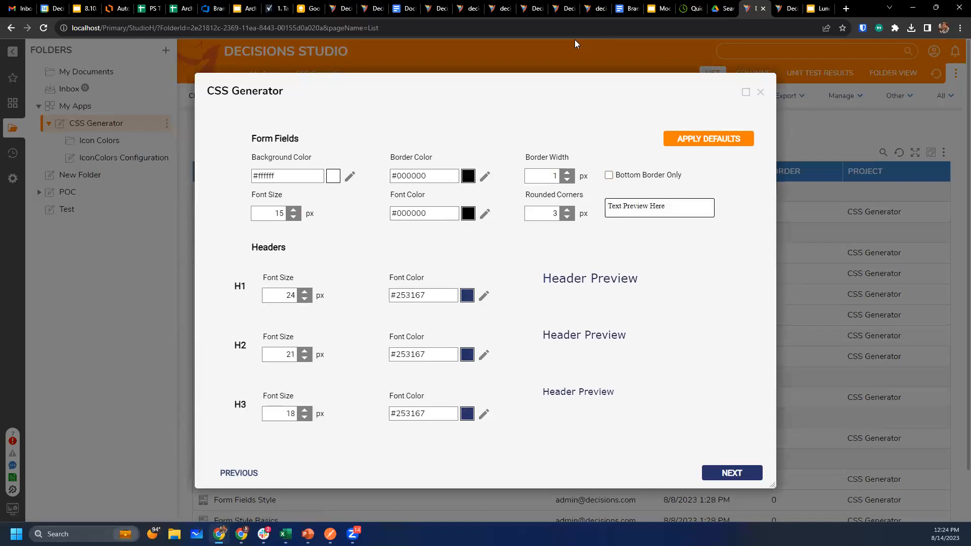
pyautogui.moveTo(732, 340)
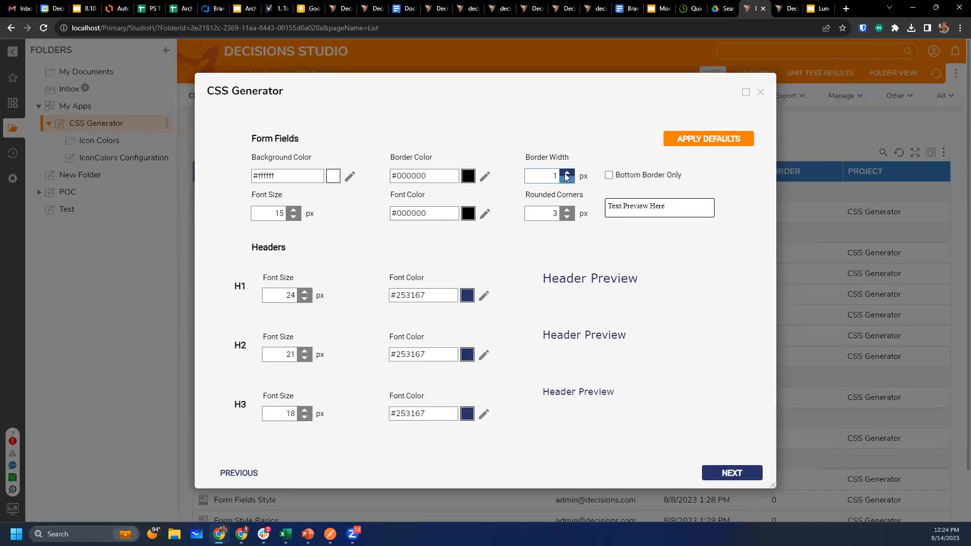
# Try Bottom Border Only, keep a full border, and set the field background colour to #ebebeb.
pyautogui.click(567, 172)
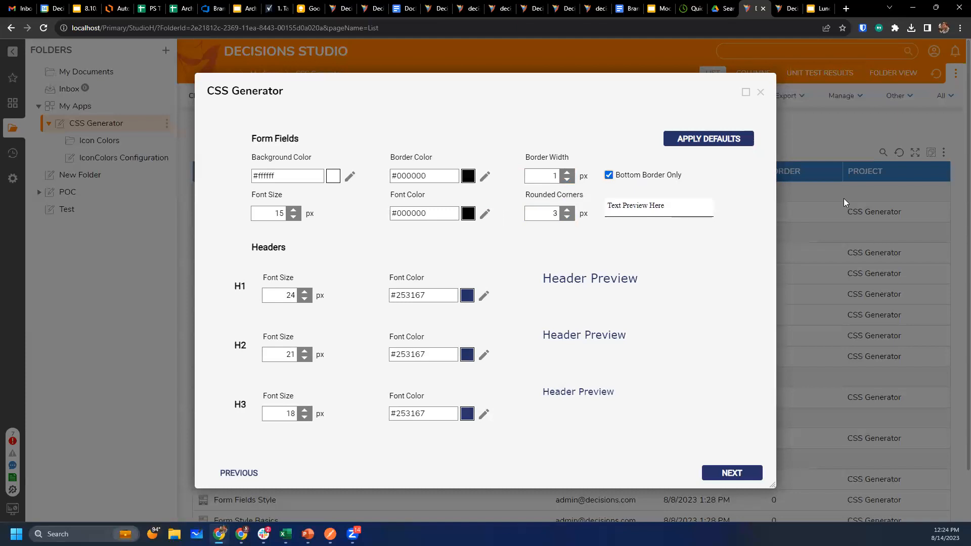
pyautogui.click(608, 174)
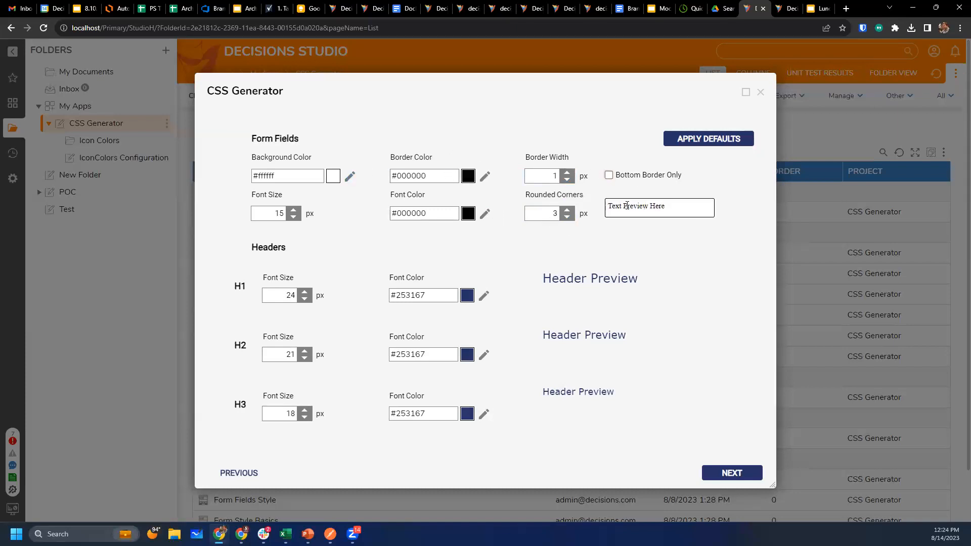
pyautogui.click(350, 176)
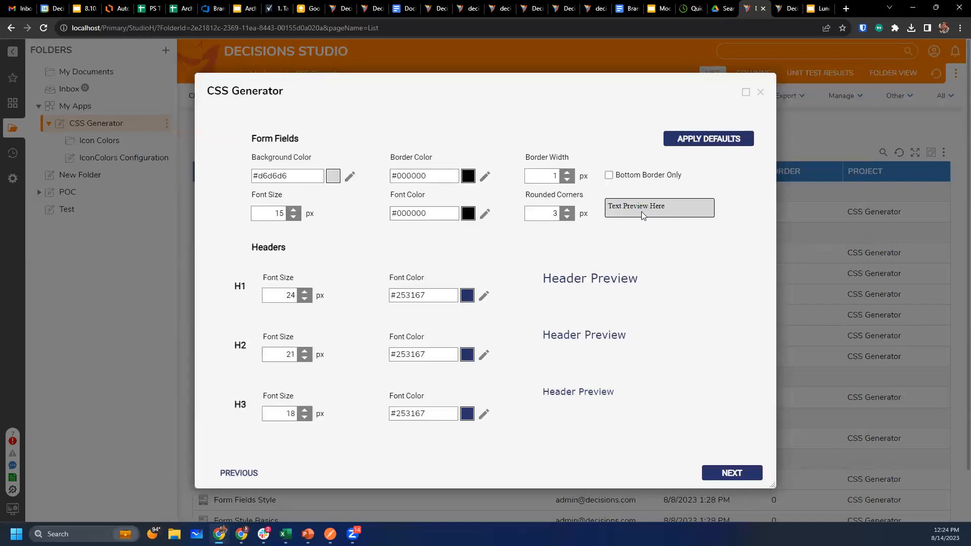
pyautogui.click(332, 176)
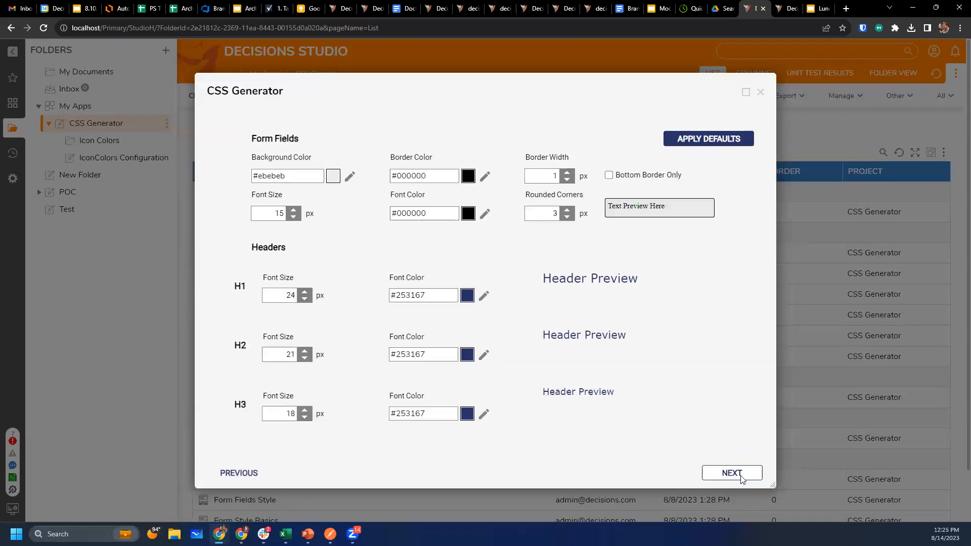
# Apply the default button styles with 3 px rounded corners and continue to Water Marked Tiles.
pyautogui.click(732, 474)
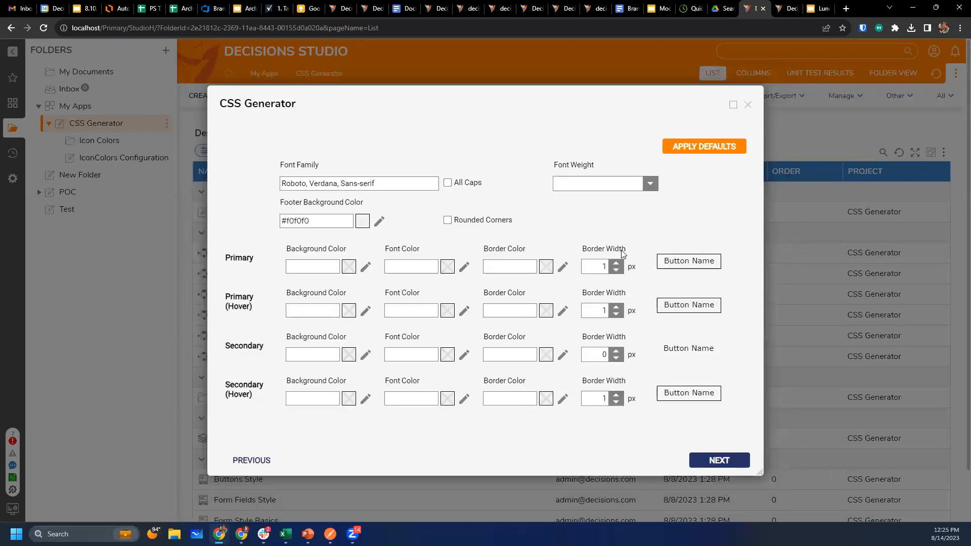
pyautogui.moveTo(692, 236)
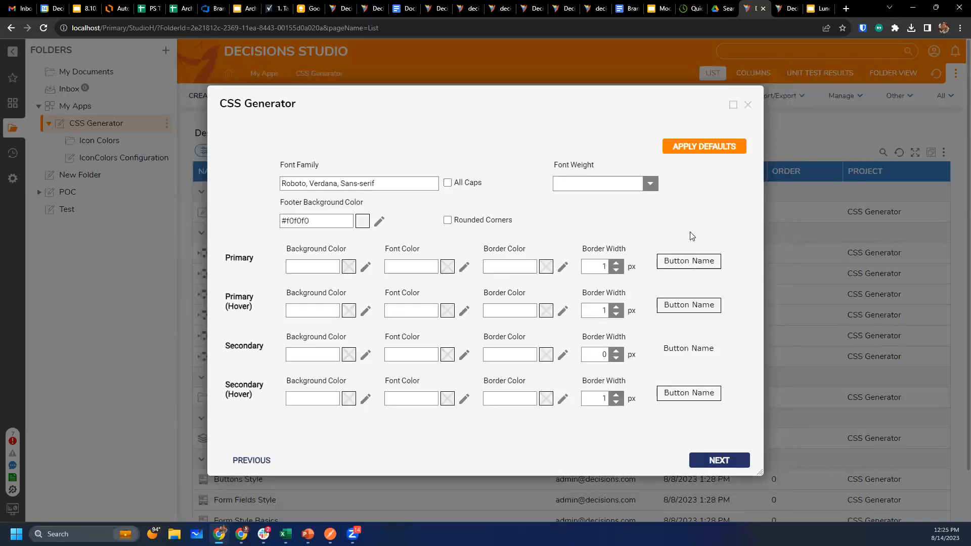
pyautogui.click(705, 146)
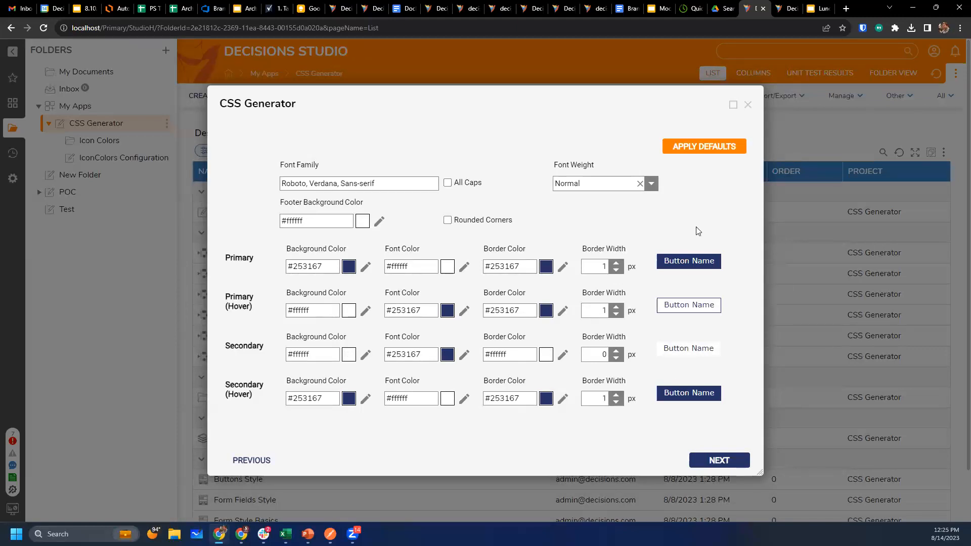
pyautogui.moveTo(466, 214)
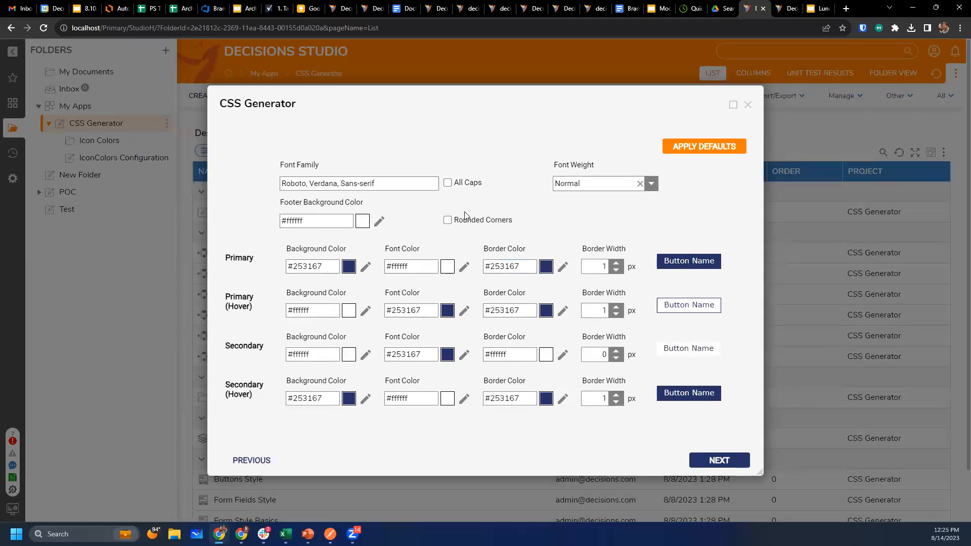
pyautogui.click(447, 221)
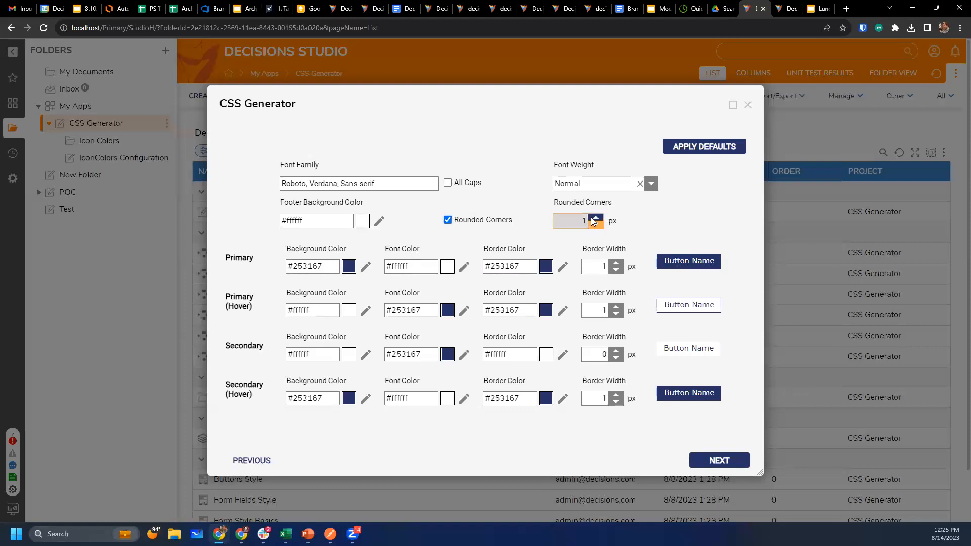
pyautogui.click(595, 218)
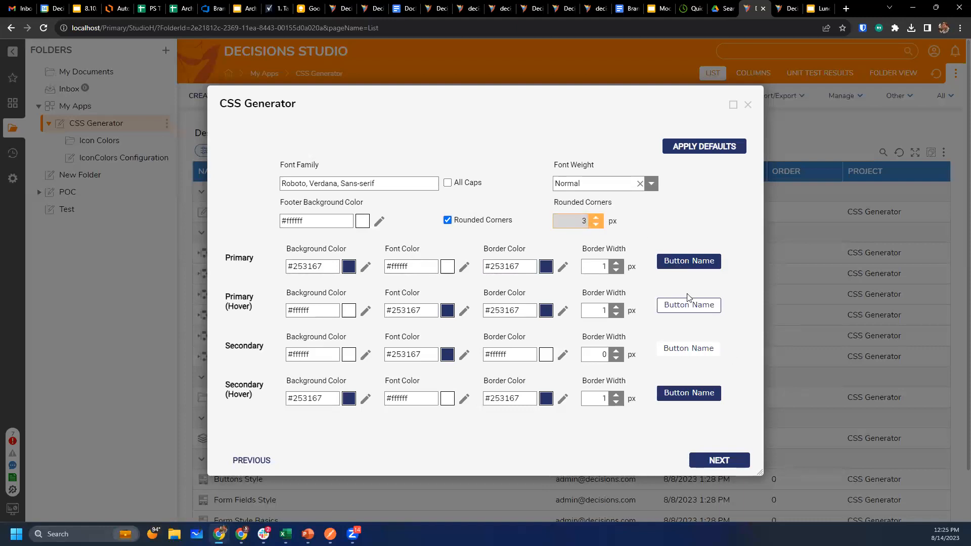
pyautogui.moveTo(683, 261)
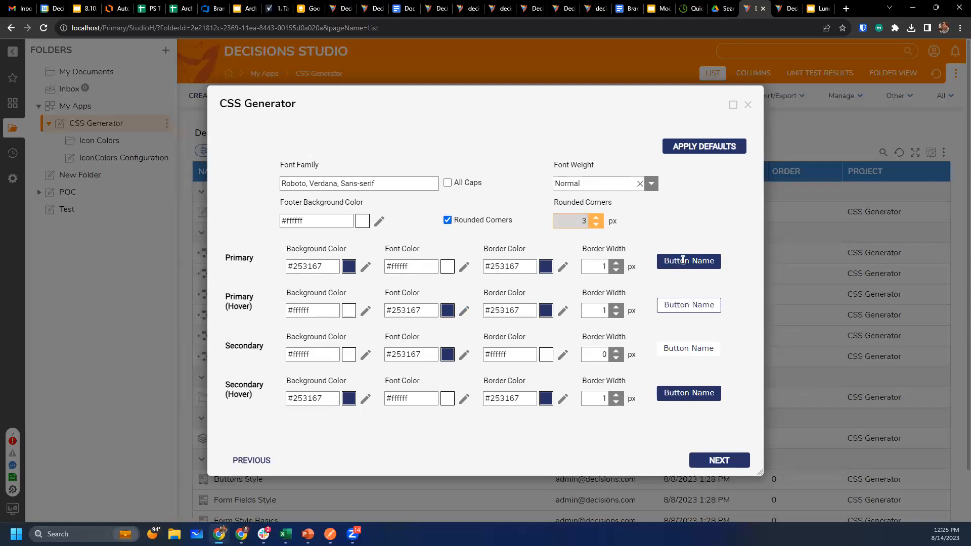
pyautogui.moveTo(698, 249)
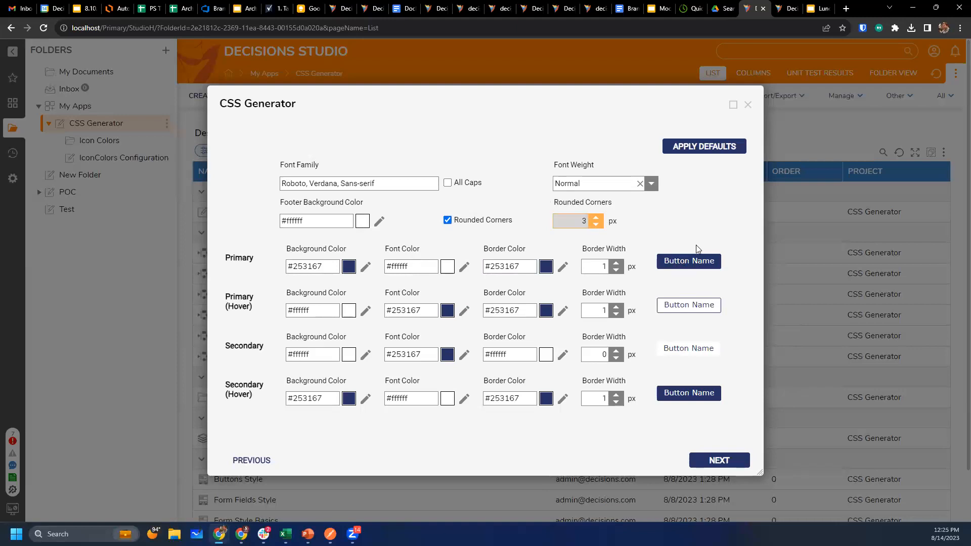
pyautogui.moveTo(709, 184)
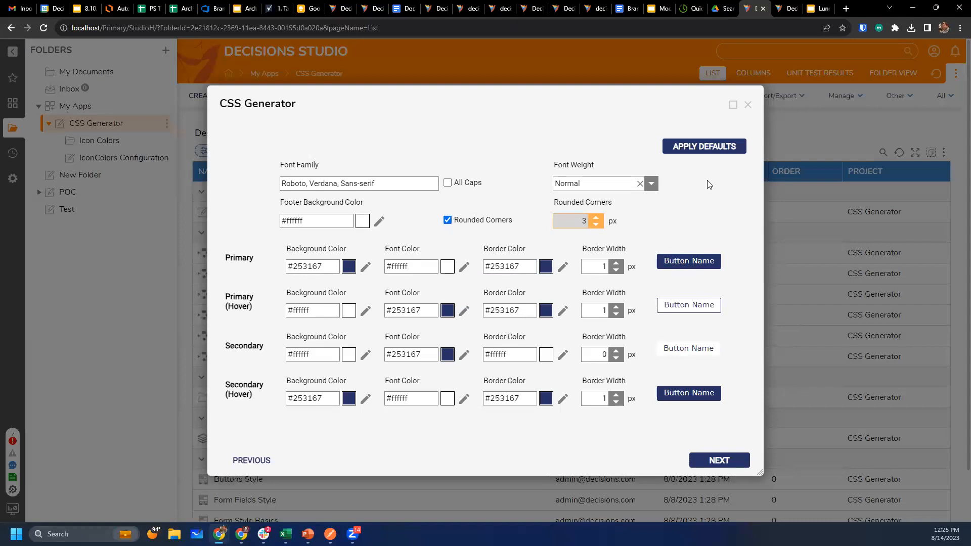
pyautogui.click(719, 459)
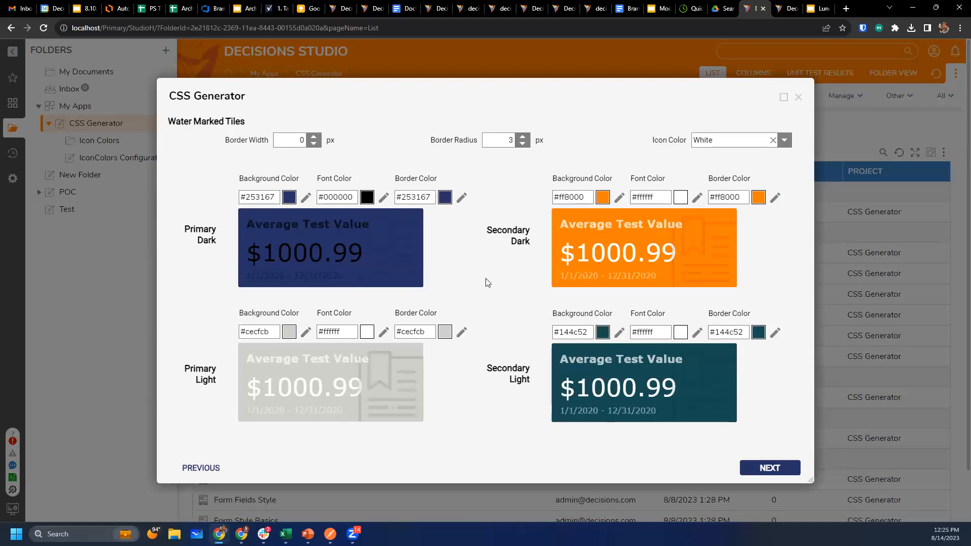
pyautogui.moveTo(219, 371)
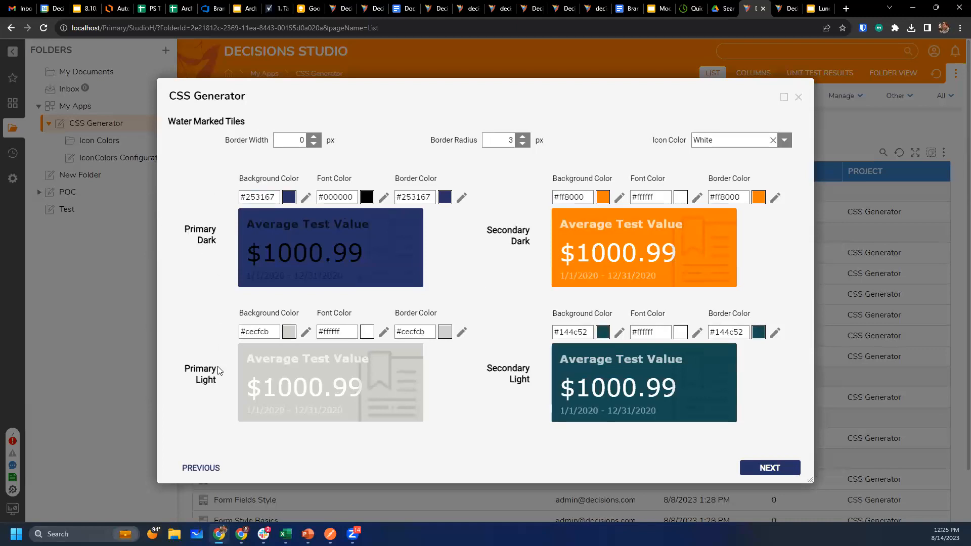
pyautogui.moveTo(199, 381)
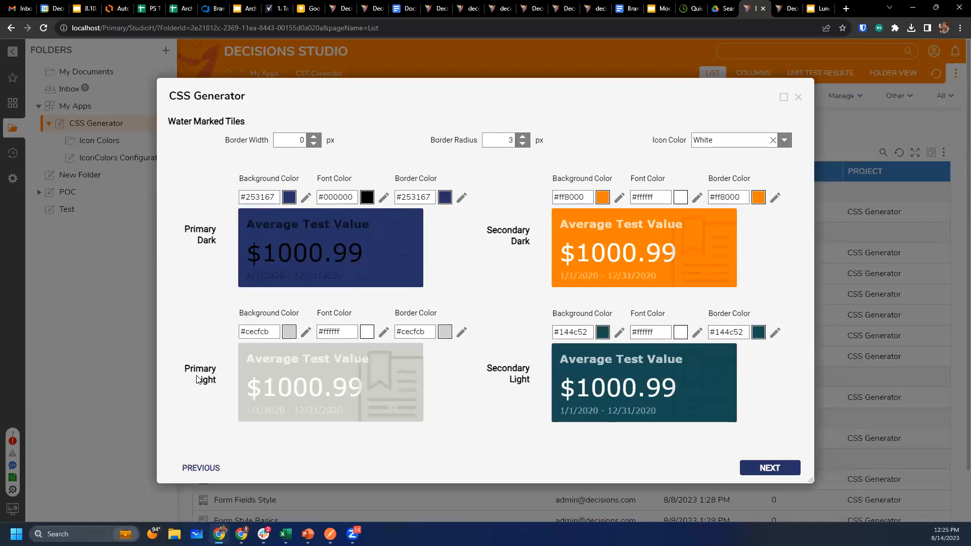
pyautogui.moveTo(512, 382)
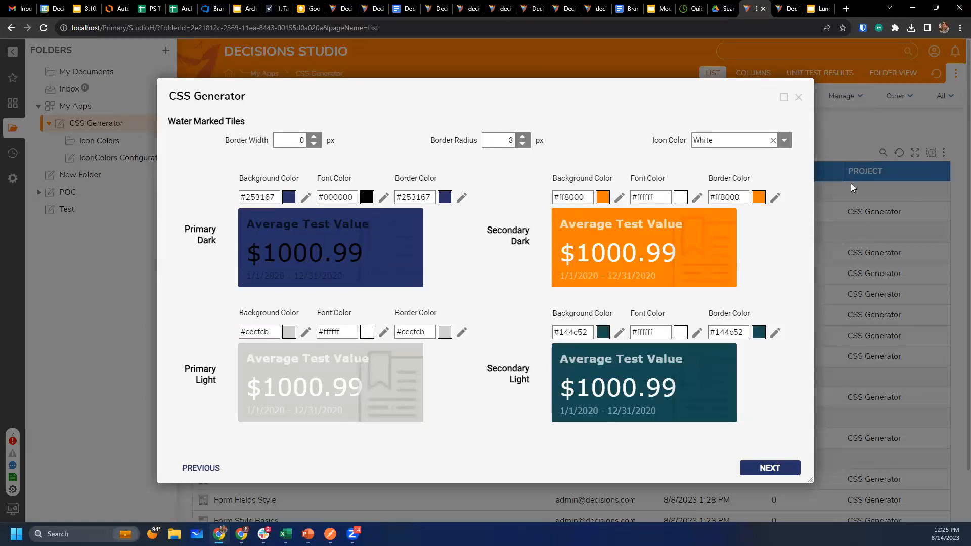
pyautogui.moveTo(508, 247)
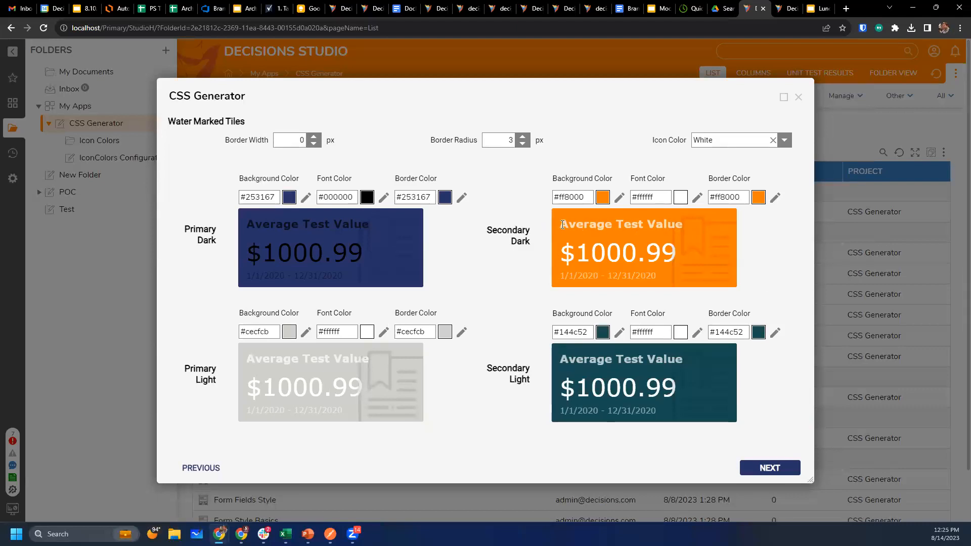
# Set the Primary Dark font colour to white and leave the tile border width at 0 px.
pyautogui.doubleClick(618, 253)
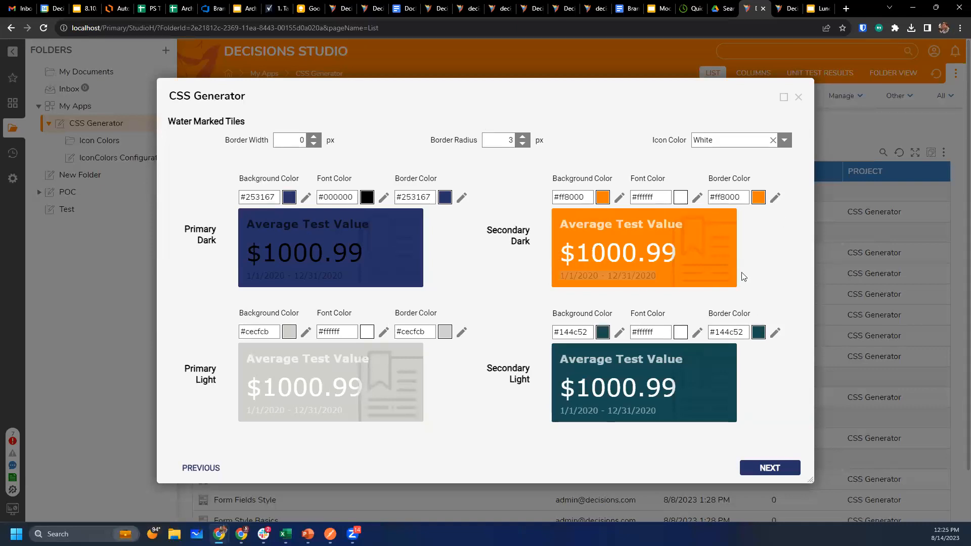
pyautogui.moveTo(773, 267)
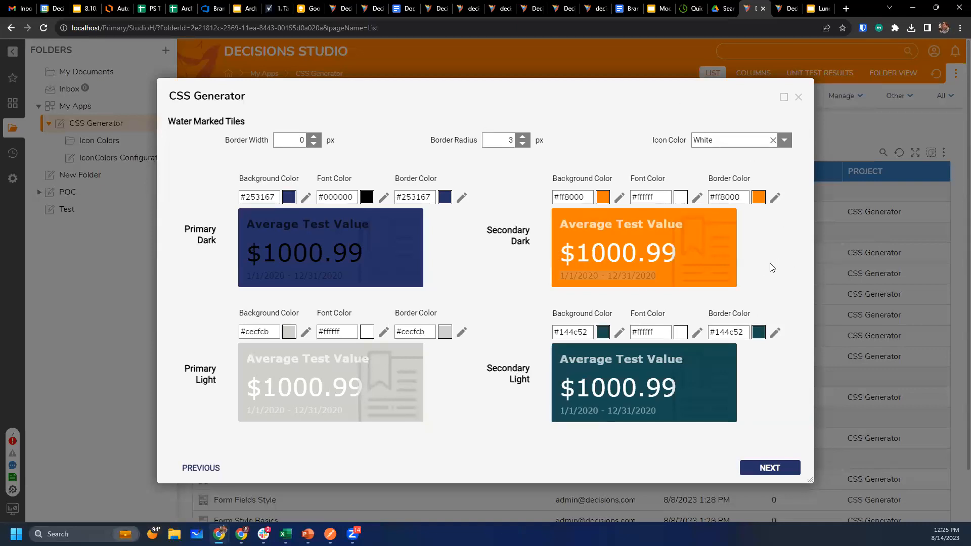
pyautogui.click(314, 137)
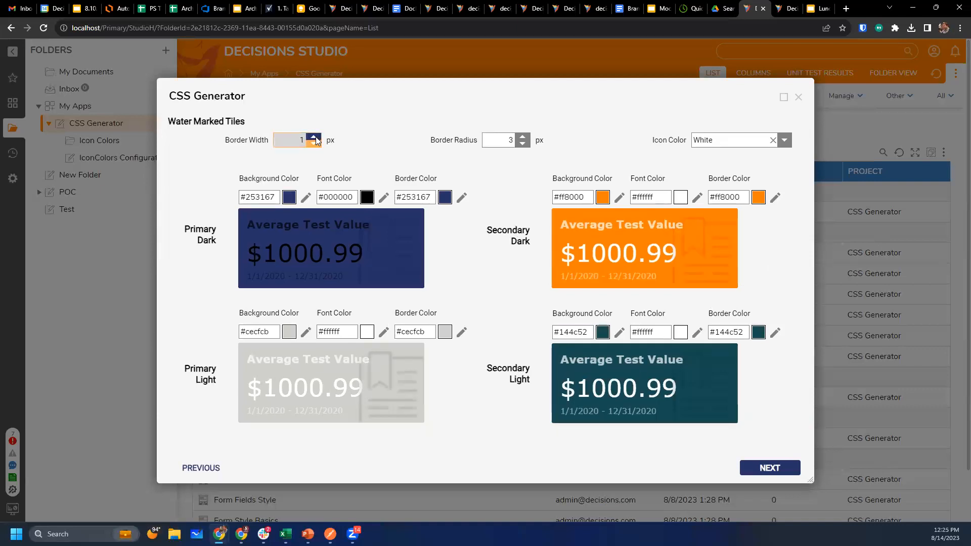
pyautogui.click(314, 144)
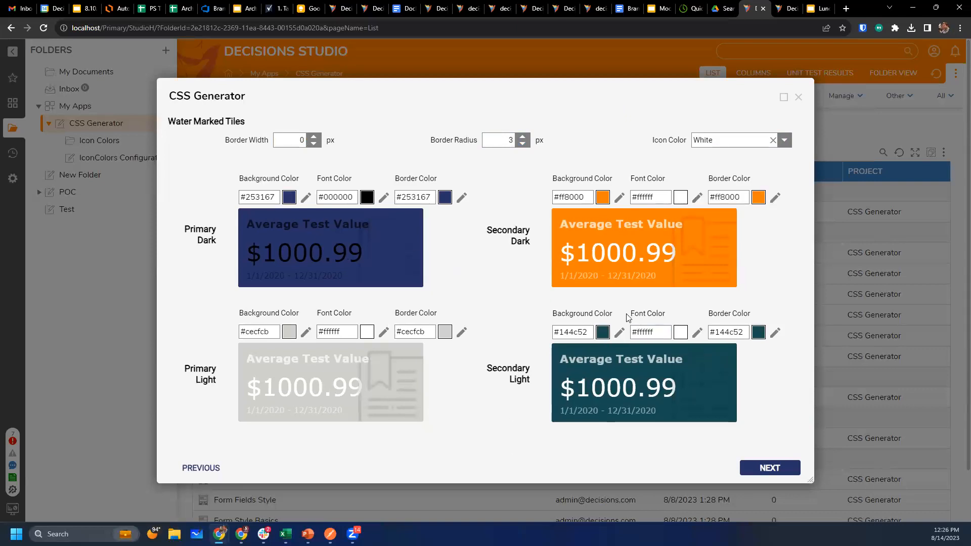
pyautogui.moveTo(348, 209)
pyautogui.write('#ffffff')
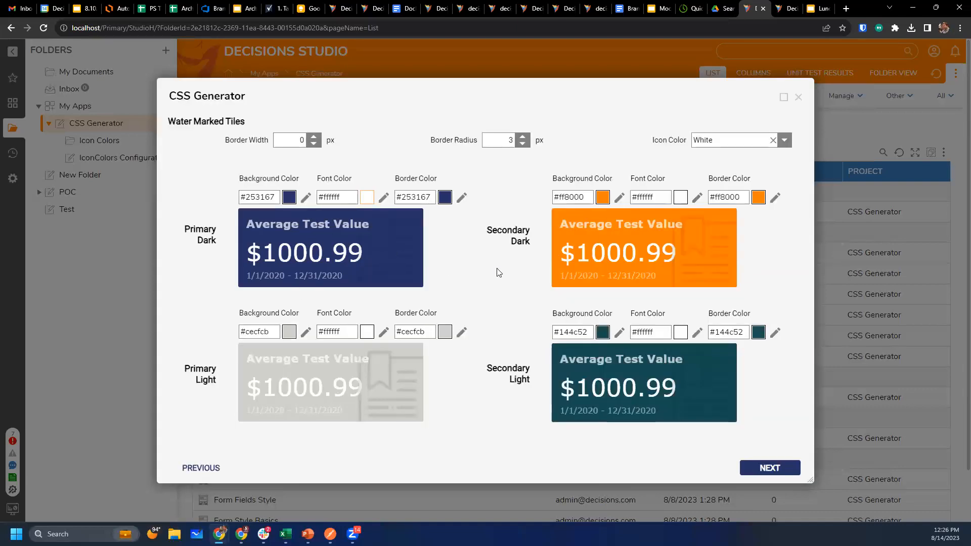
# Generate and preview the CSS, regenerate it once, then save lunchandlearn to the server.
pyautogui.click(770, 468)
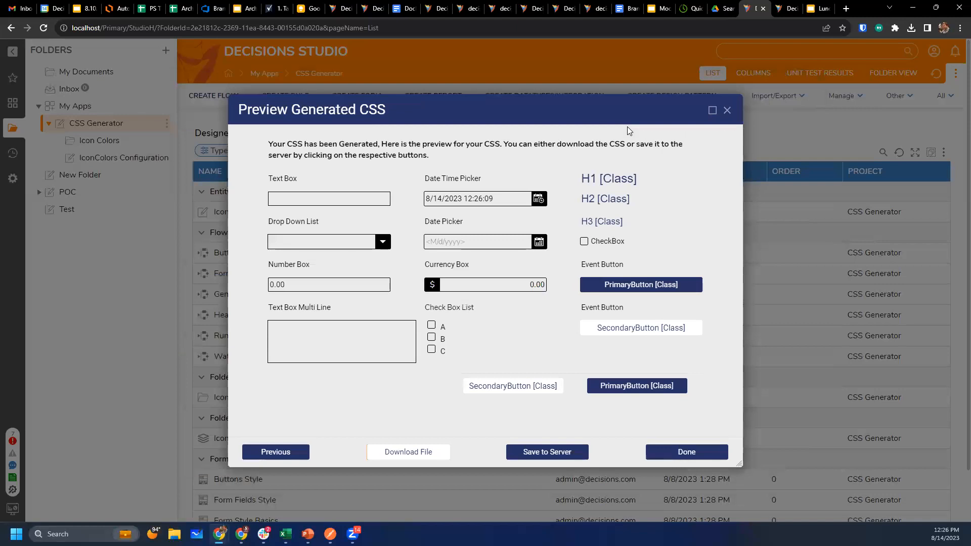
pyautogui.moveTo(680, 183)
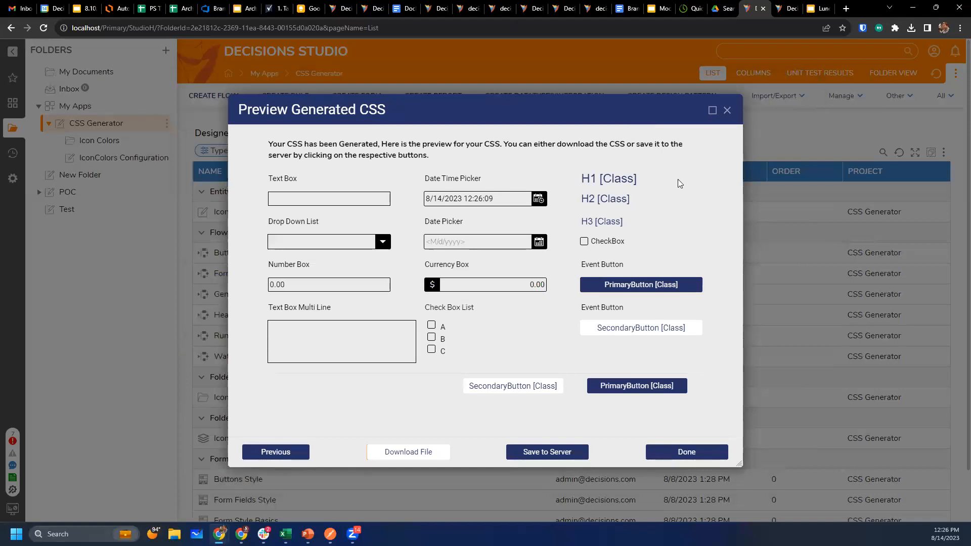
pyautogui.moveTo(697, 177)
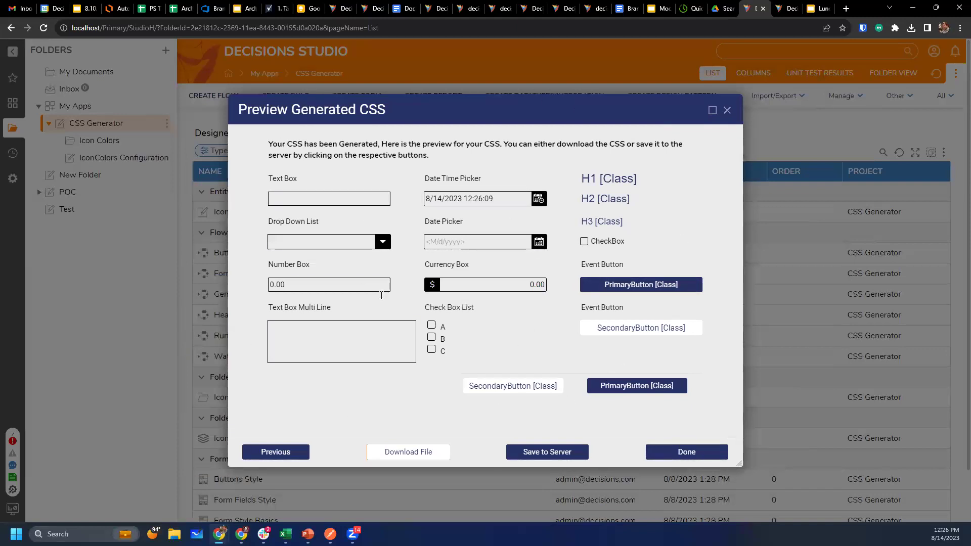
pyautogui.click(383, 242)
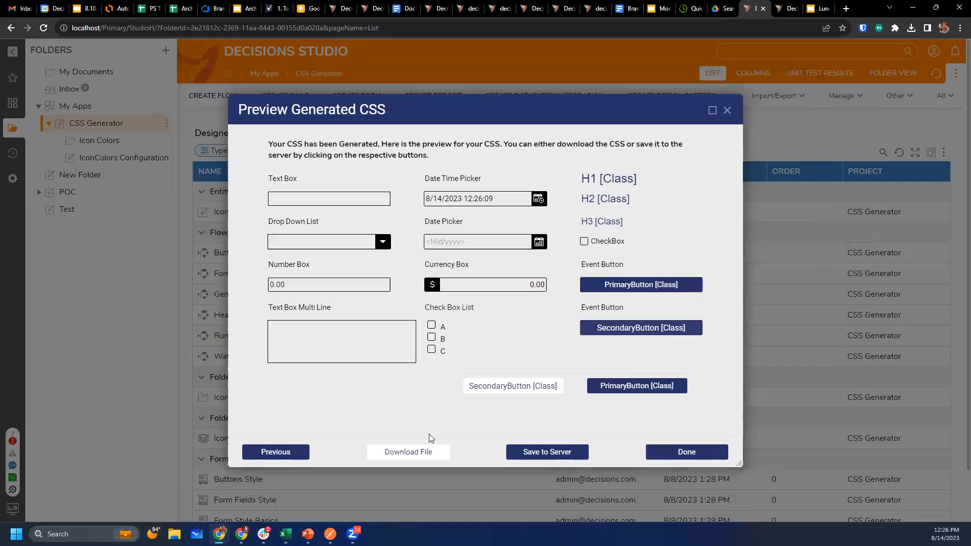
pyautogui.click(275, 451)
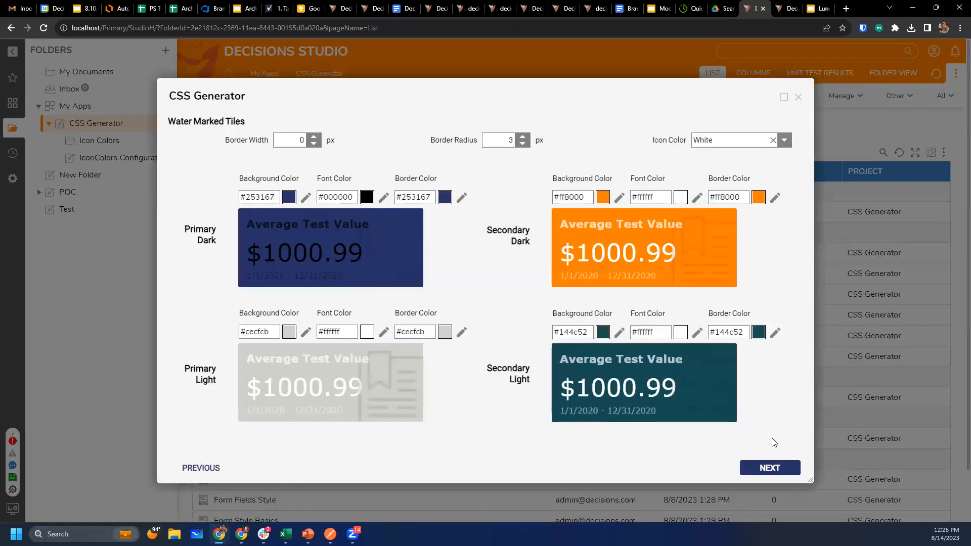
pyautogui.click(770, 467)
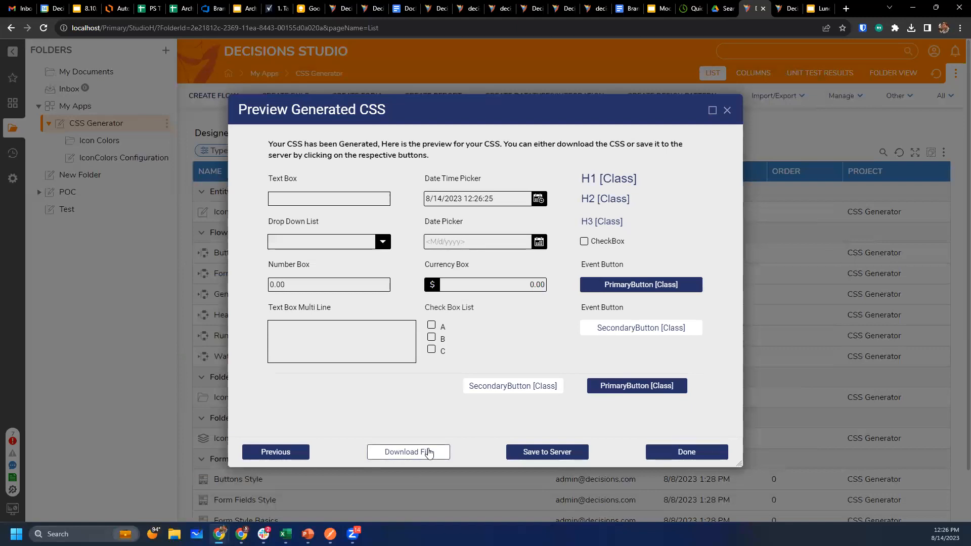
pyautogui.moveTo(435, 452)
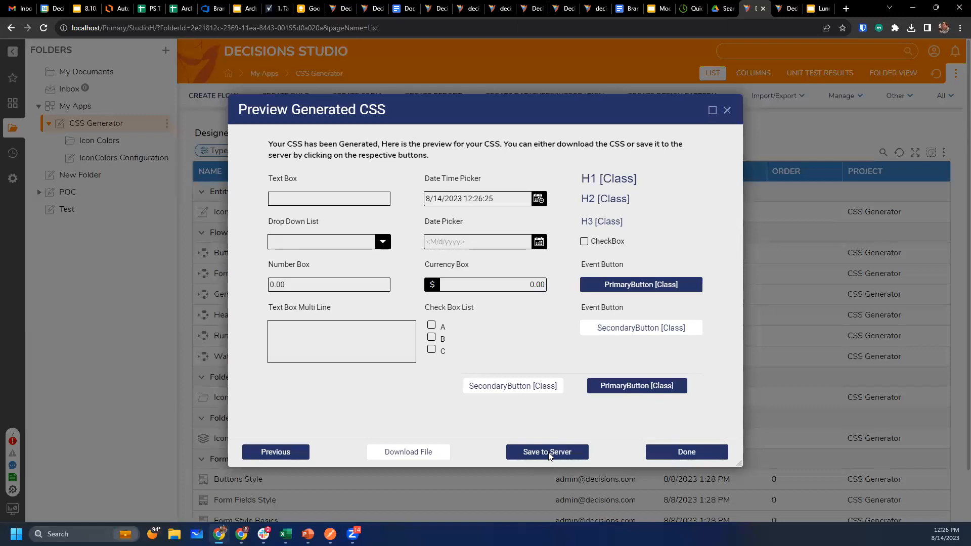
pyautogui.click(547, 451)
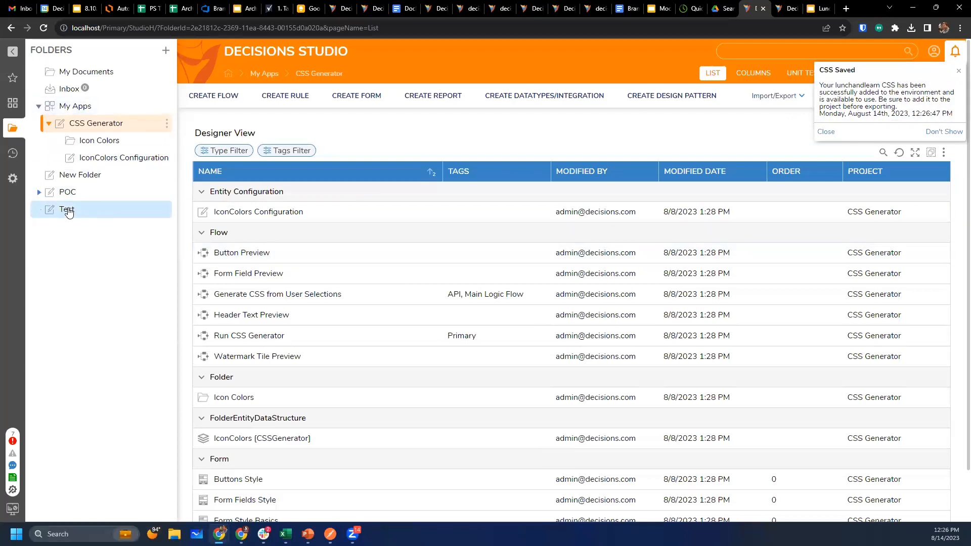
# Attach the lunchandlearn style sheet to Form 1 in the Test folder and save the form.
pyautogui.click(66, 209)
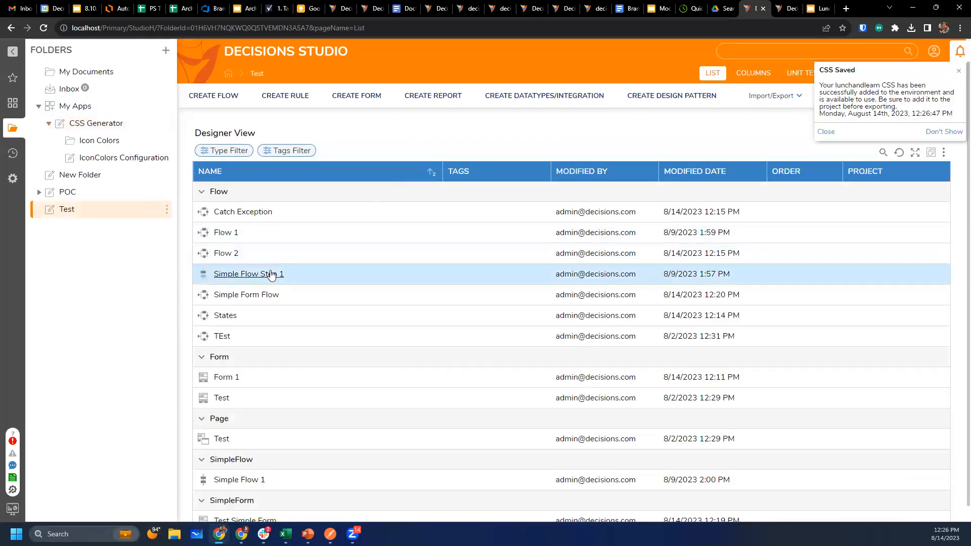
pyautogui.doubleClick(227, 377)
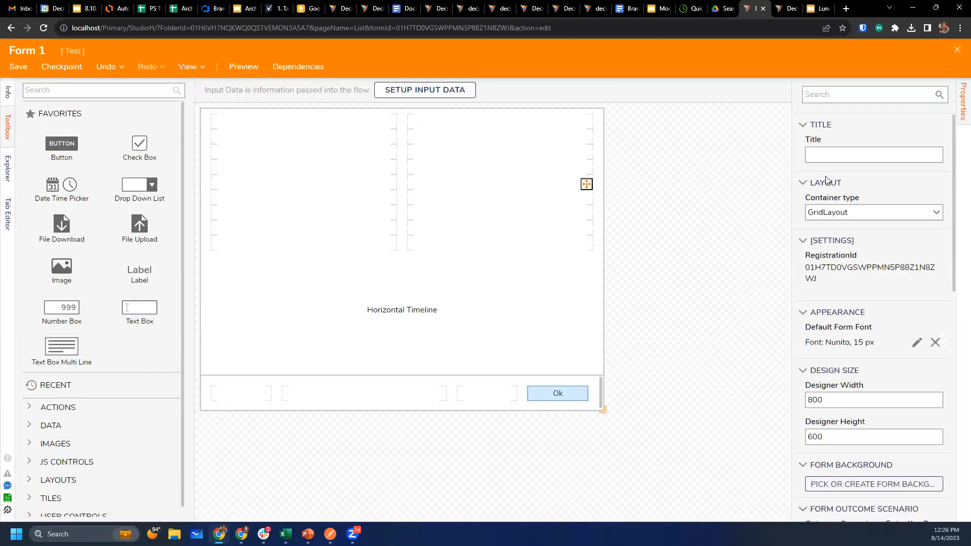
pyautogui.scroll(-3)
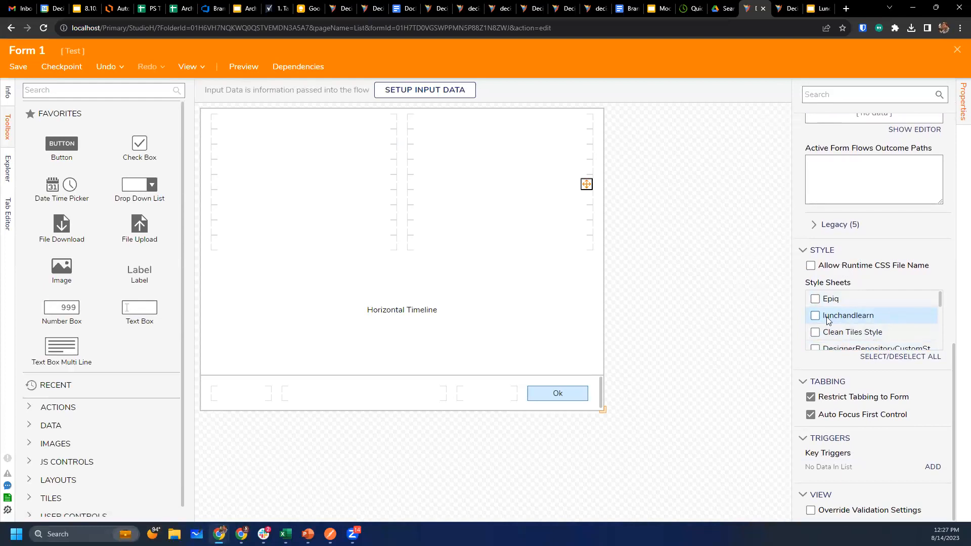
pyautogui.click(814, 315)
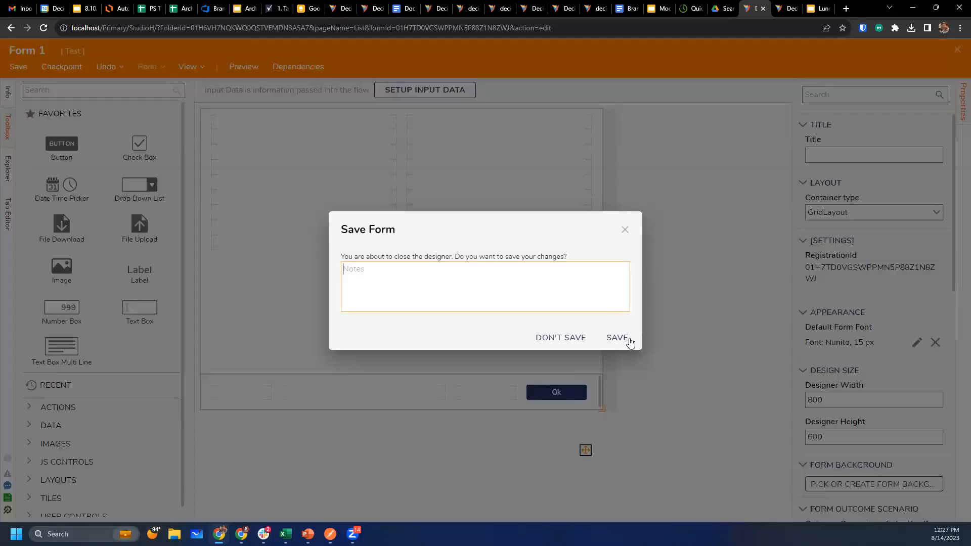
pyautogui.click(618, 338)
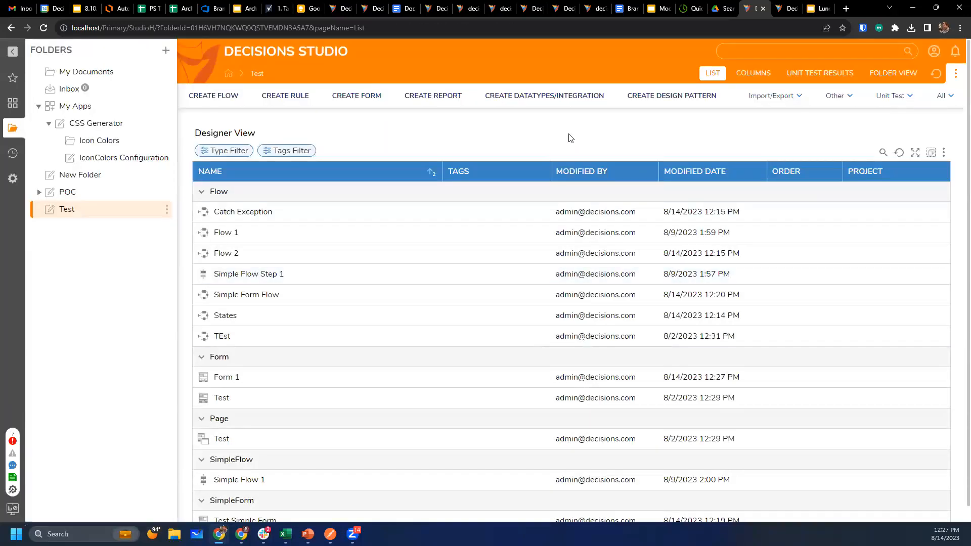
pyautogui.moveTo(559, 134)
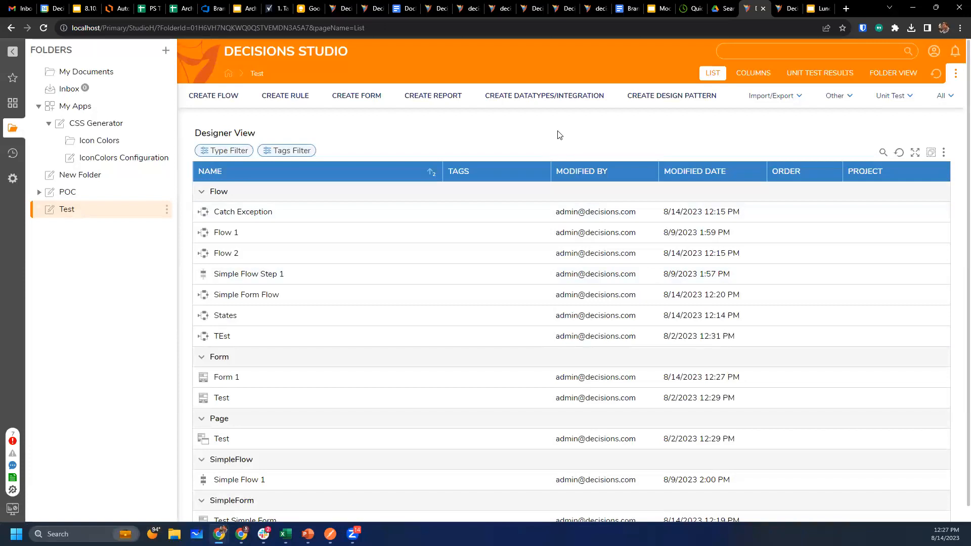